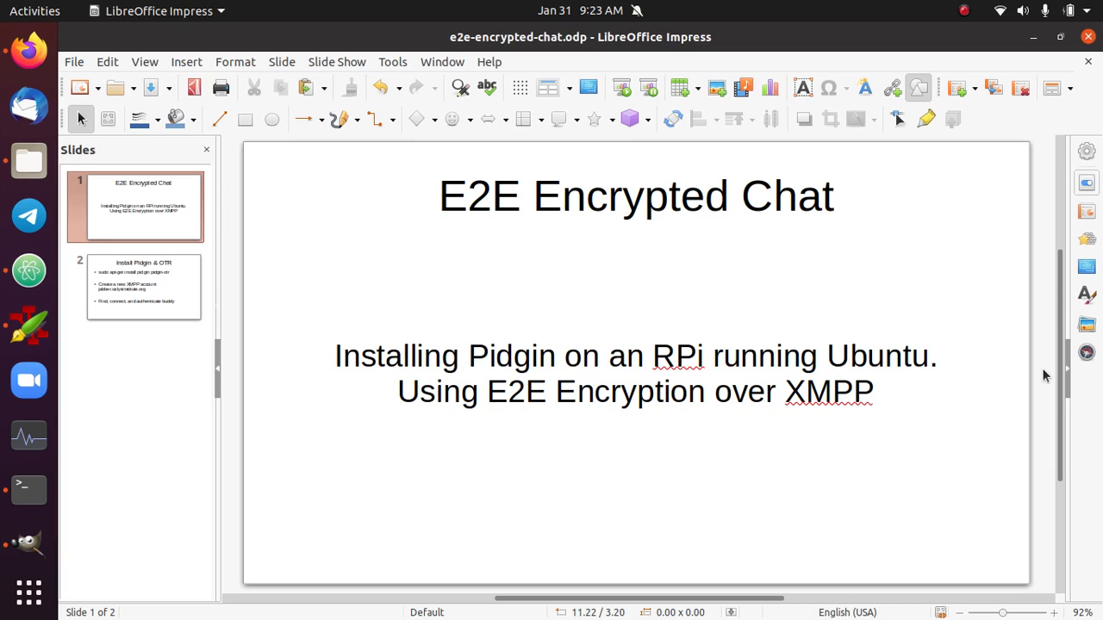
mouse_move(377, 295)
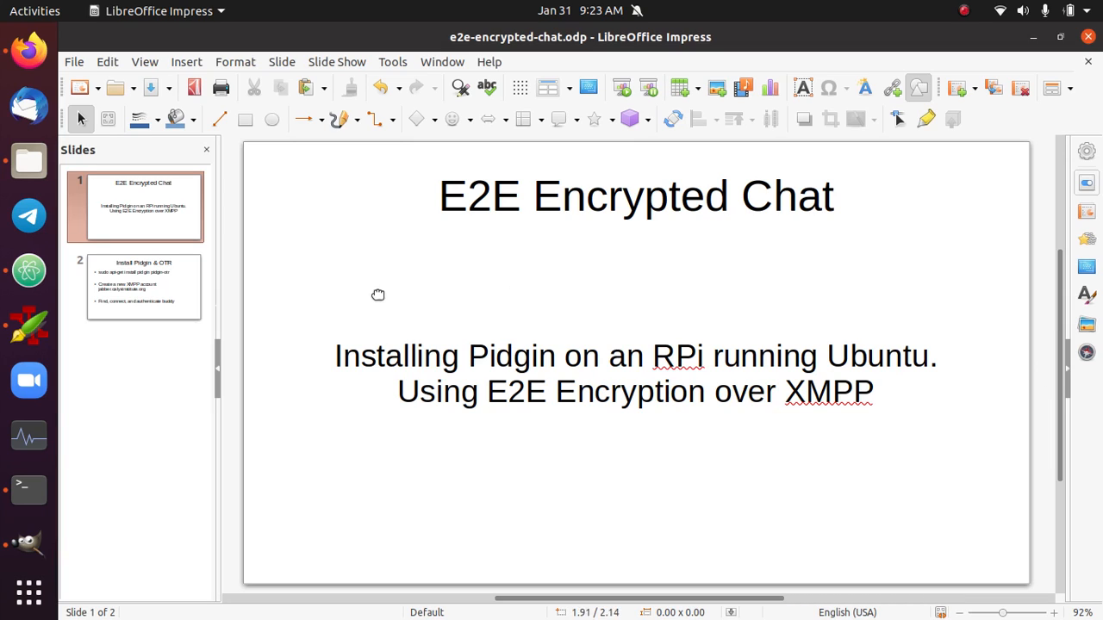
mouse_move(317, 290)
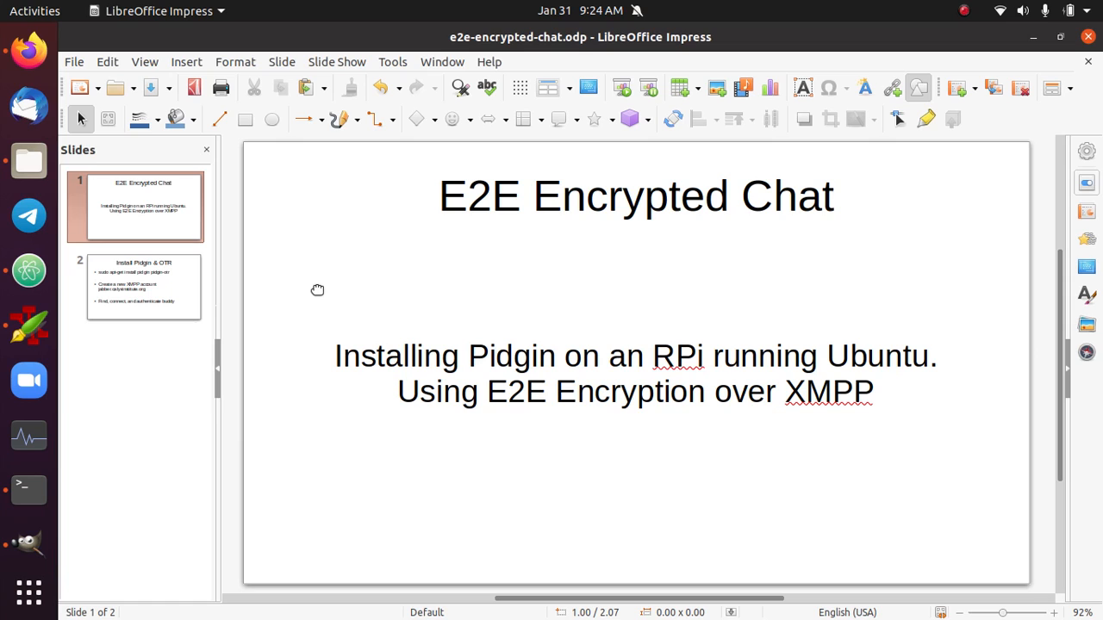
Show the second slide, Install Pidgin & OTR, in the Impress deck
left_click(143, 286)
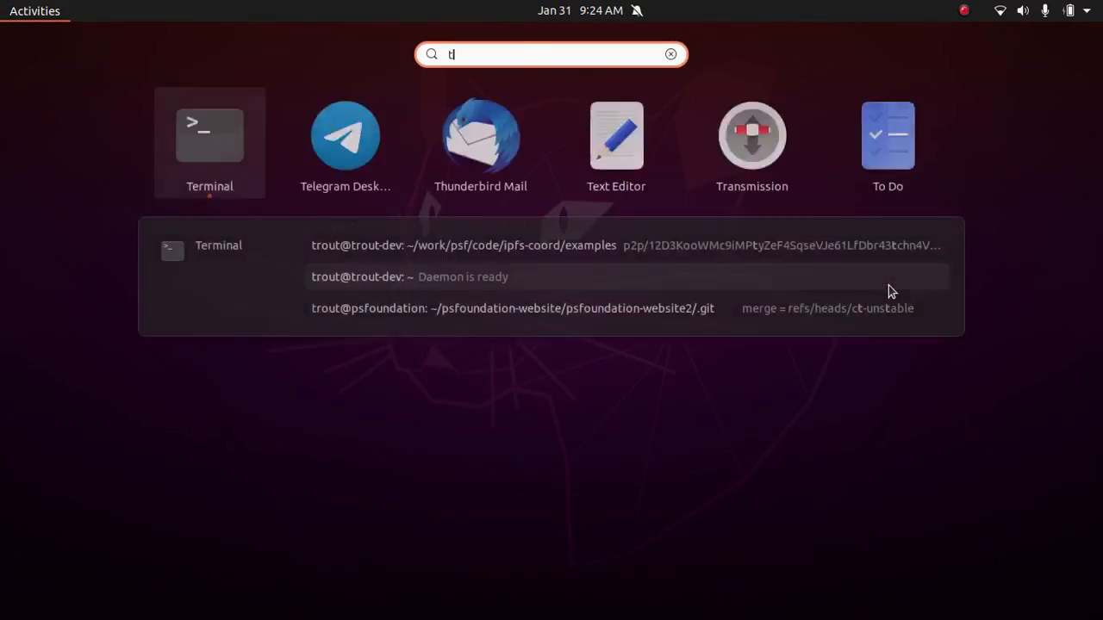
Launch Remmina and connect over VNC to 192.168.2.123 with its password
type("reml")
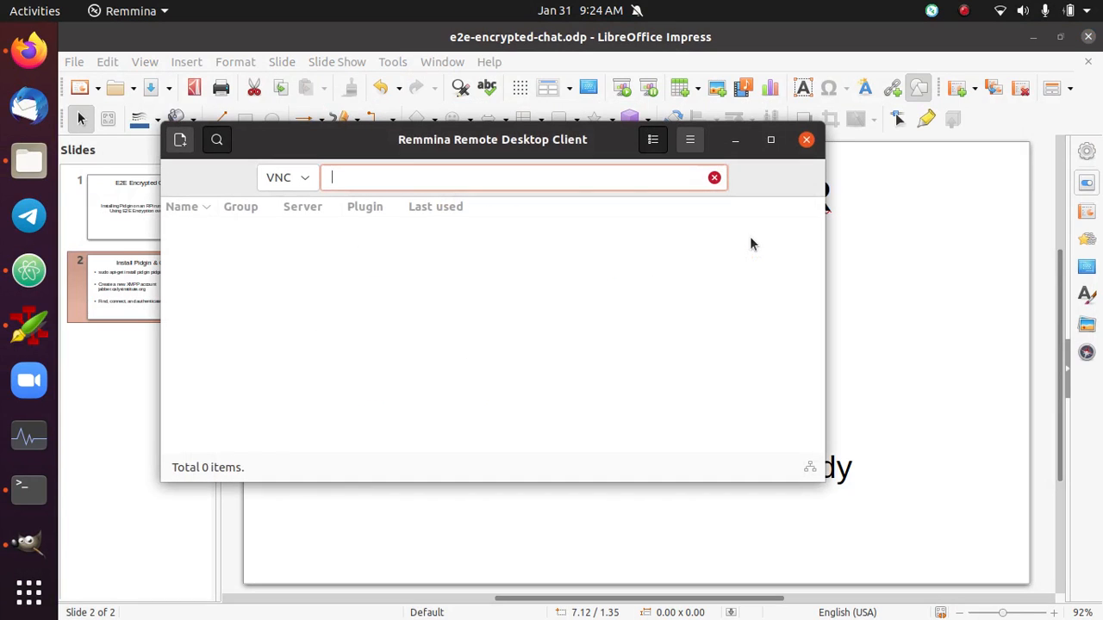
mouse_move(584, 310)
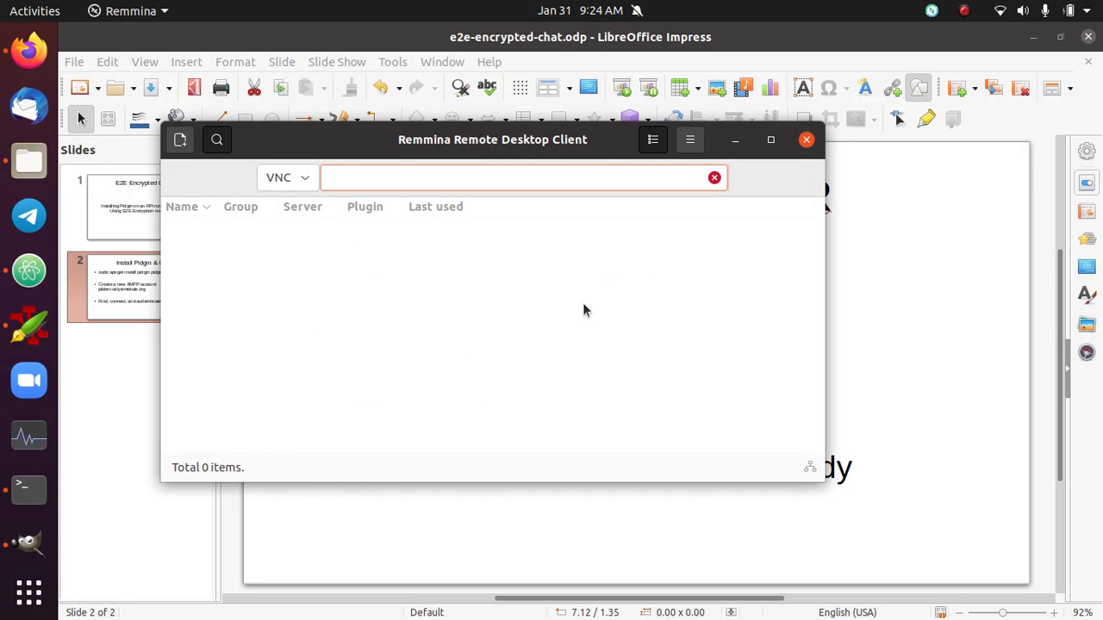
type("192.168.2.")
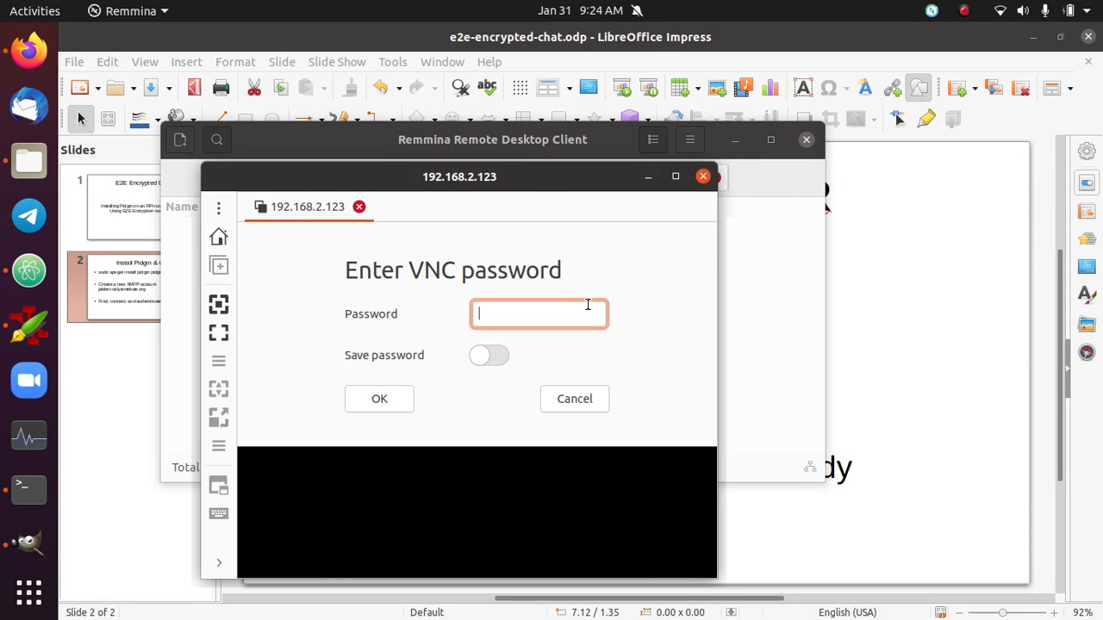
left_click(379, 398)
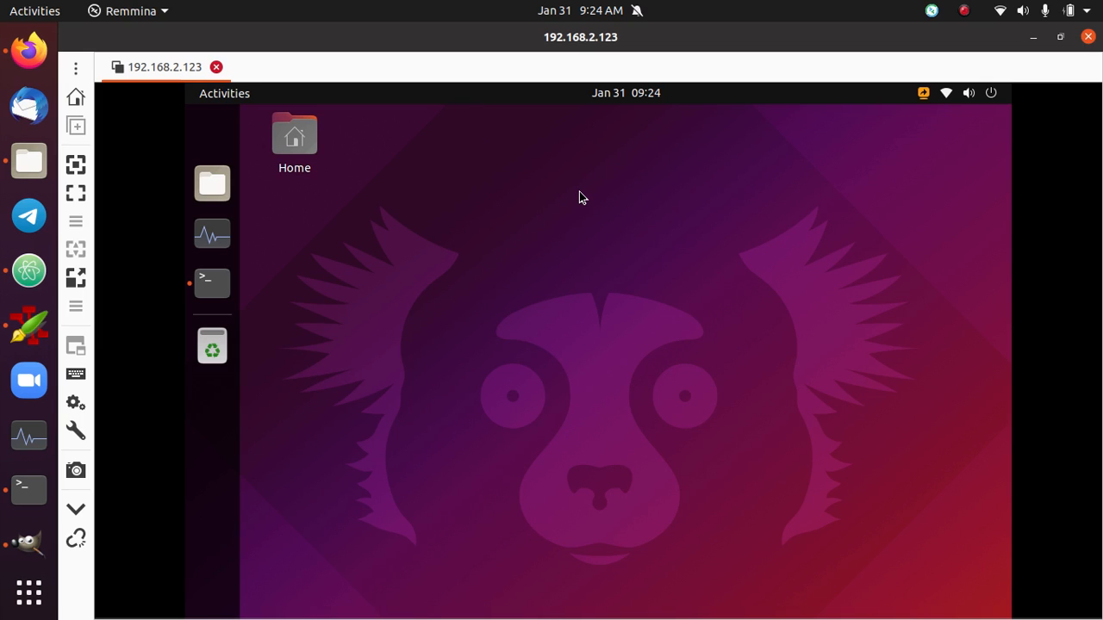
mouse_move(310, 289)
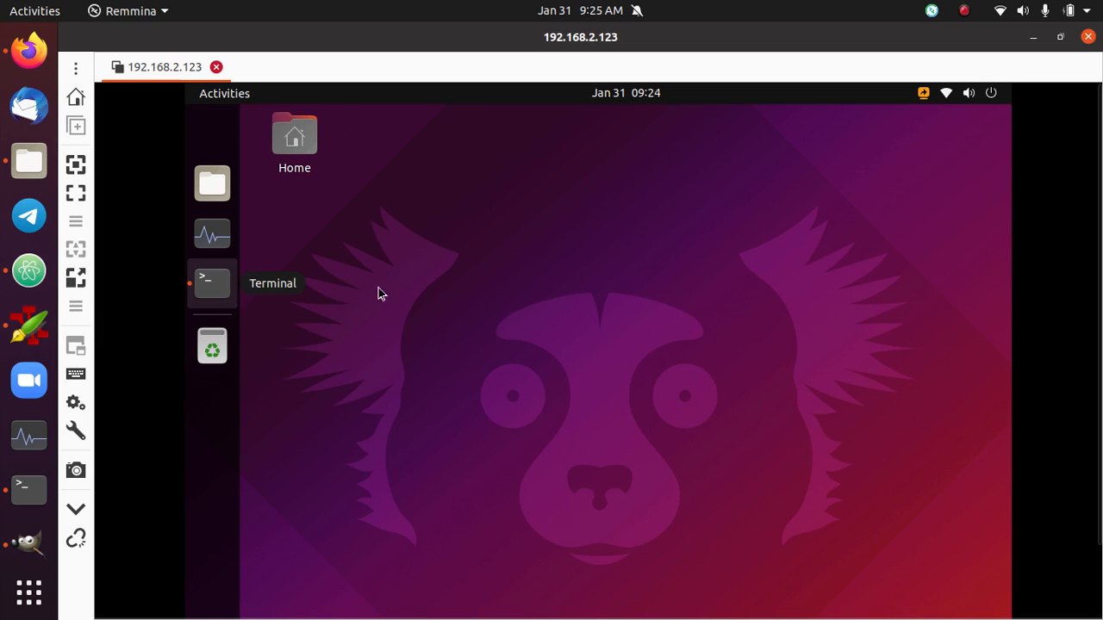
Run sudo apt install pidgin pidgin-otr in a remote Terminal and let it finish
left_click(212, 283)
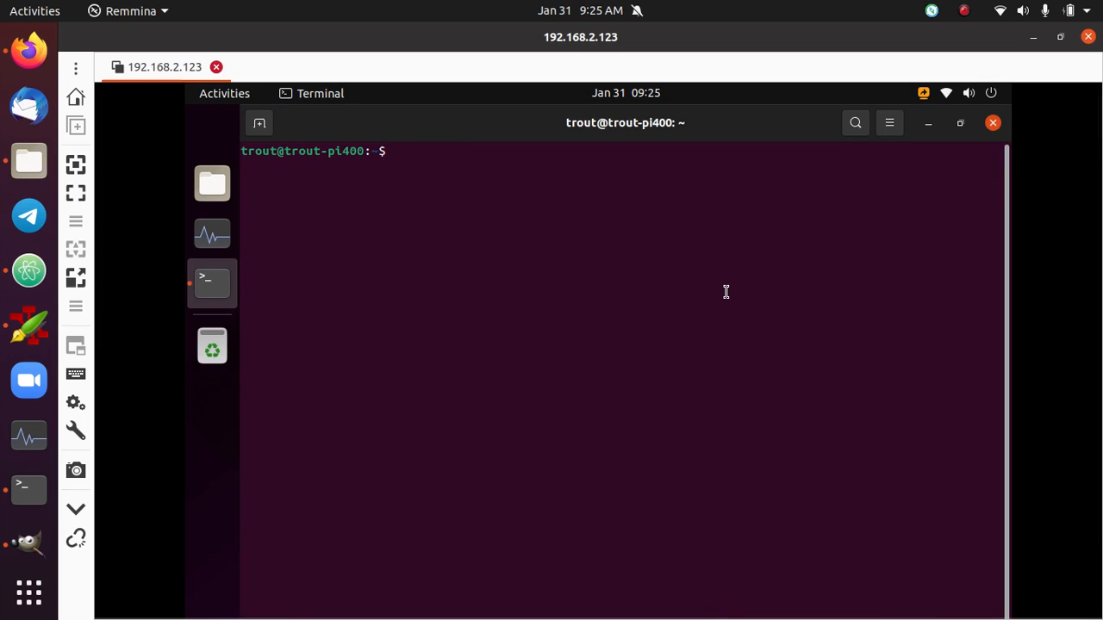
type("sudo apt")
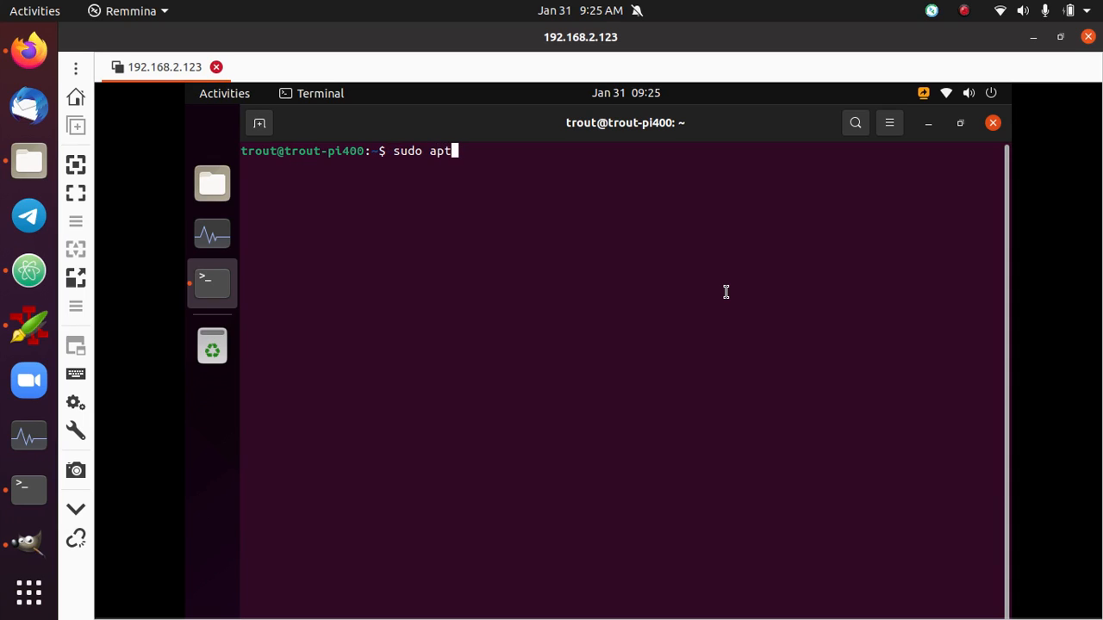
type("install pidgin pidign")
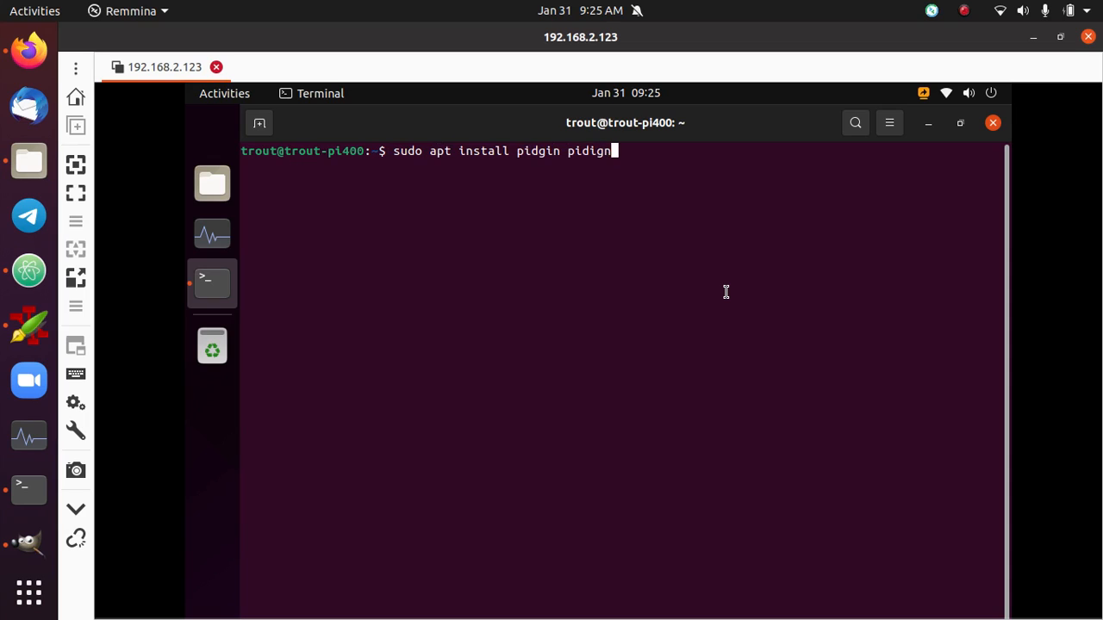
key("BackSpace")
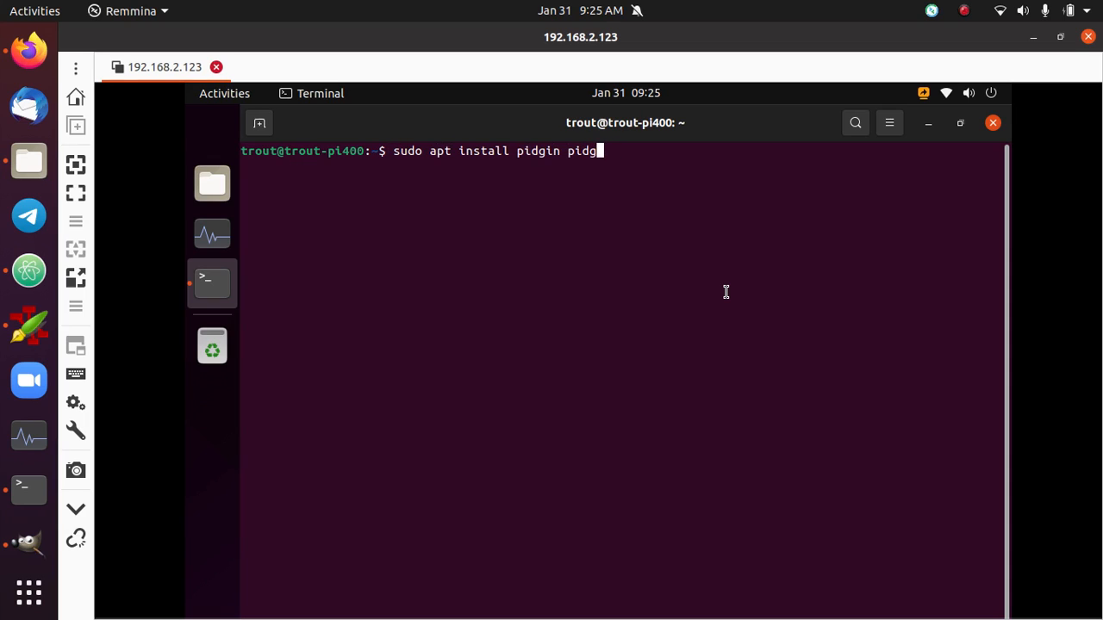
key("Return")
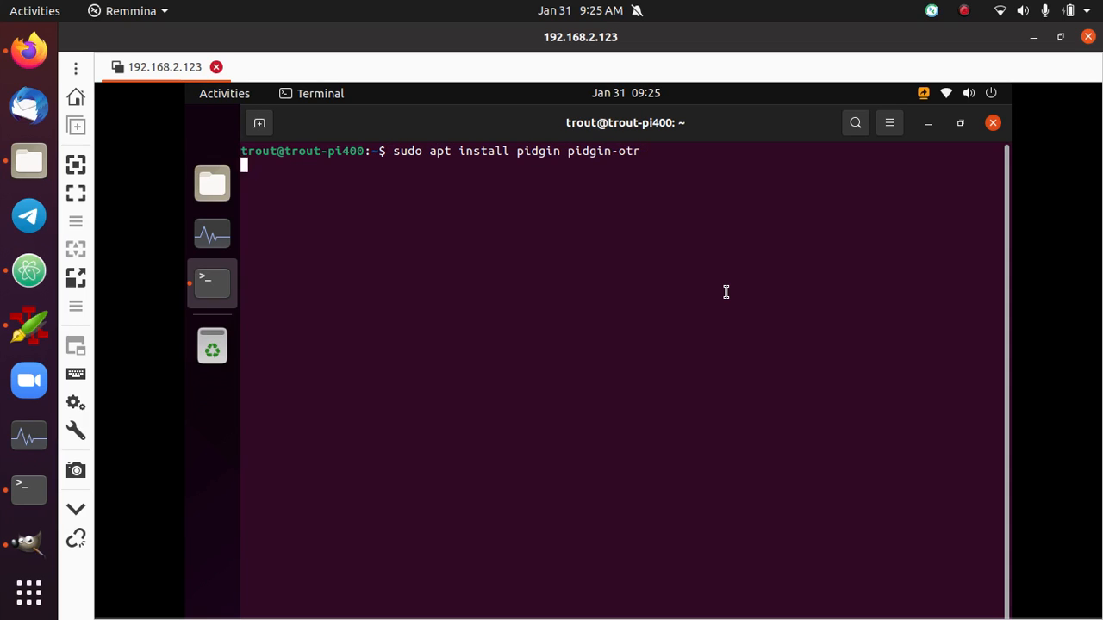
key("Return")
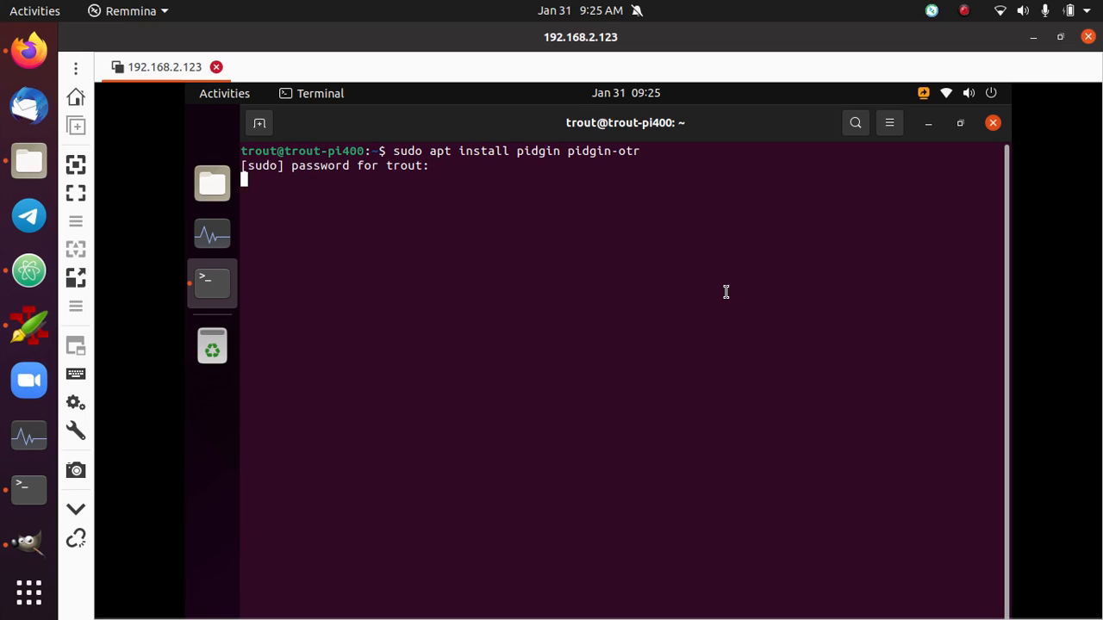
key("Return")
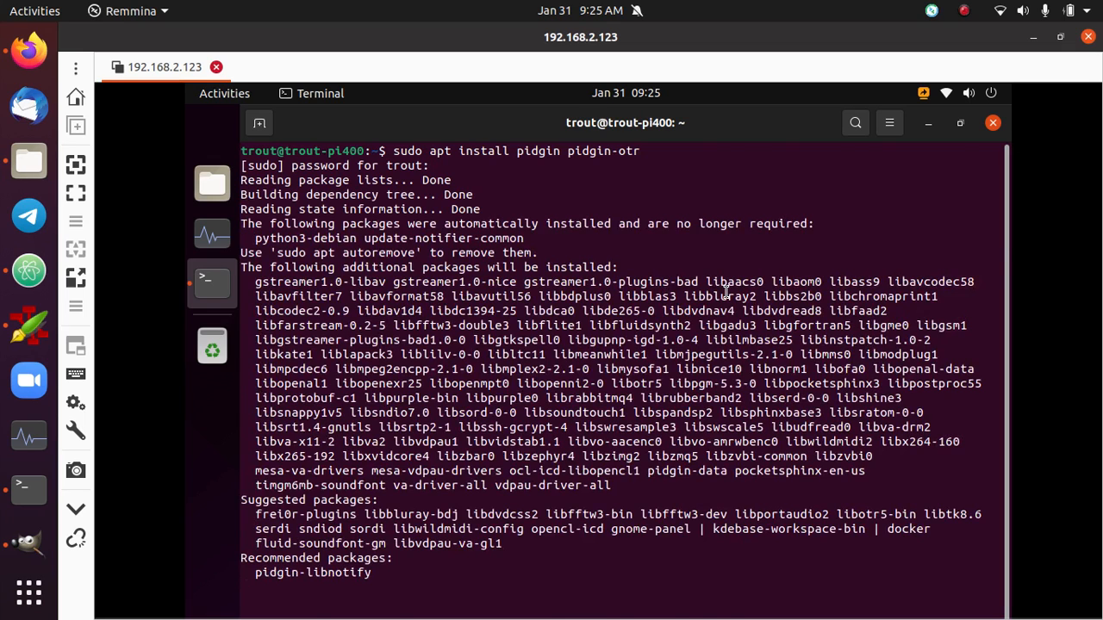
scroll("down", 3)
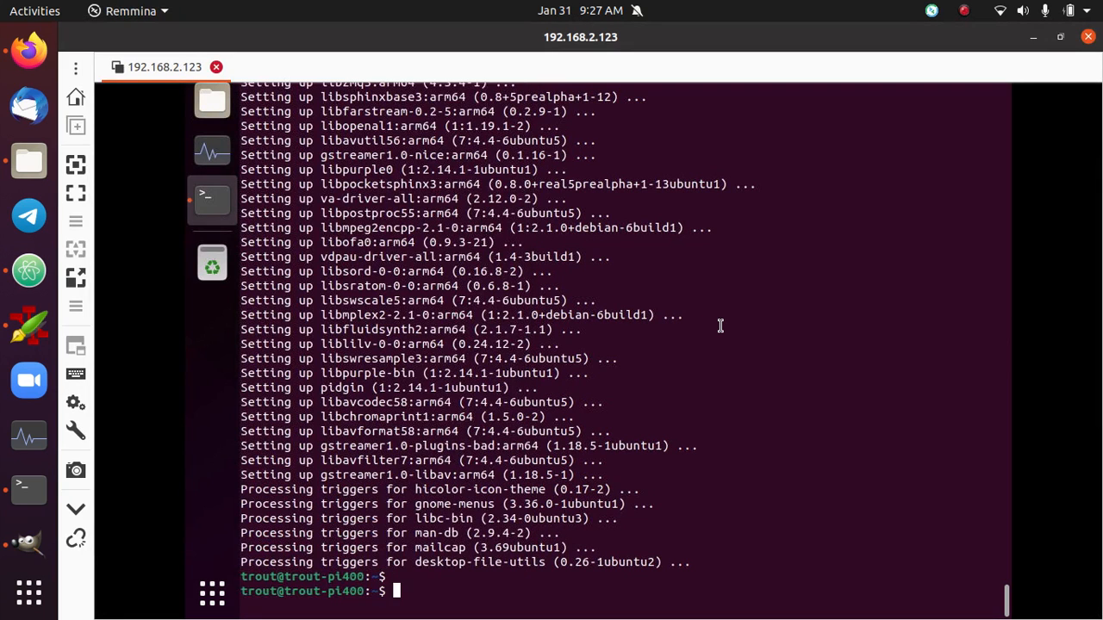
mouse_move(1096, 531)
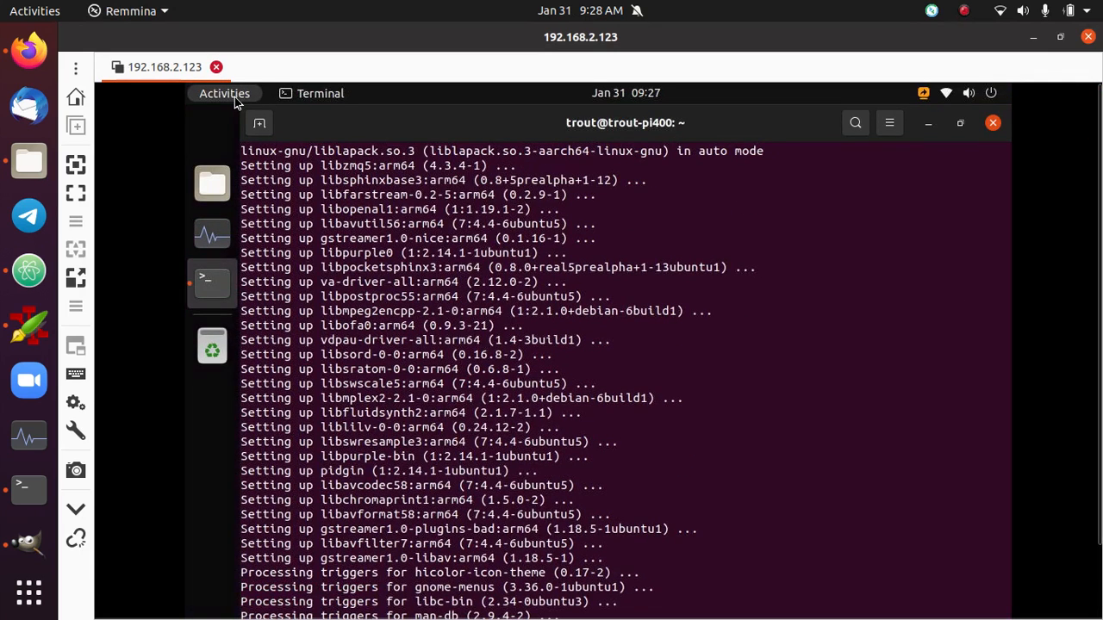
Reconnect Remmina to the saved address 192.168.2.123
type("pl")
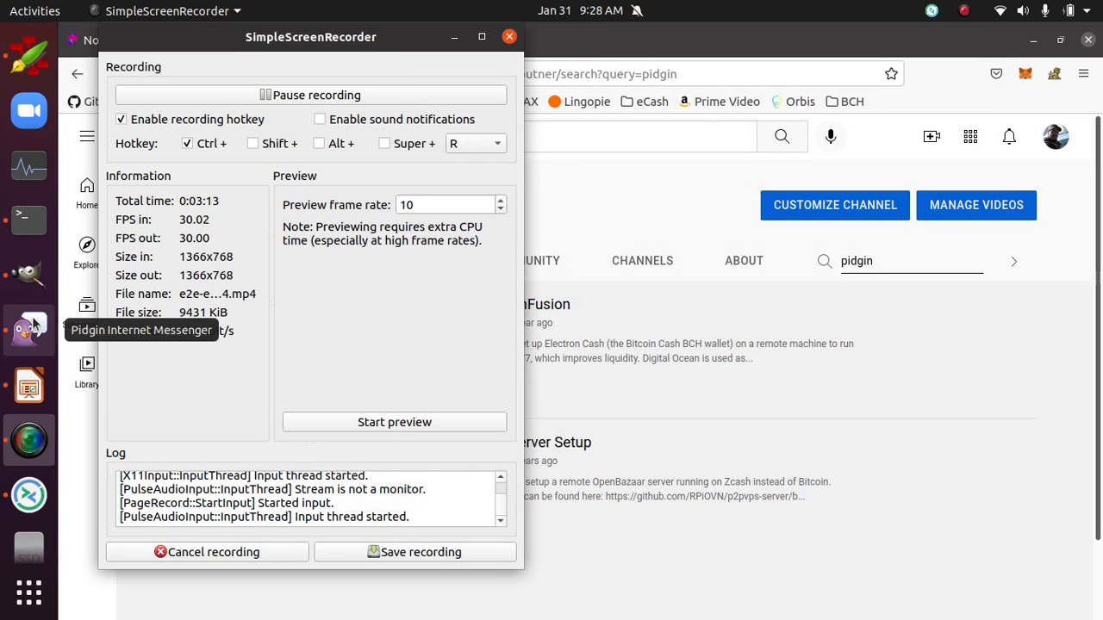
left_click(28, 494)
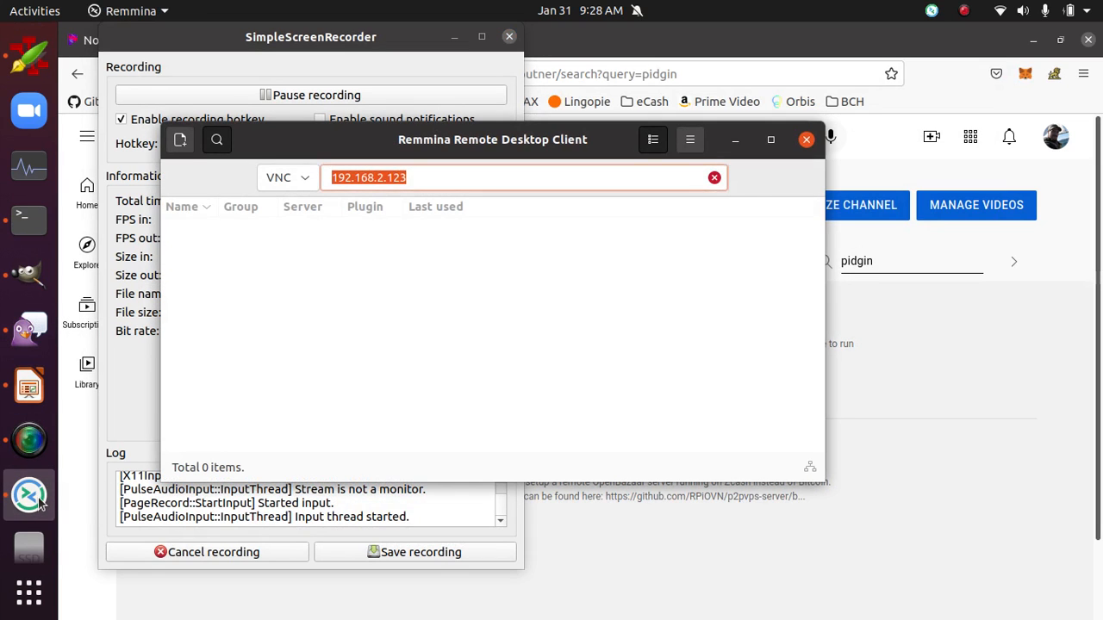
left_click(491, 178)
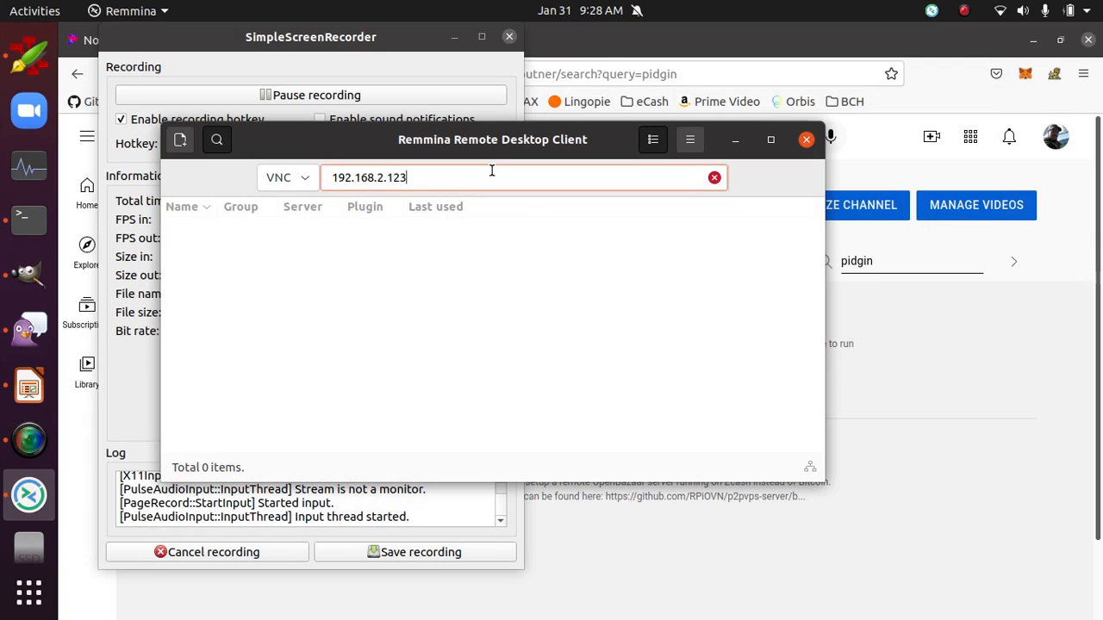
key("Return")
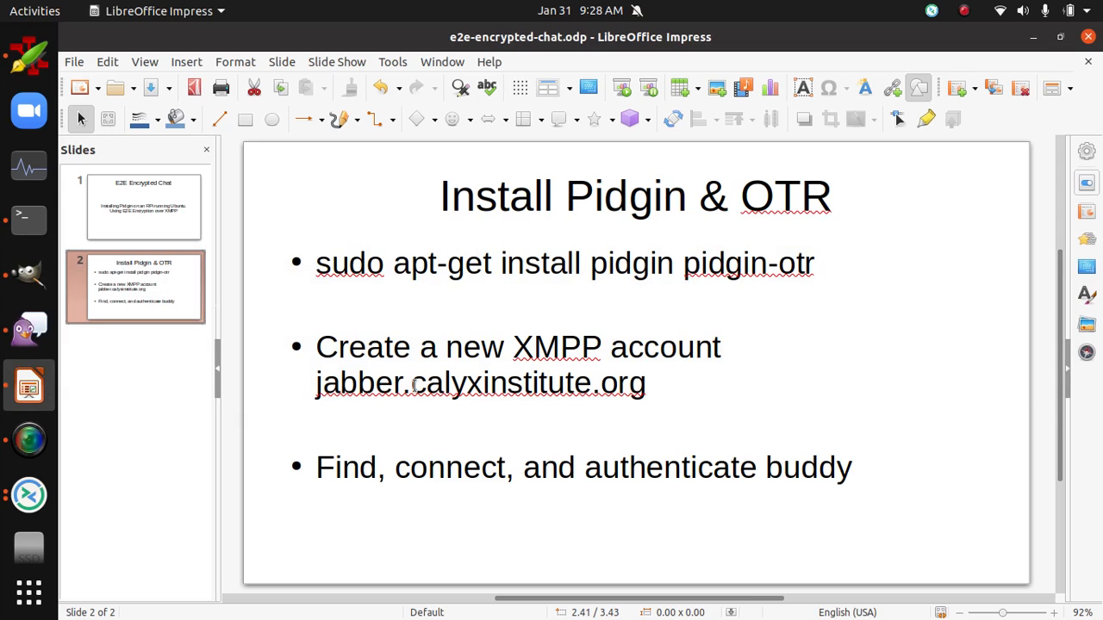
mouse_move(593, 348)
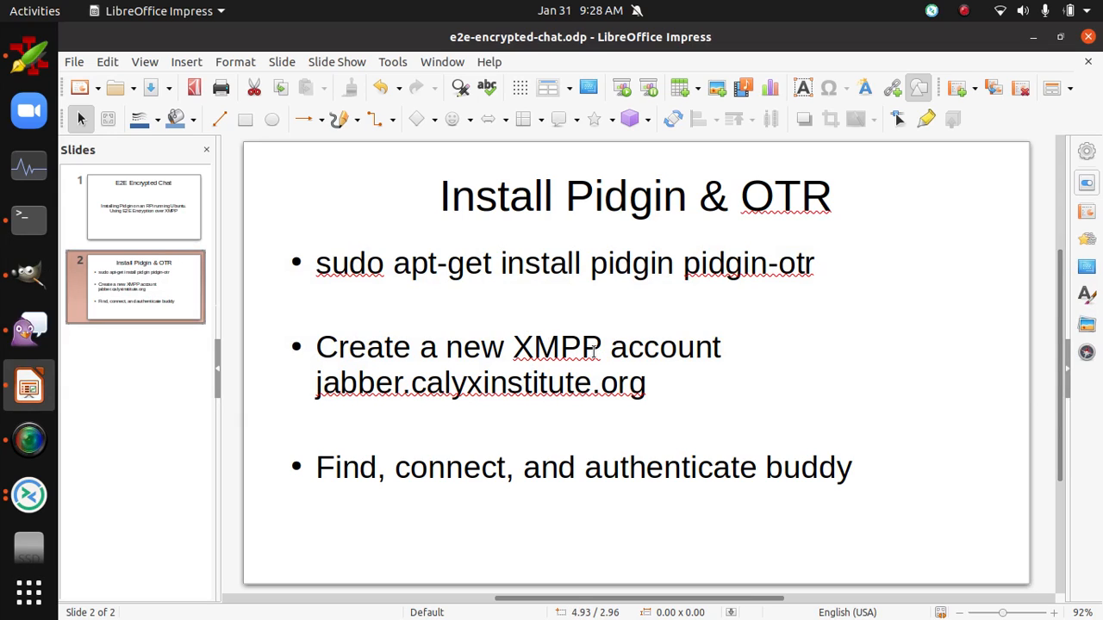
double_click(557, 346)
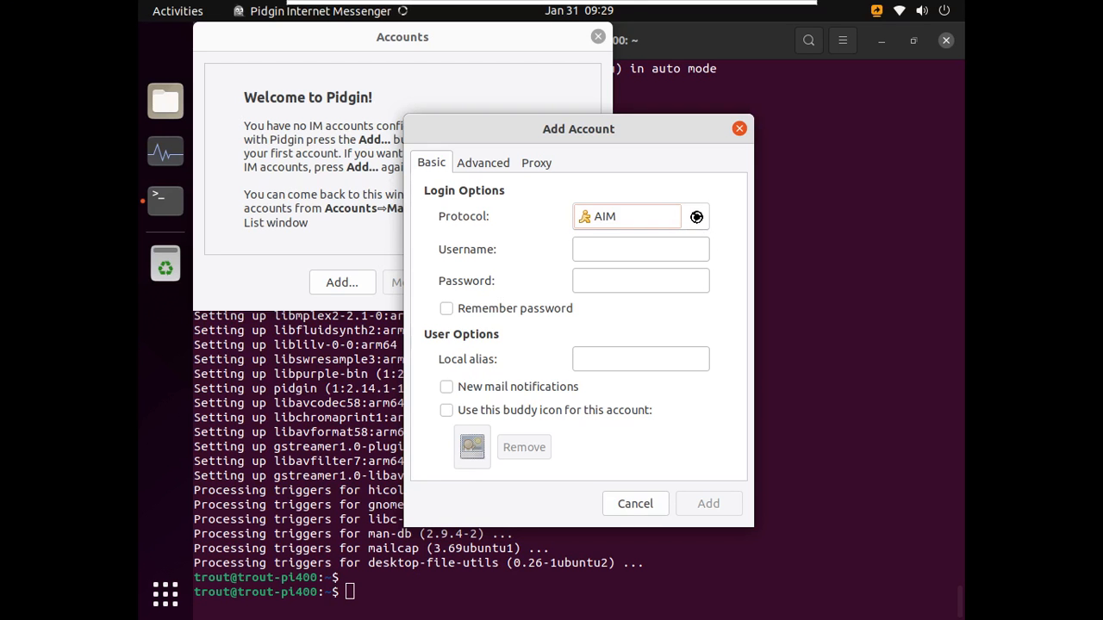
Choose XMPP as the new account's protocol in the Add Account dialog
left_click(627, 217)
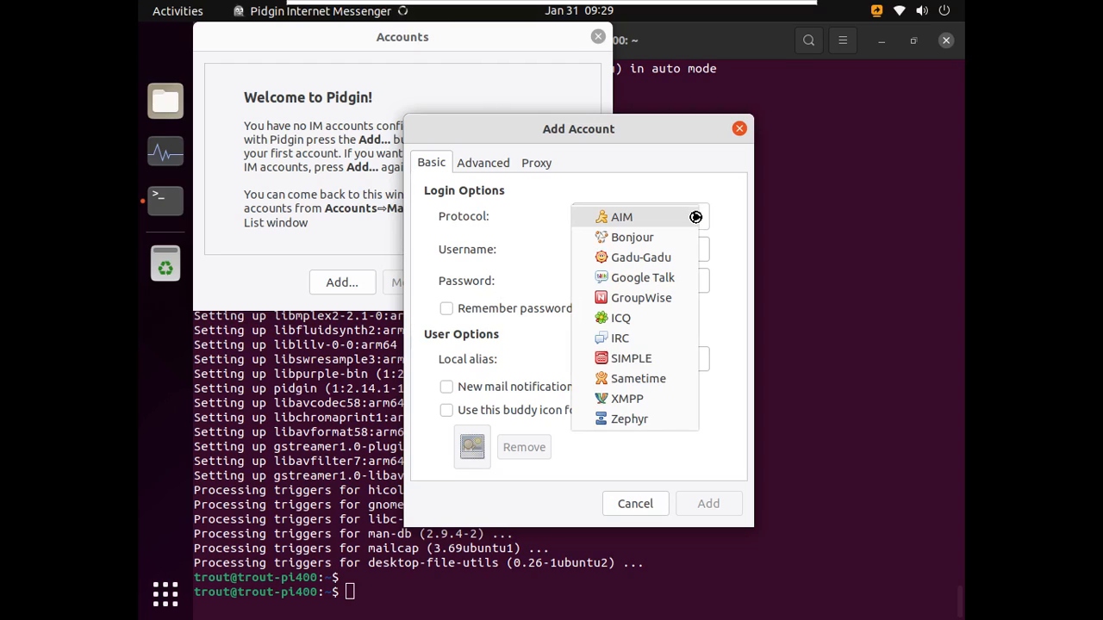
mouse_move(647, 322)
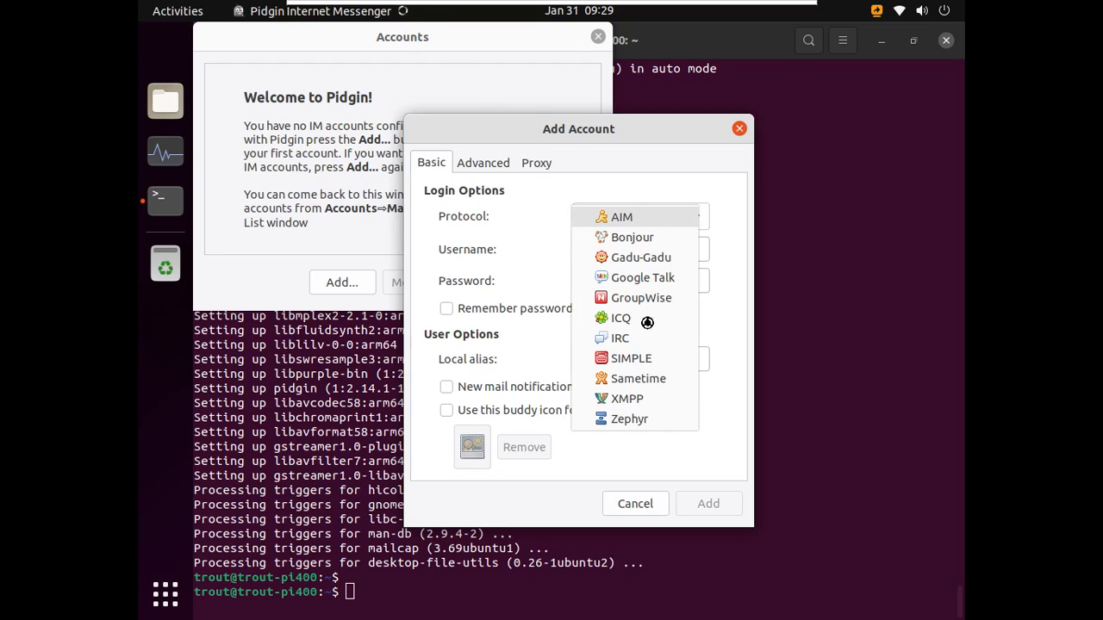
left_click(627, 398)
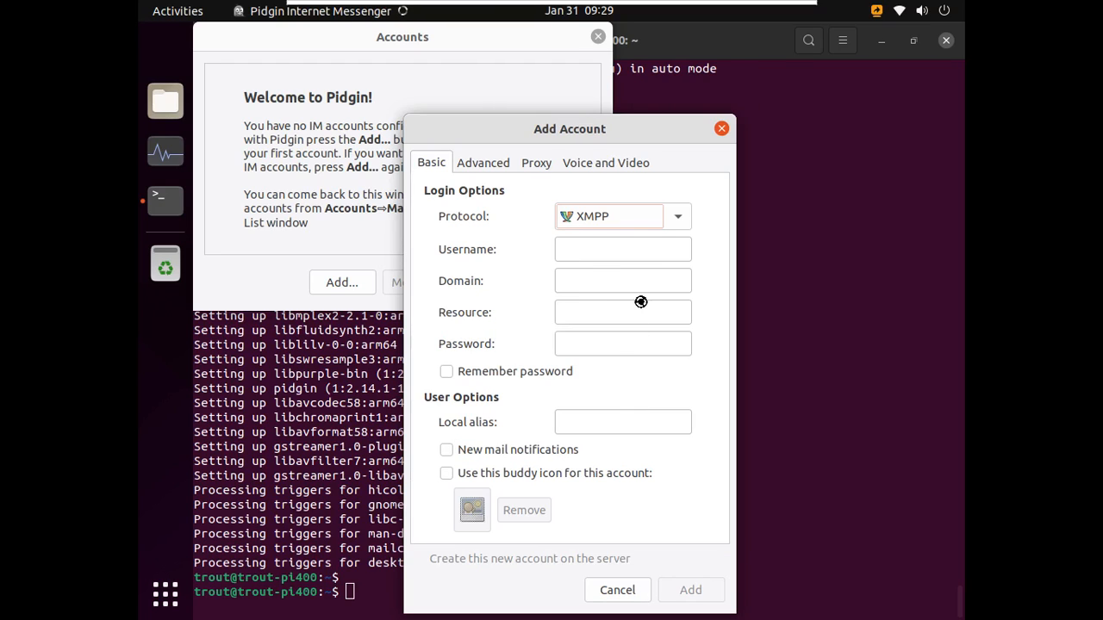
left_click(622, 248)
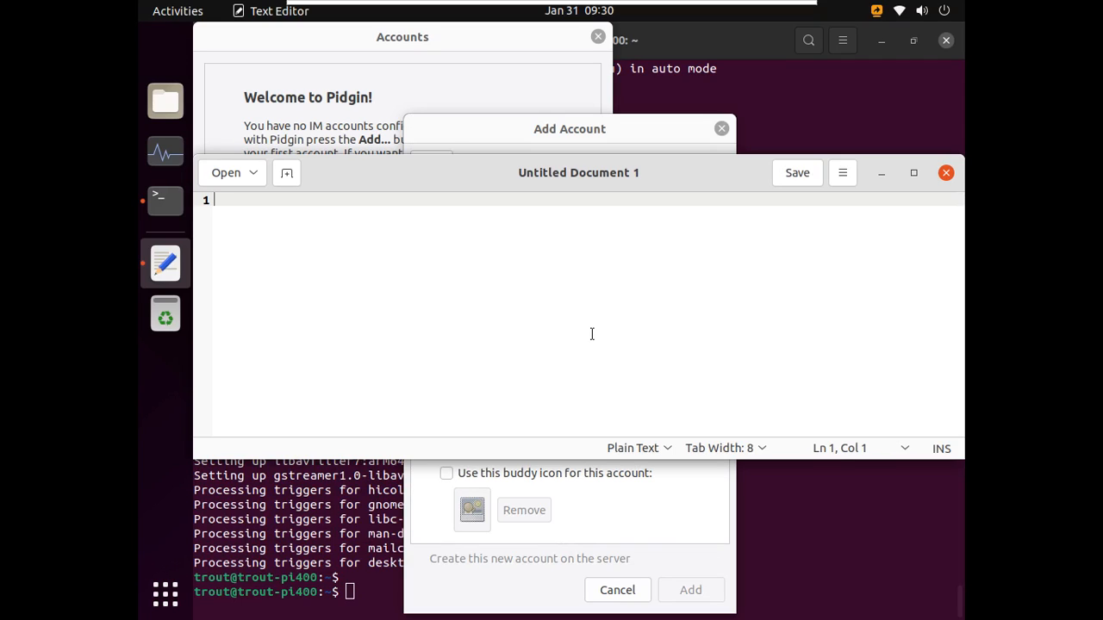
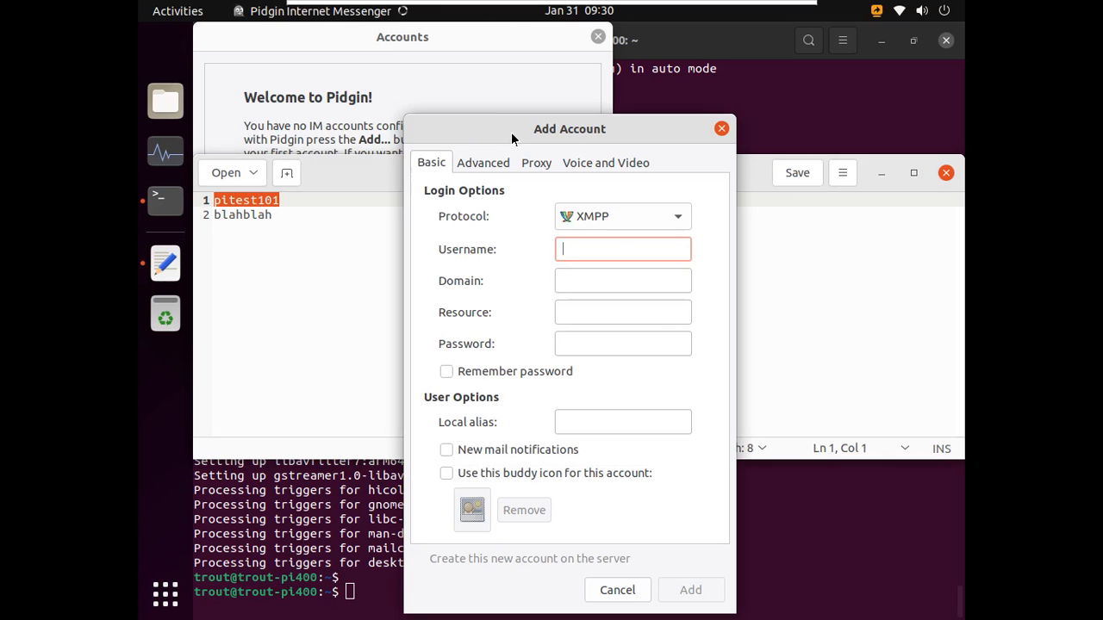
Enter username pitest101, domain jabber.calyxinstitute.org and the password, remembered
type("pitest101")
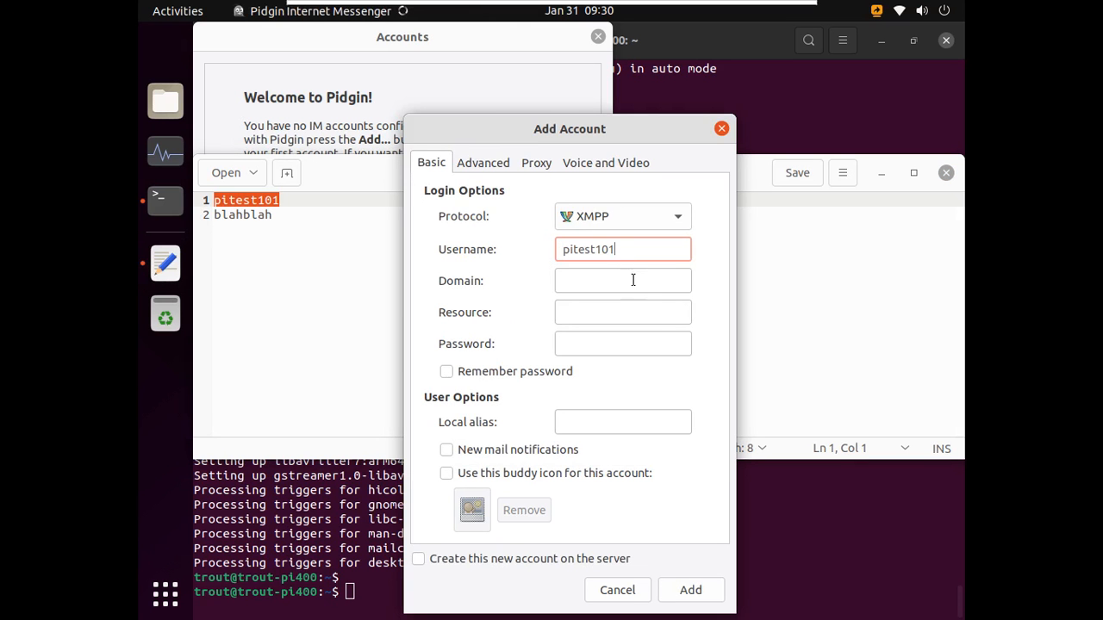
left_click(622, 279)
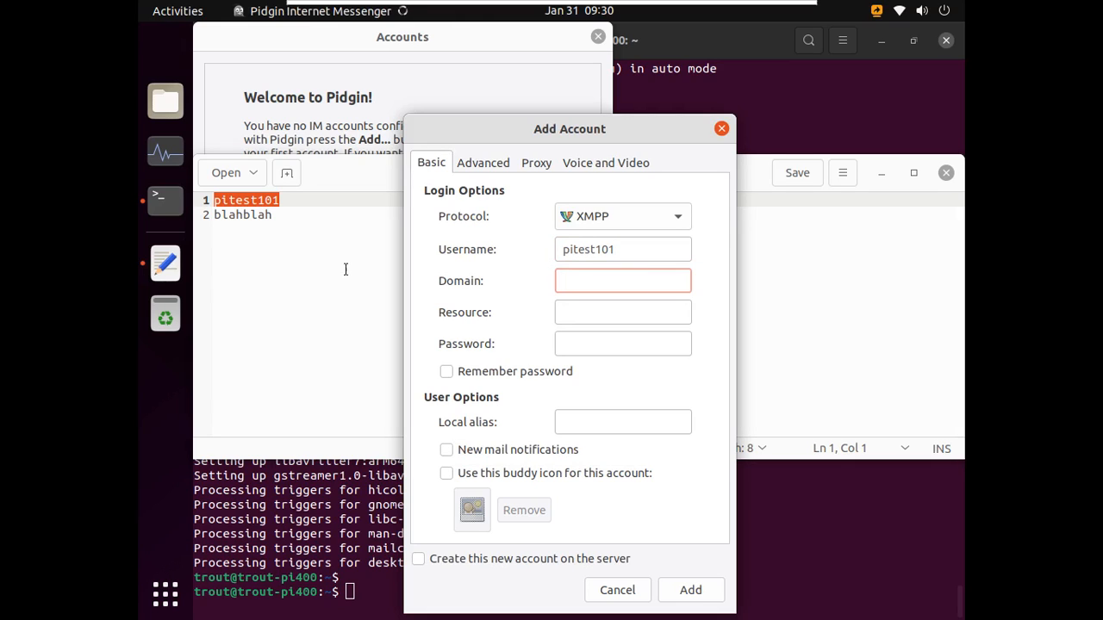
type("ja")
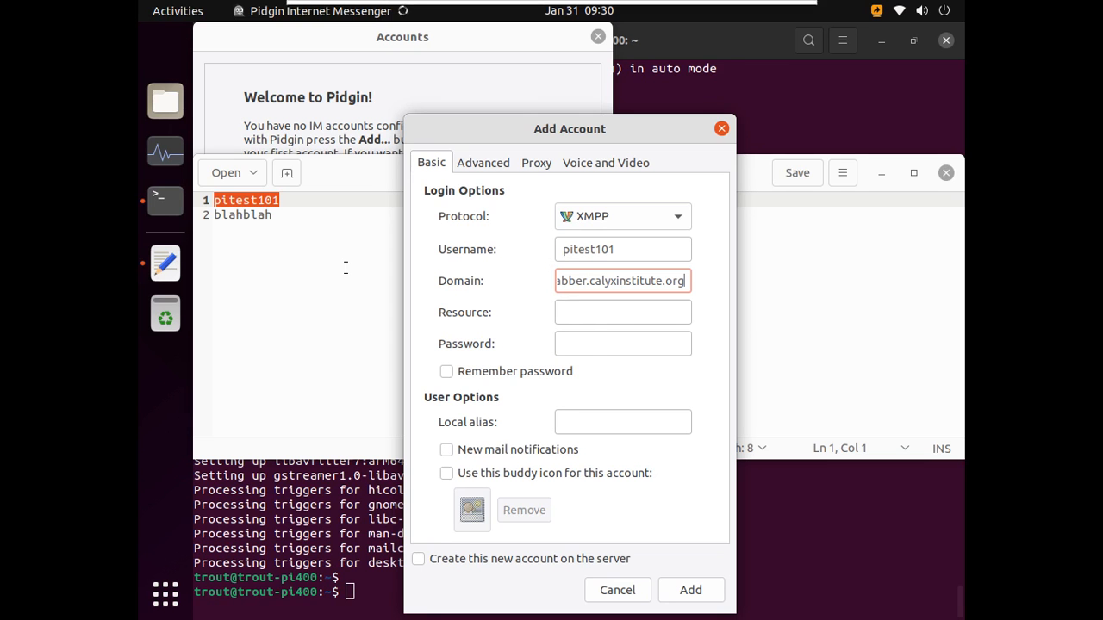
left_click(622, 312)
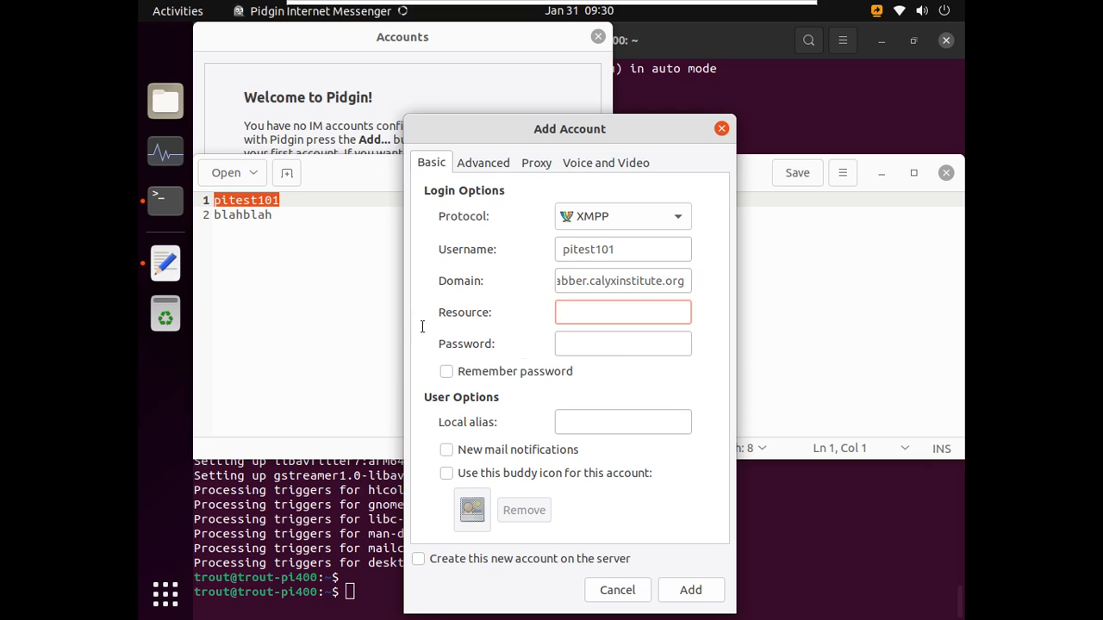
type("••")
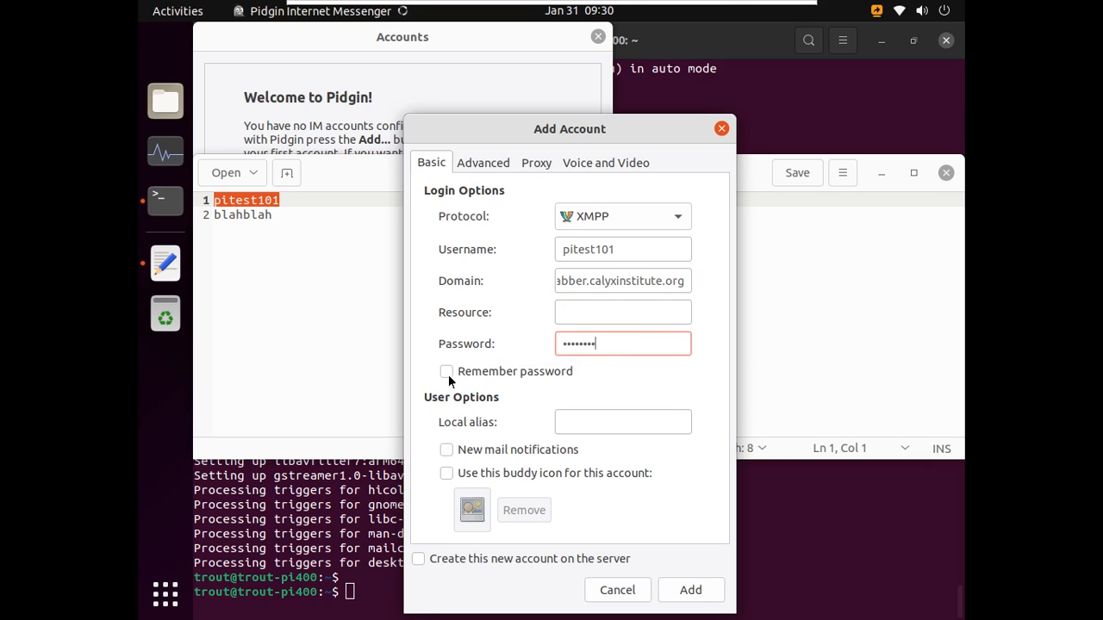
left_click(446, 372)
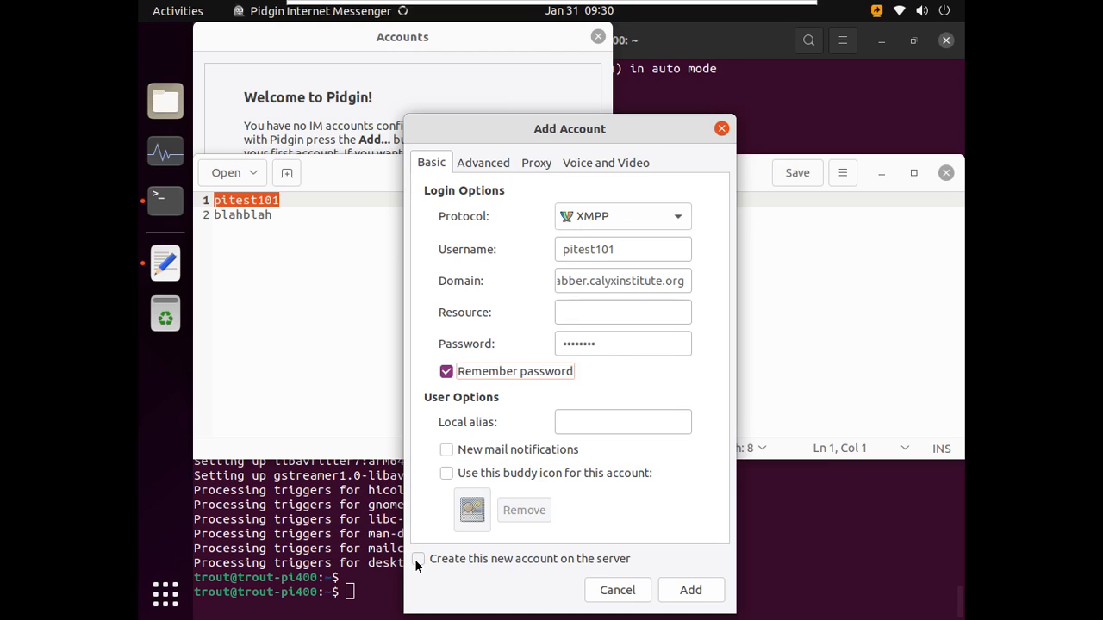
Create the account on the server, add it and dismiss the registration confirmation
left_click(417, 558)
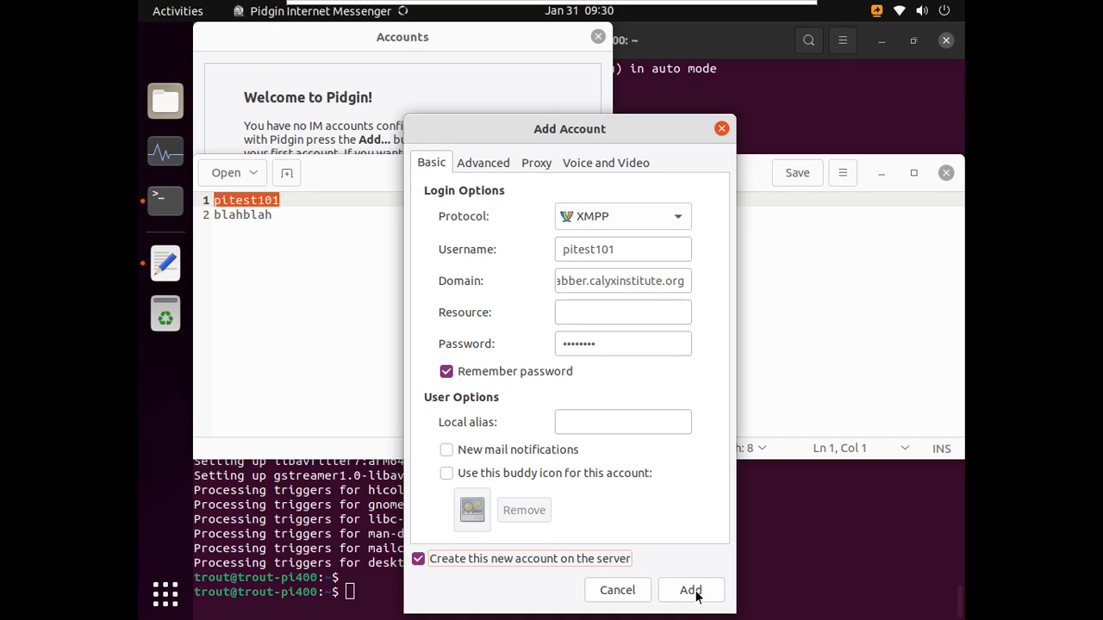
left_click(689, 589)
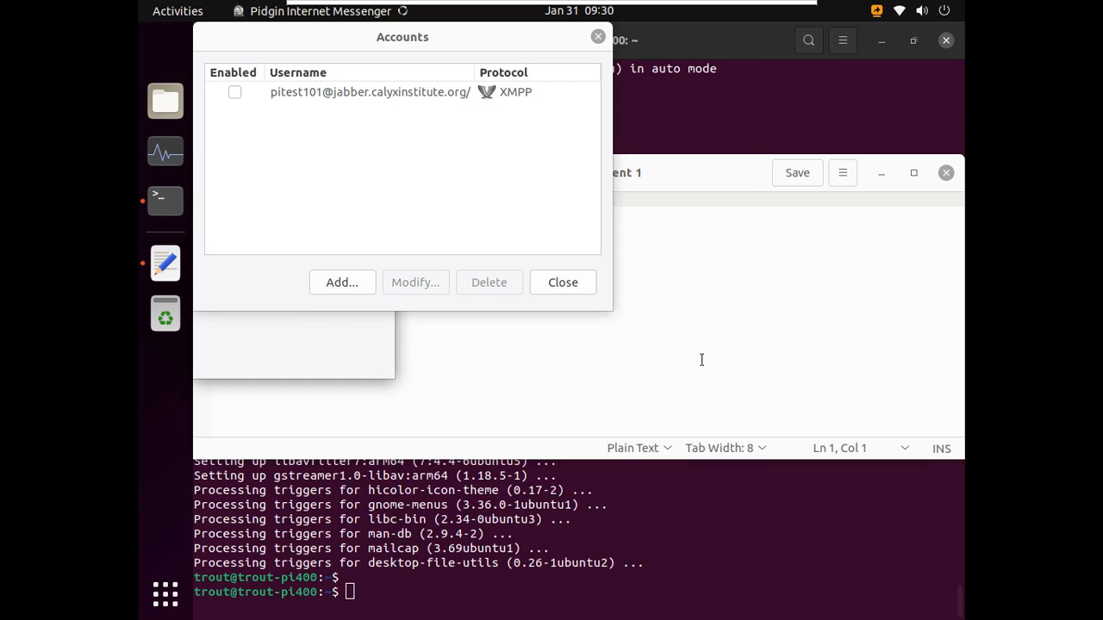
left_click(341, 283)
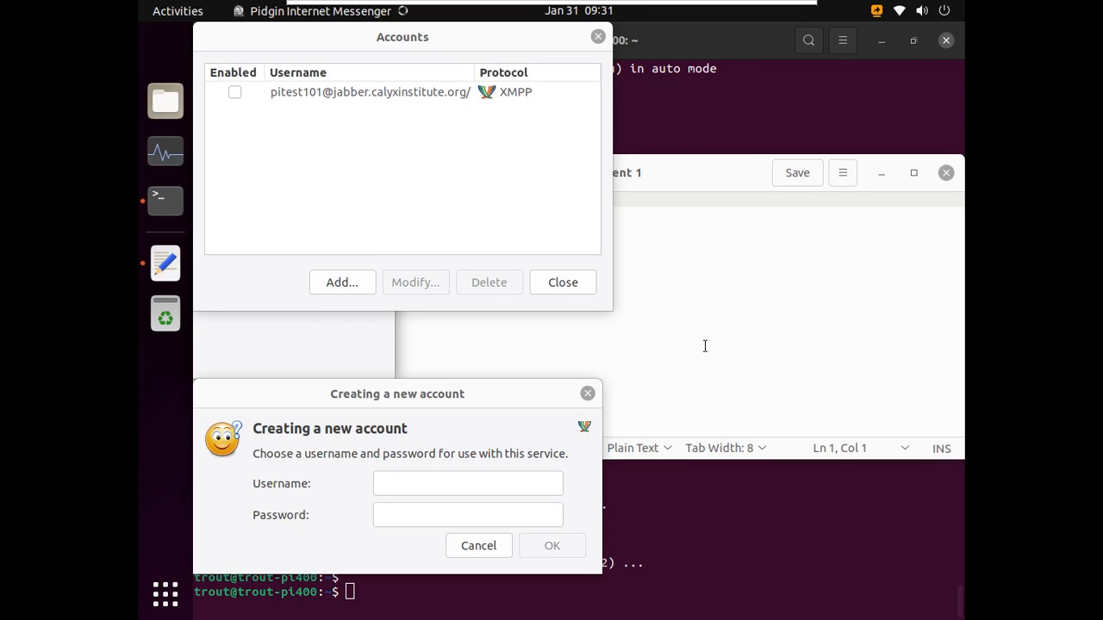
mouse_move(455, 484)
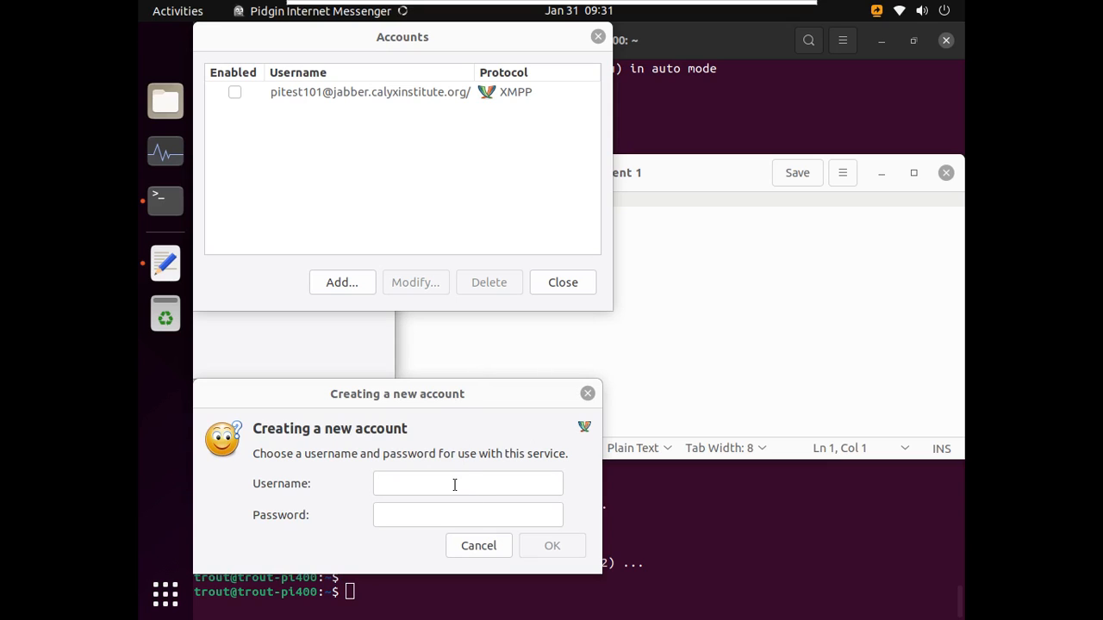
left_click(469, 483)
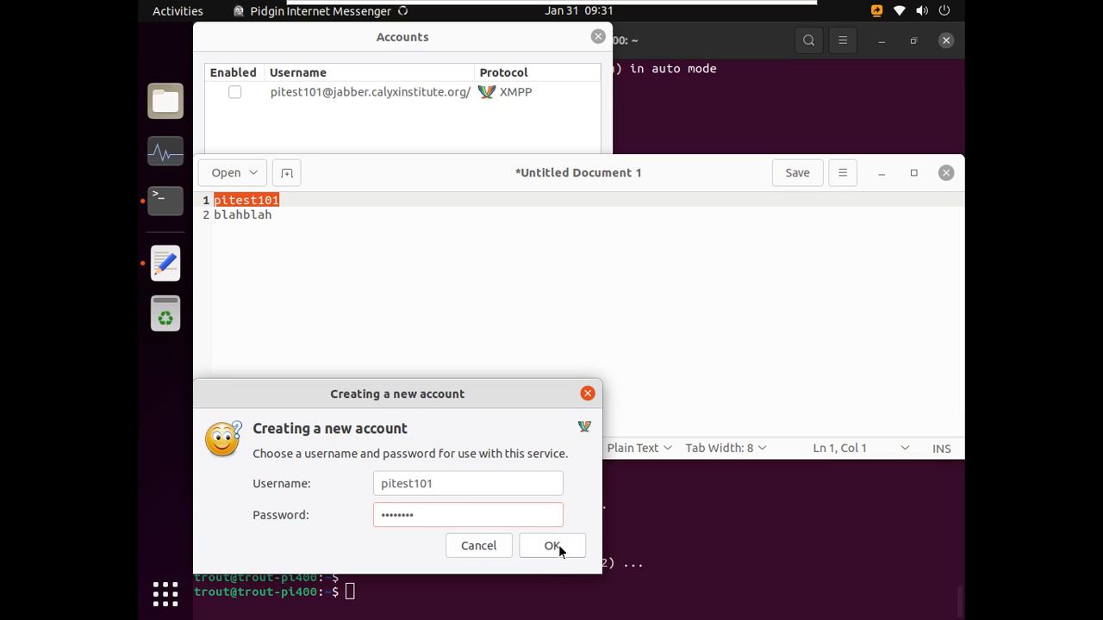
left_click(551, 545)
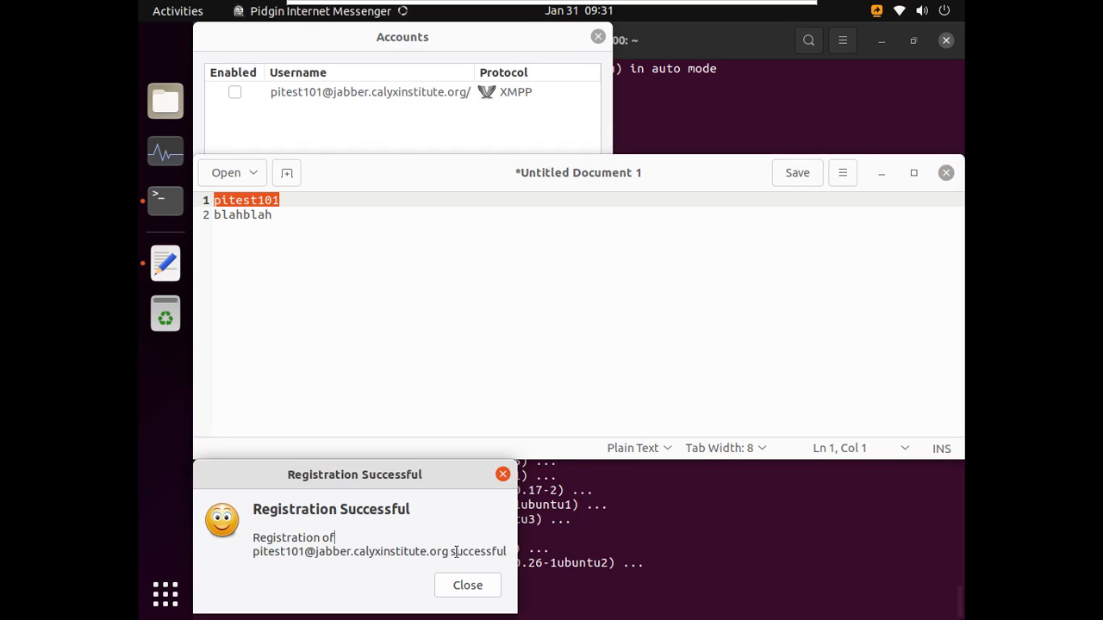
left_click(467, 586)
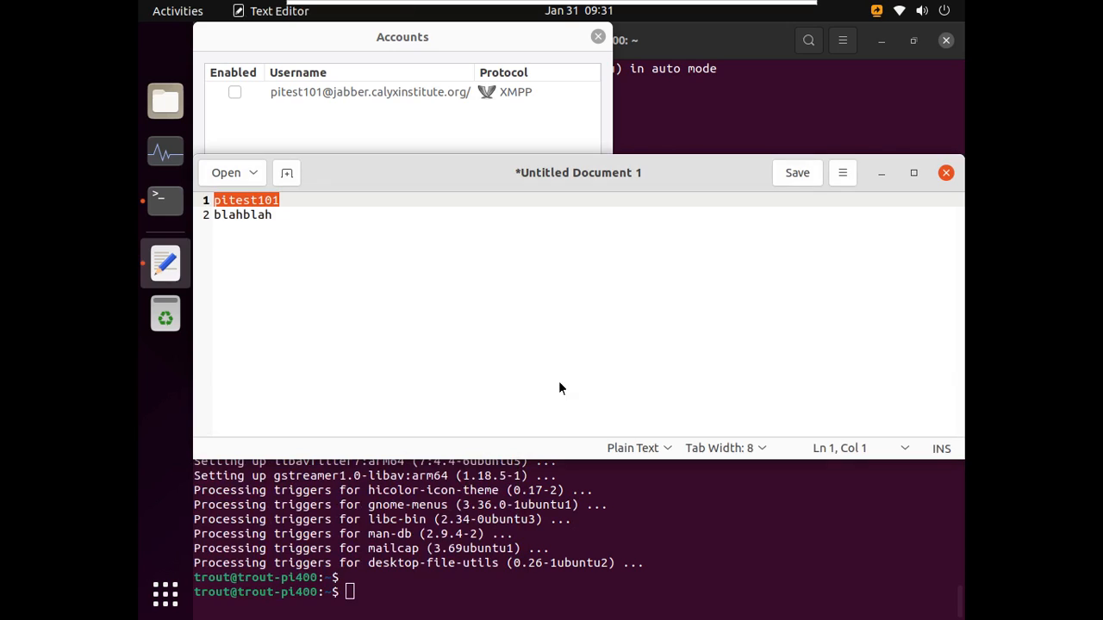
mouse_move(328, 52)
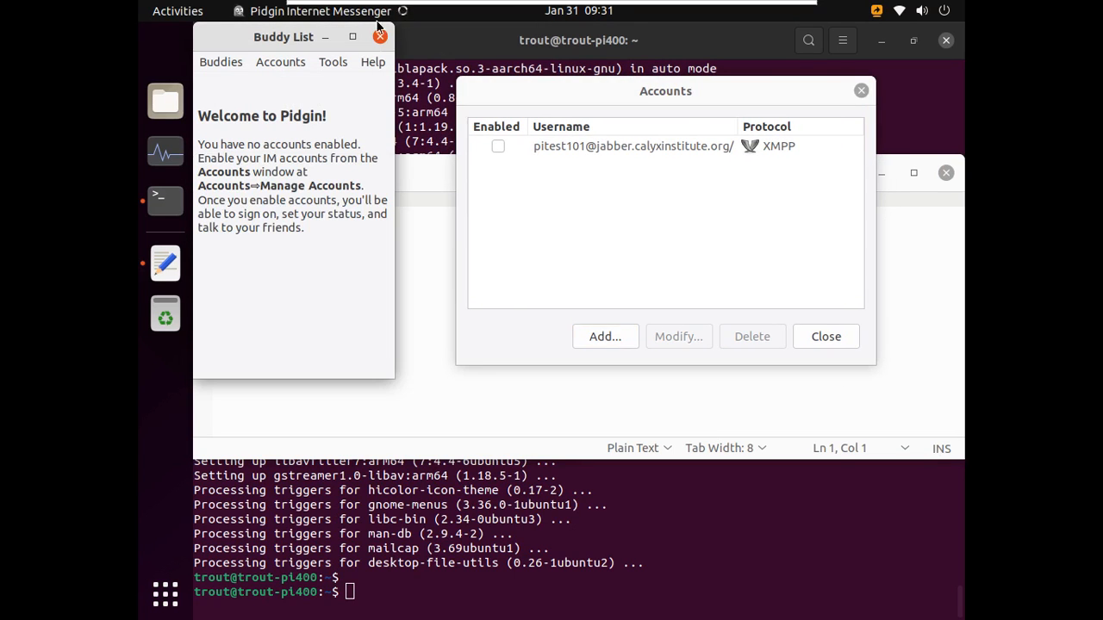
mouse_move(396, 19)
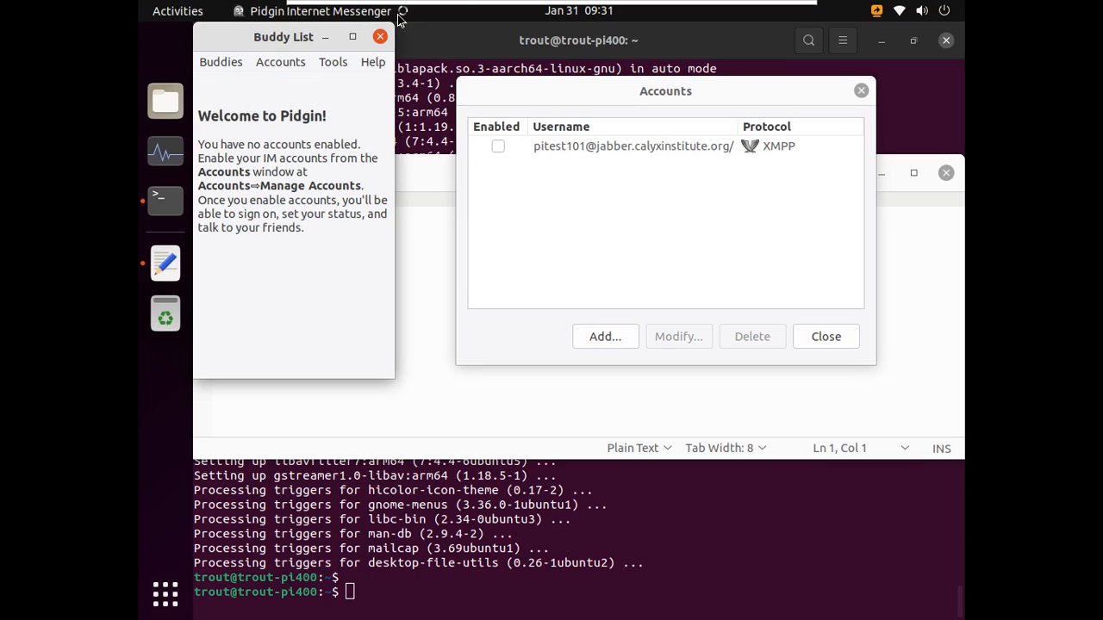
Enable the pitest101 account and close the server's welcome conversation
left_click(498, 145)
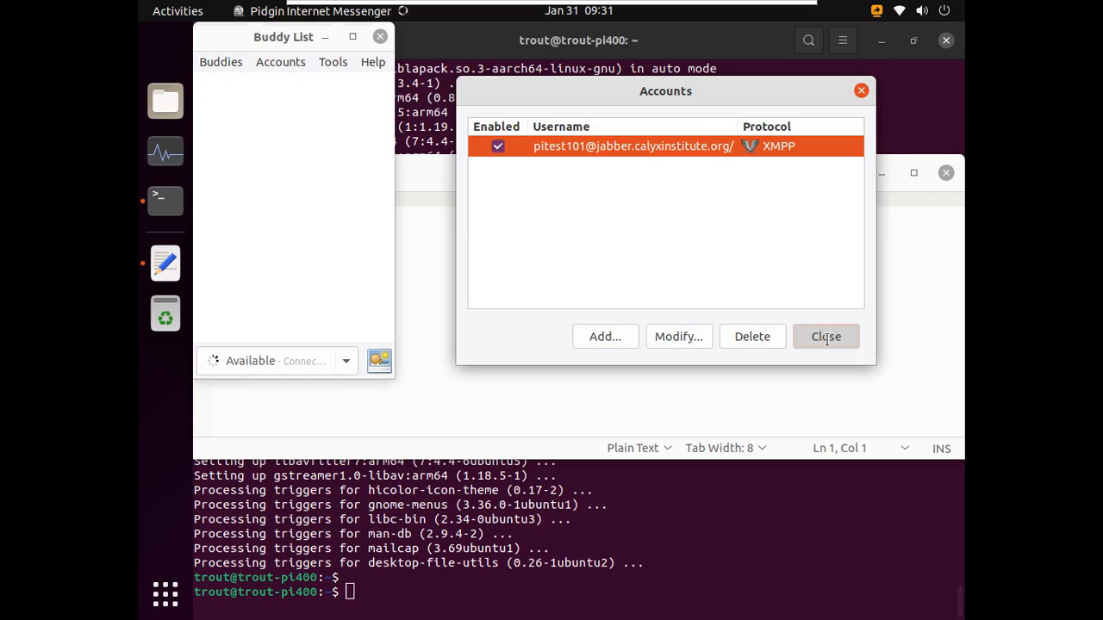
left_click(824, 336)
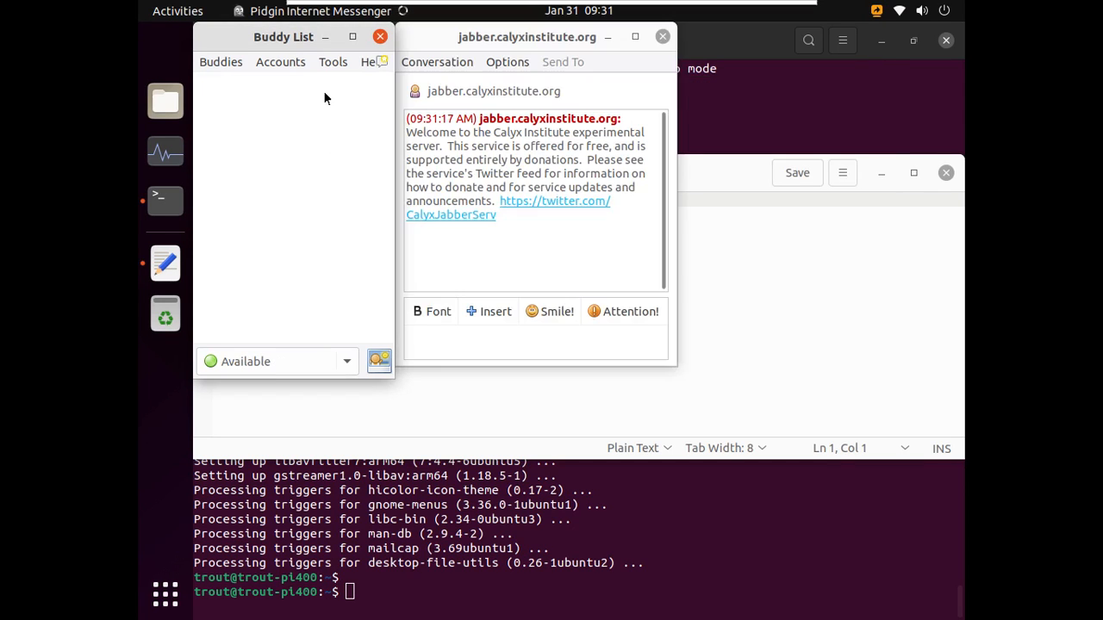
mouse_move(566, 279)
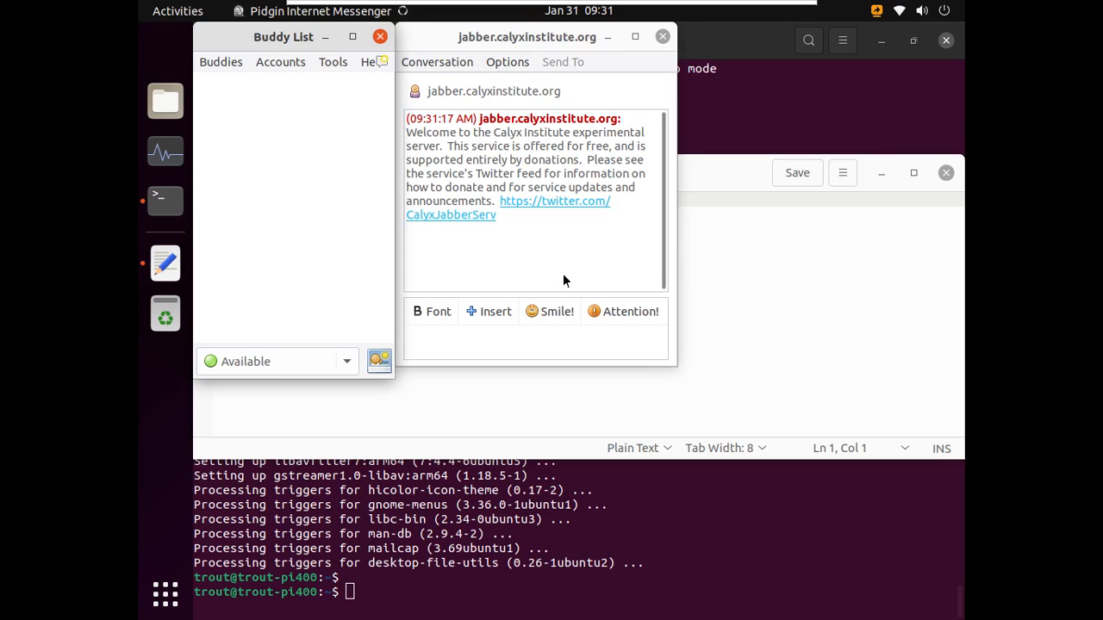
mouse_move(575, 274)
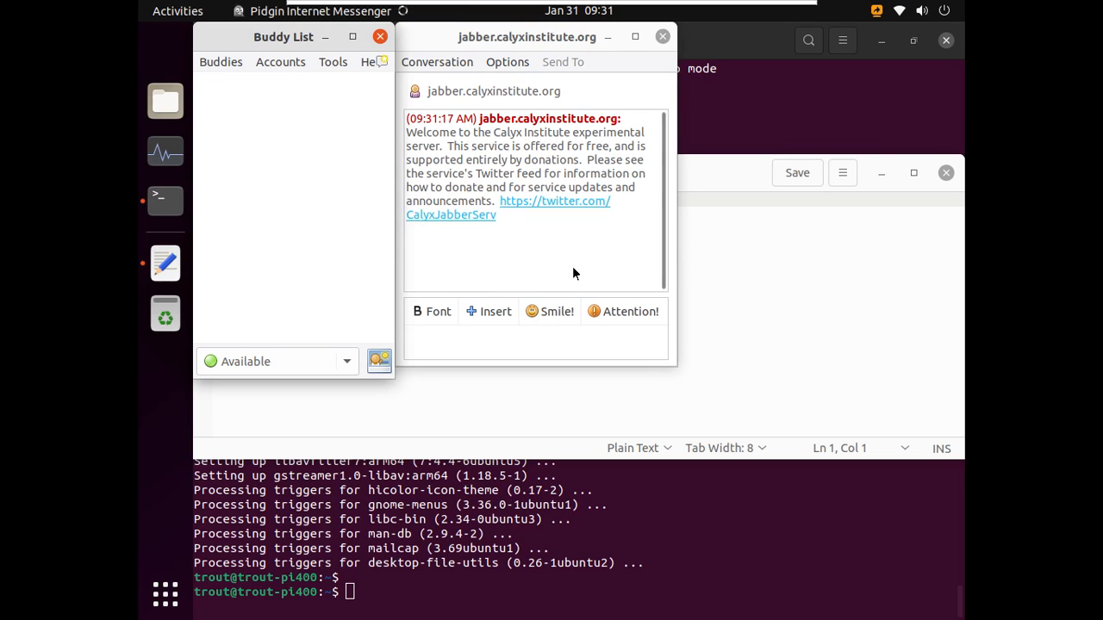
mouse_move(727, 267)
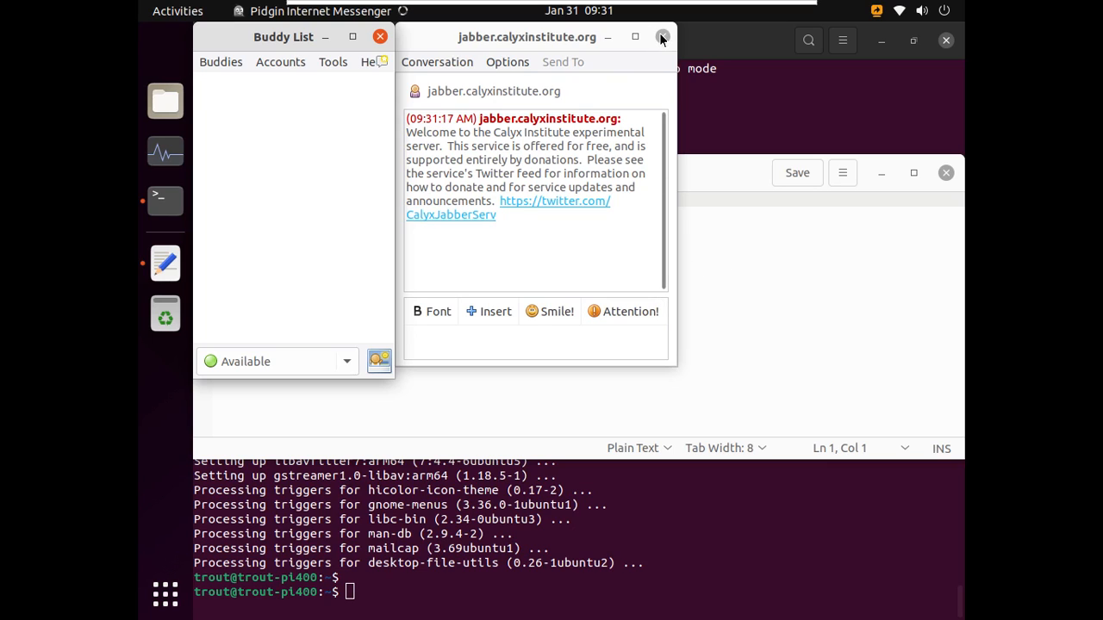
left_click(662, 38)
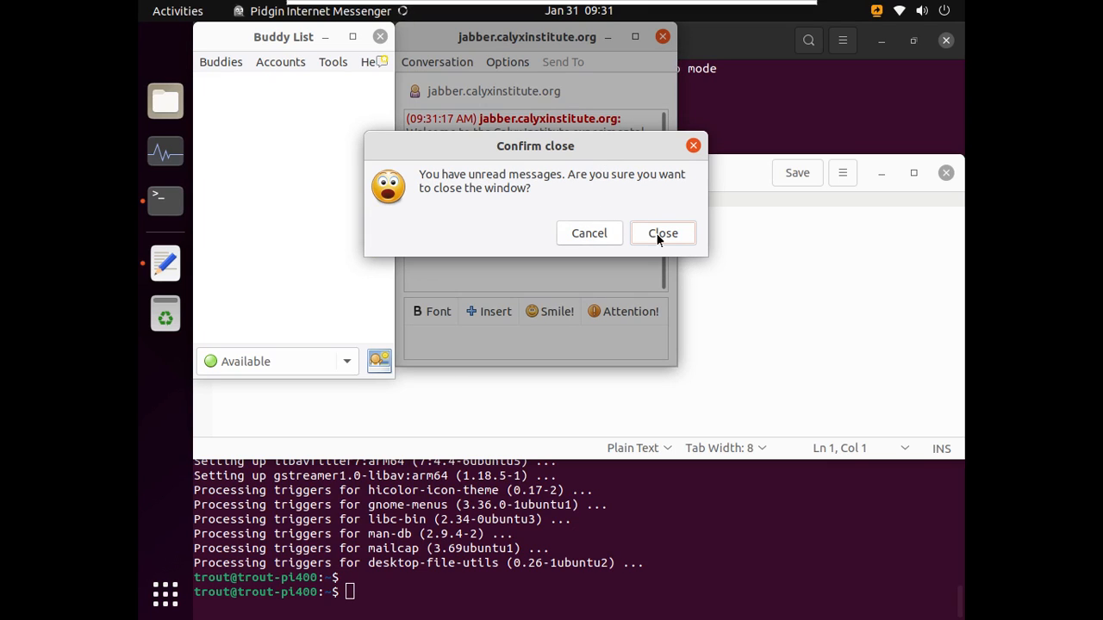
left_click(662, 232)
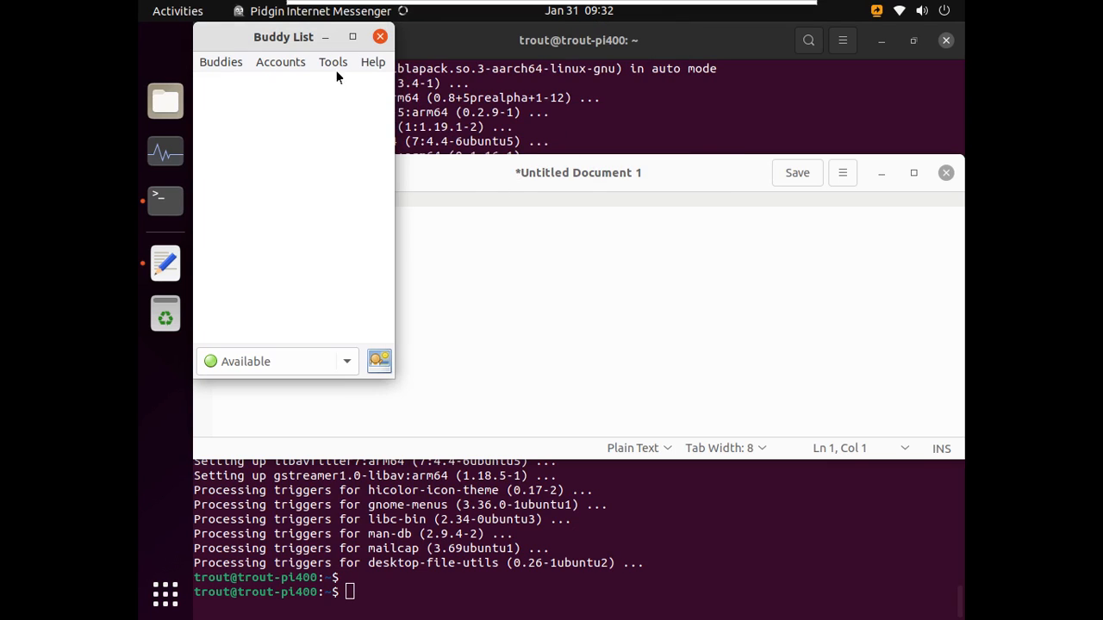
Enable the Off-the-Record Messaging plugin in Tools > Plugins
left_click(332, 62)
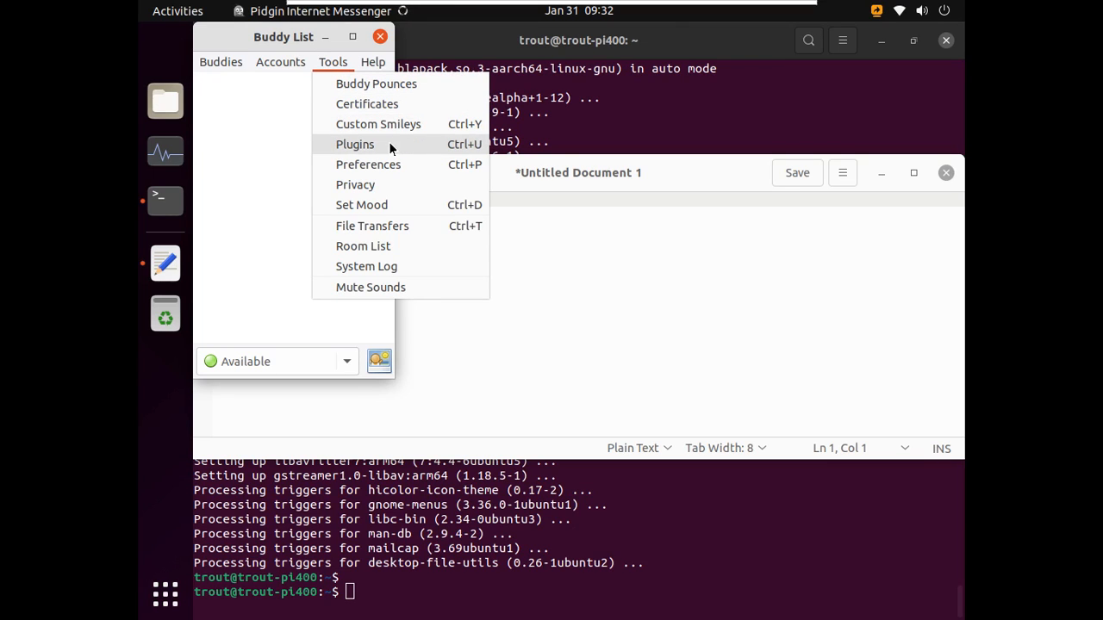
left_click(355, 145)
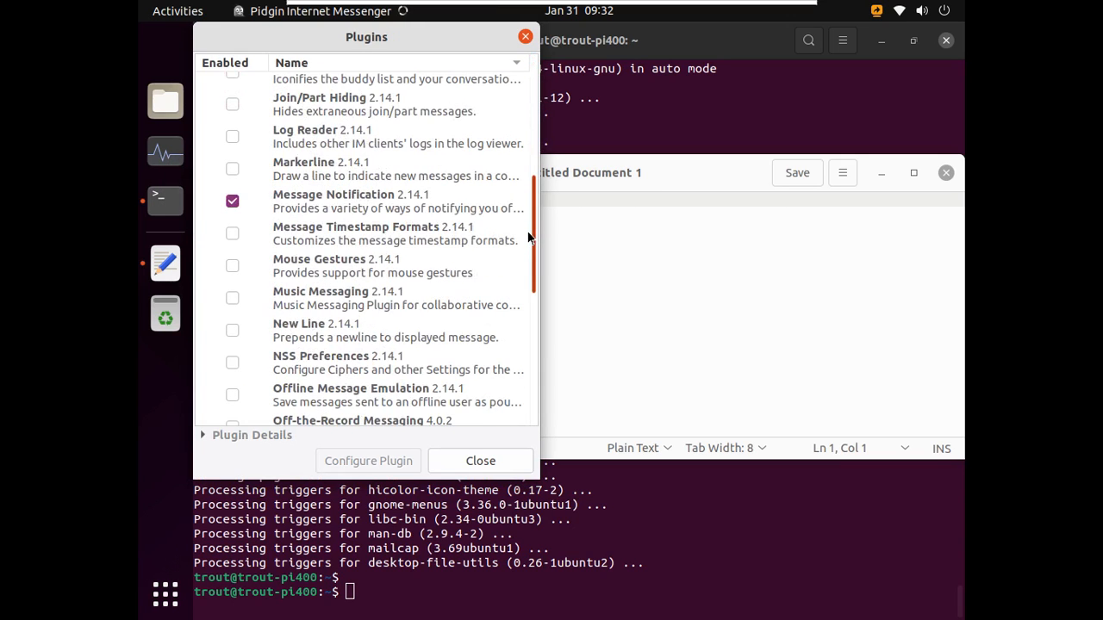
scroll("down", 3)
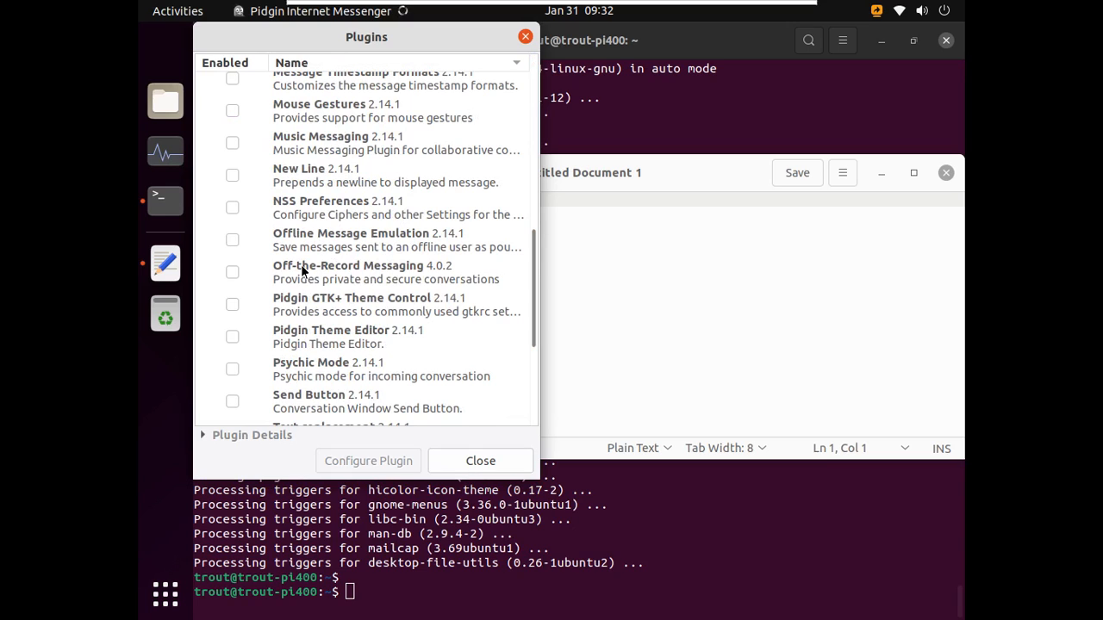
left_click(231, 273)
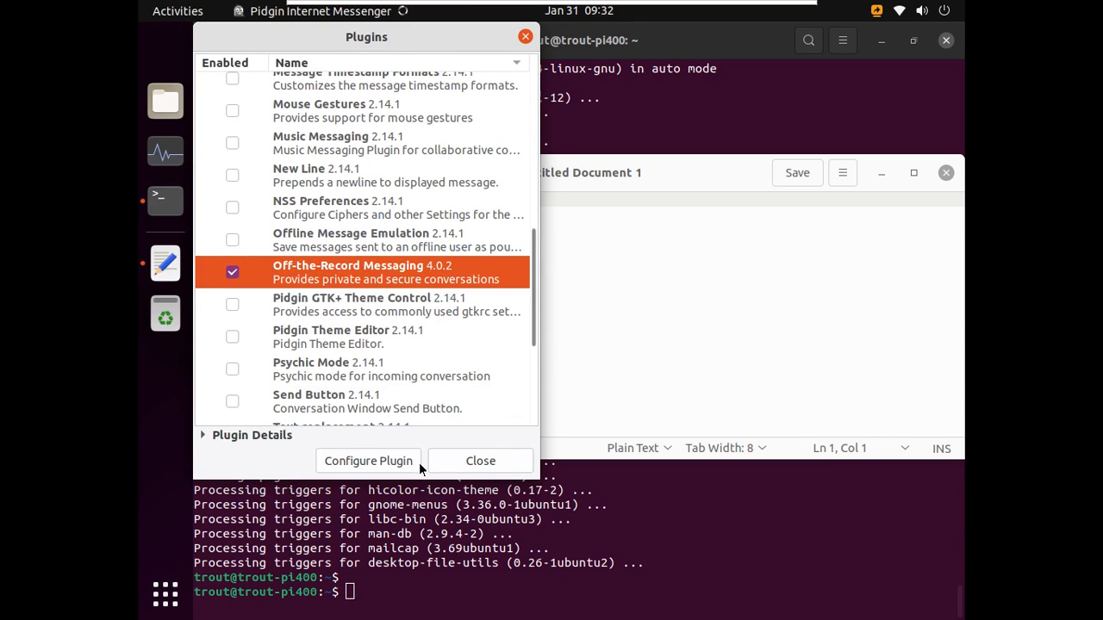
Generate an OTR private key for pitest101 and close the plugin settings
left_click(369, 460)
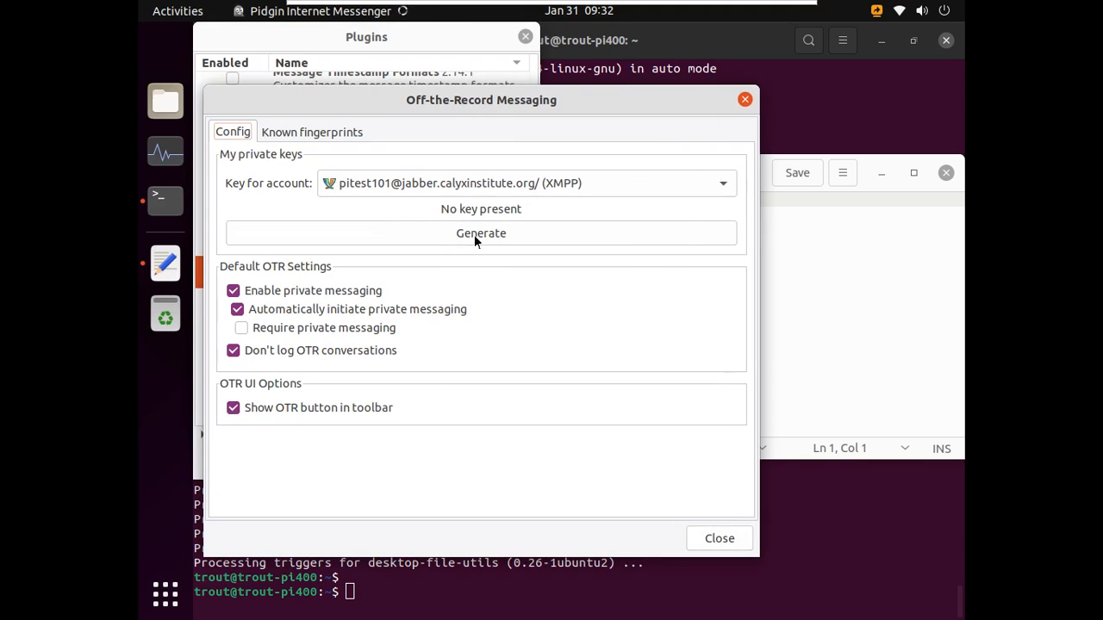
left_click(481, 233)
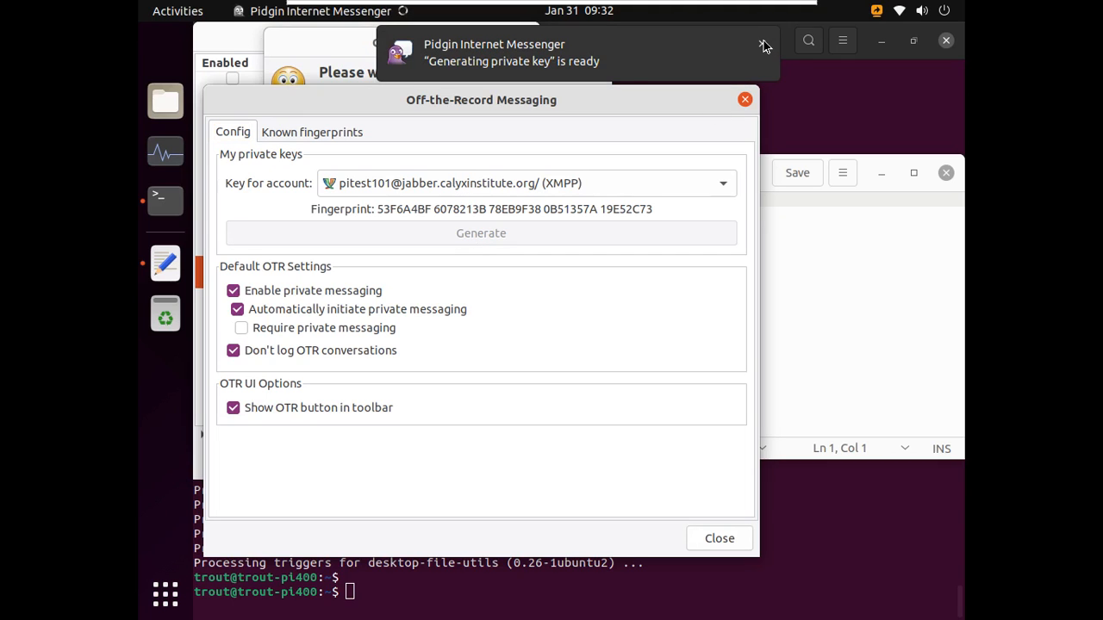
left_click(762, 45)
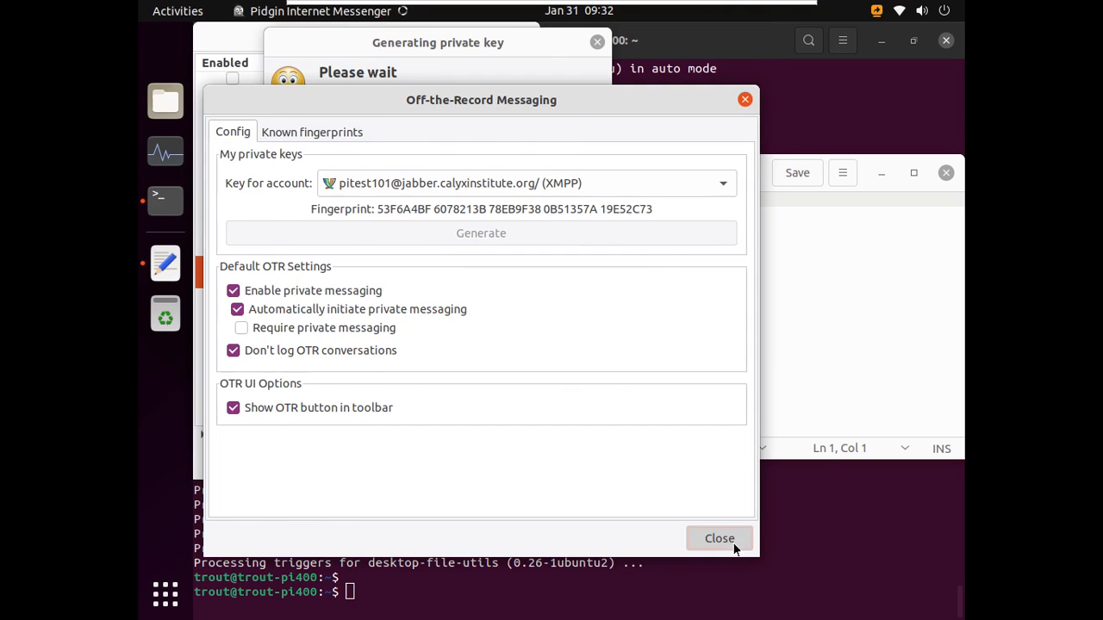
left_click(719, 537)
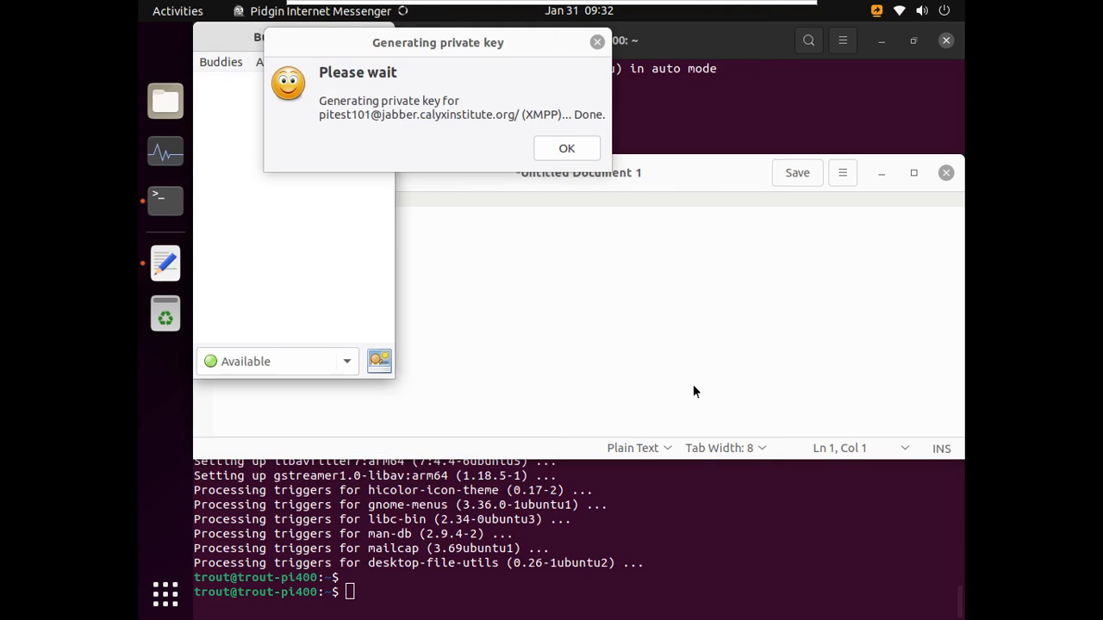
left_click(565, 148)
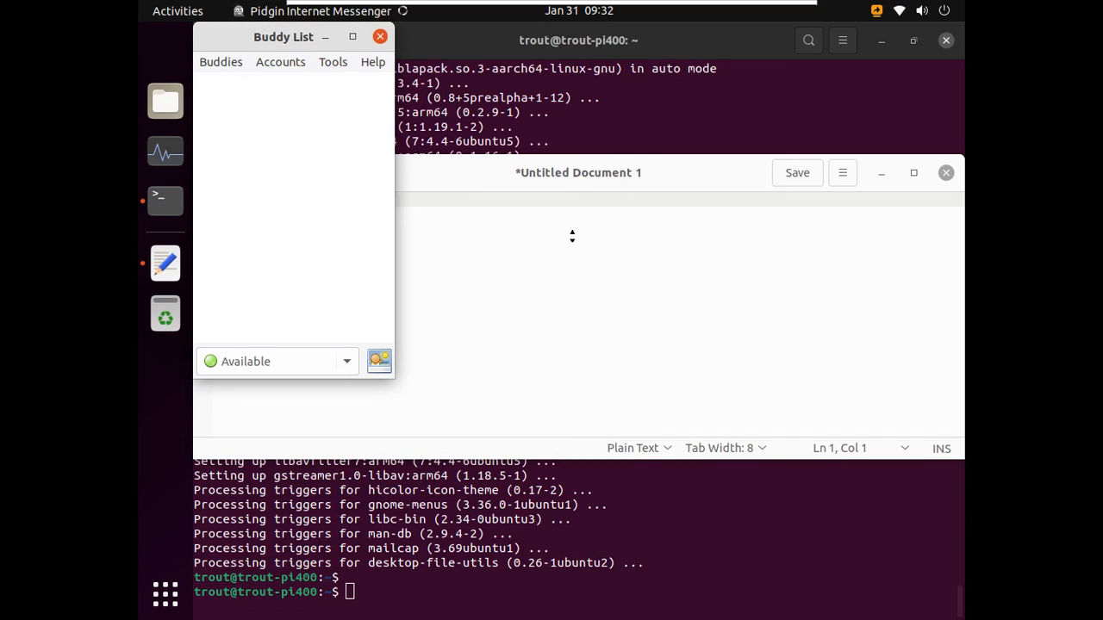
mouse_move(556, 279)
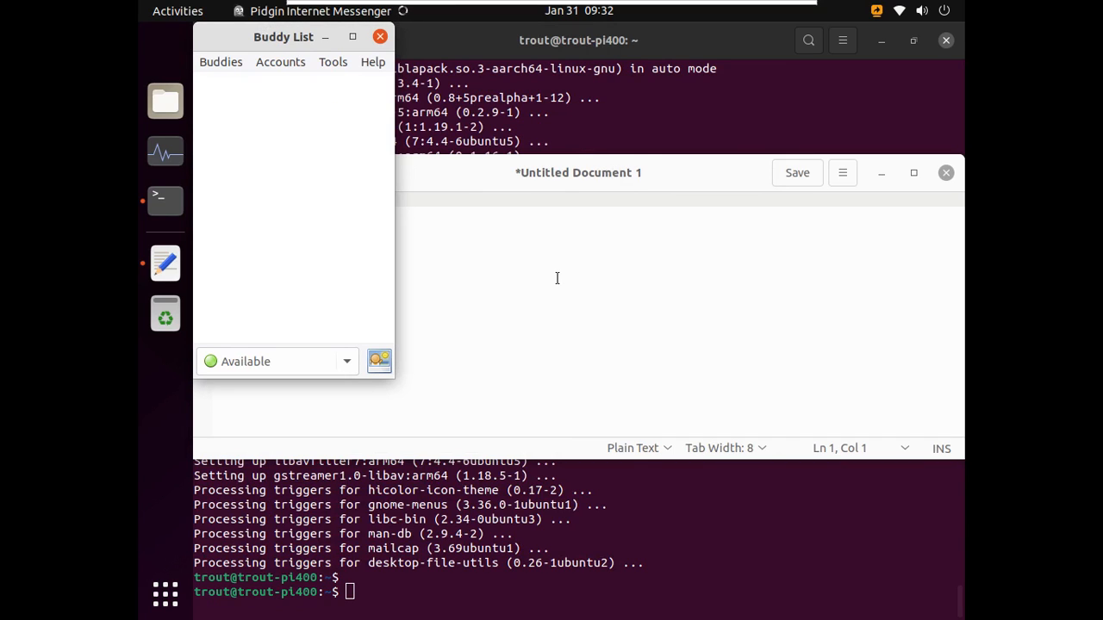
mouse_move(552, 269)
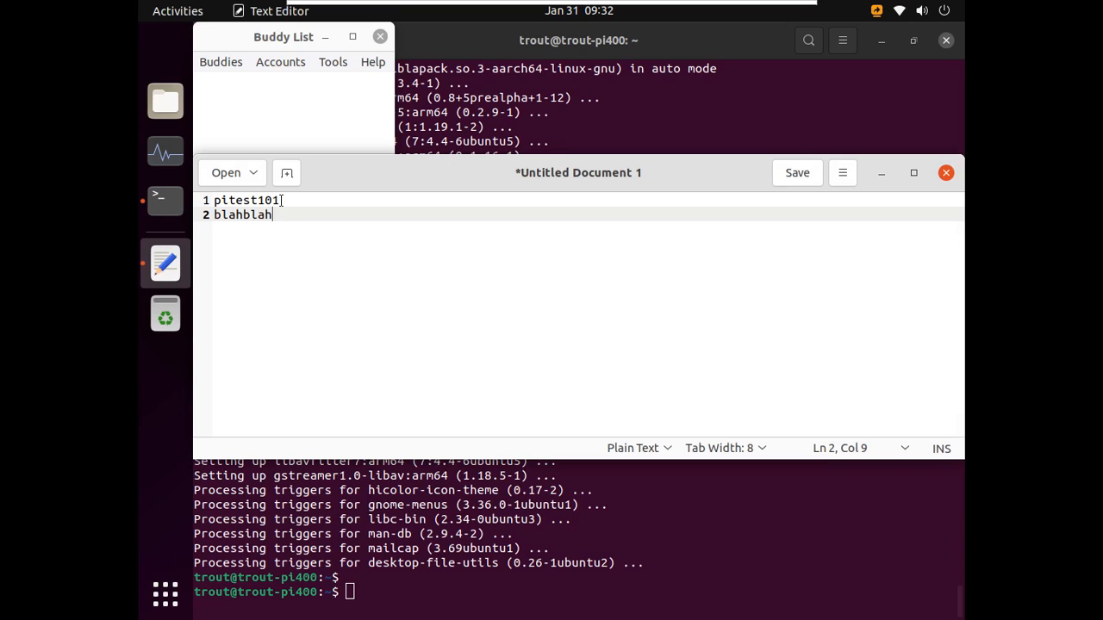
Switch back to the Impress window with alt+Tab
key("alt+Tab")
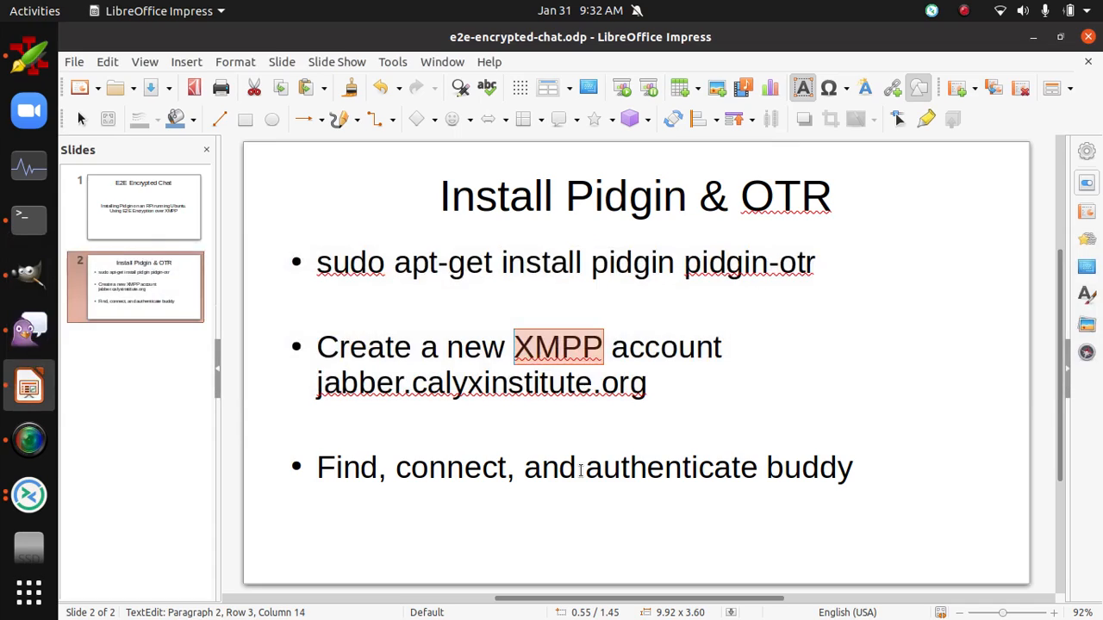
left_click(28, 331)
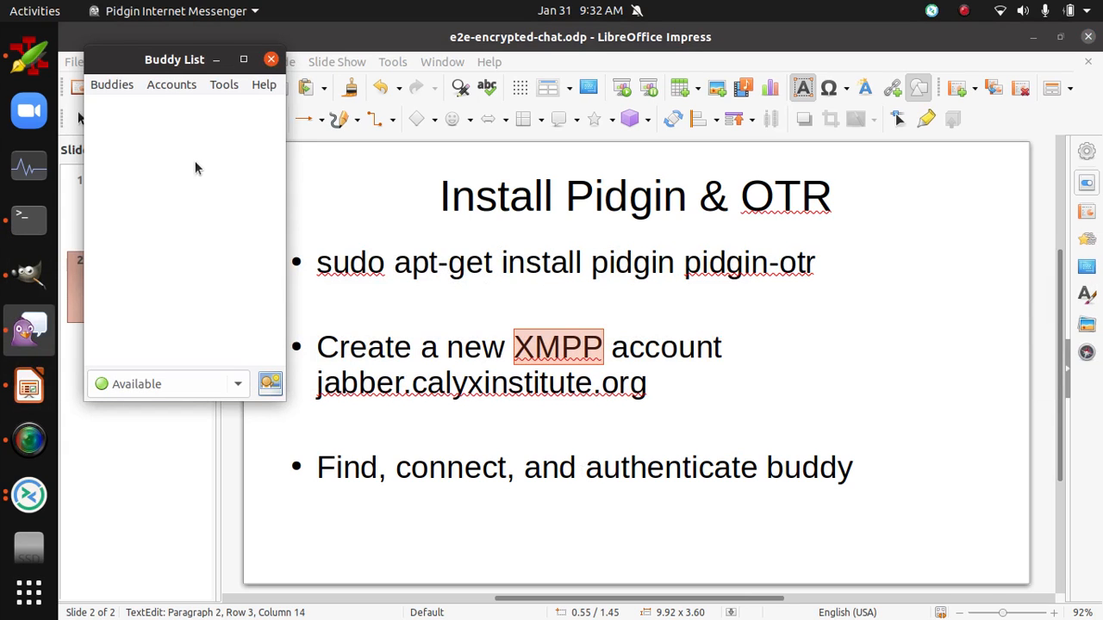
left_click(171, 84)
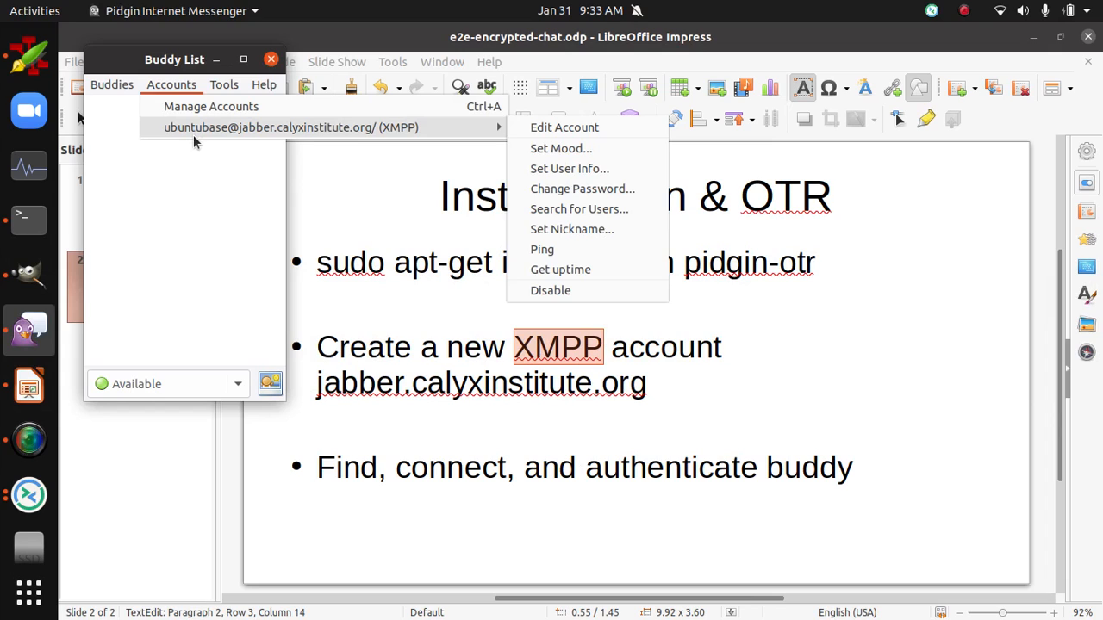
left_click(170, 84)
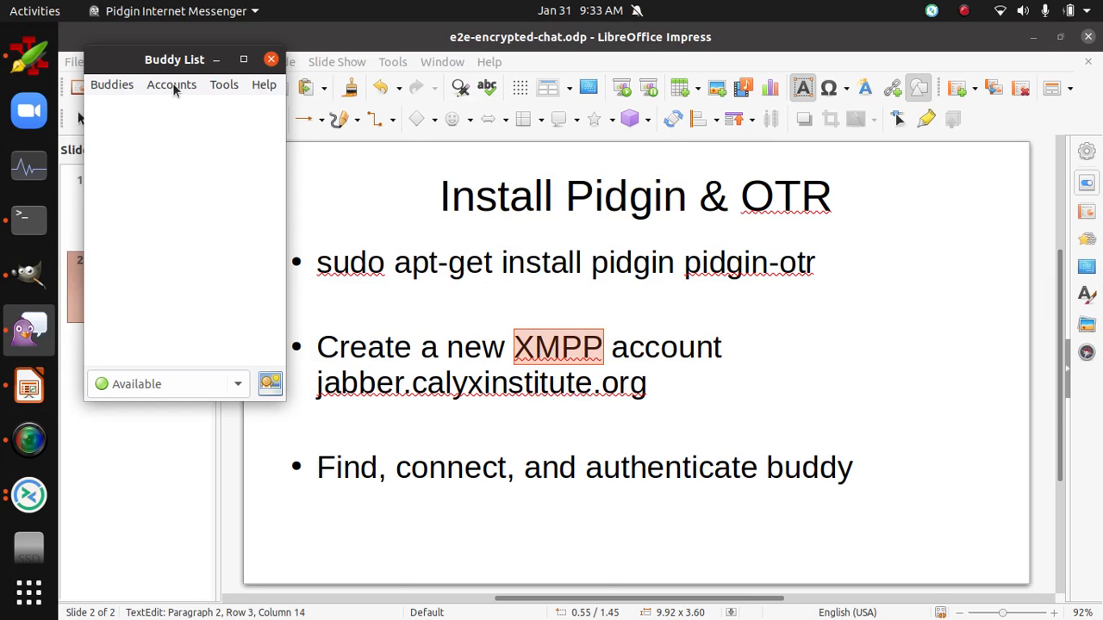
left_click(110, 84)
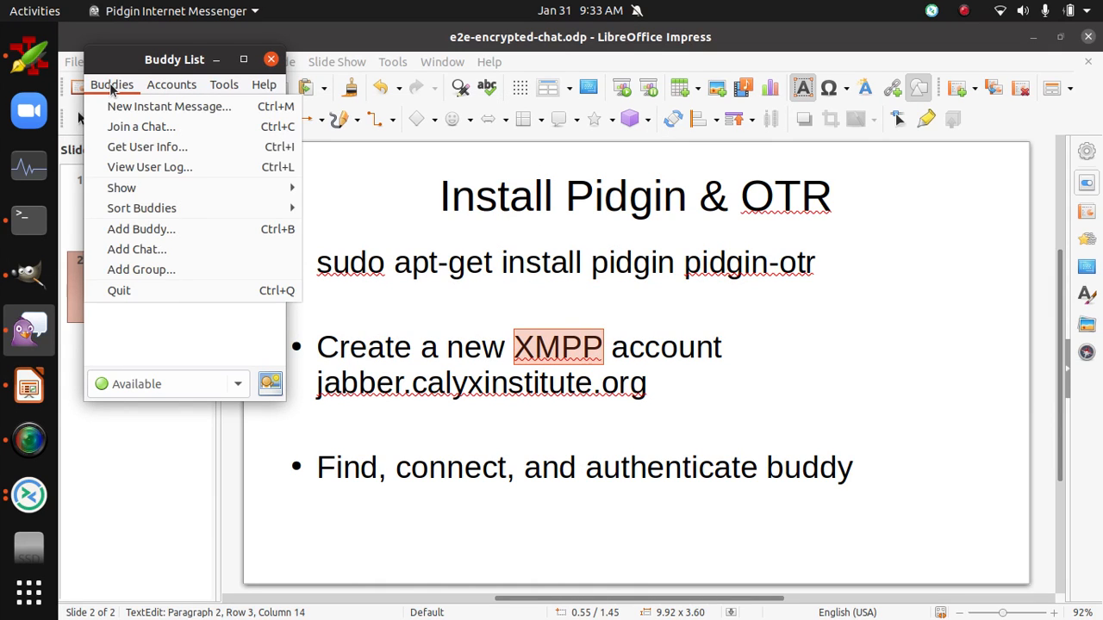
mouse_move(141, 227)
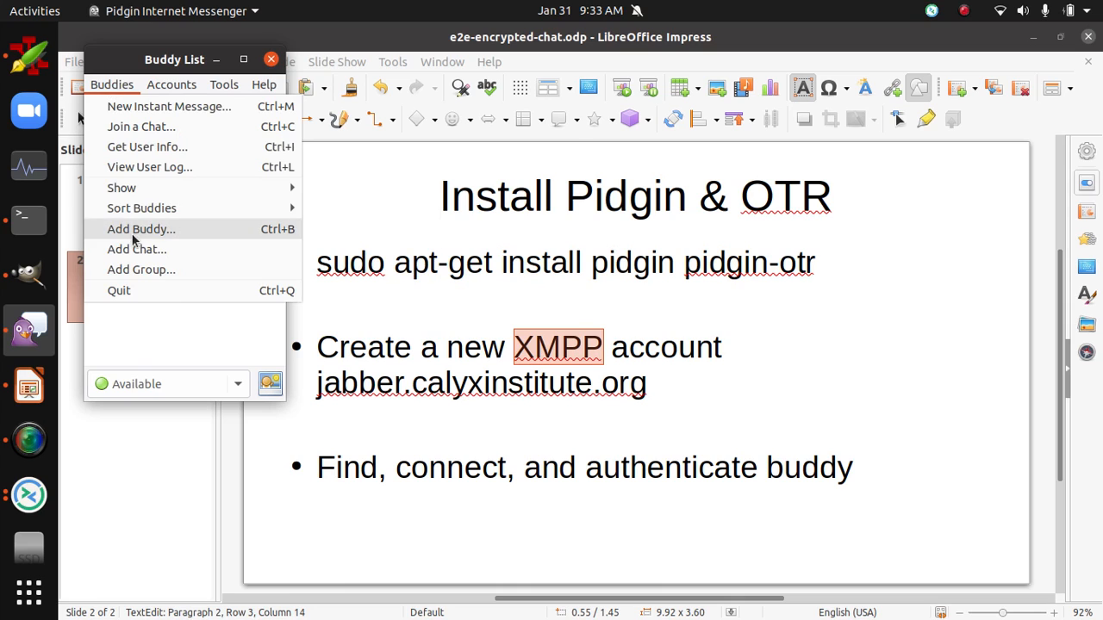
left_click(141, 227)
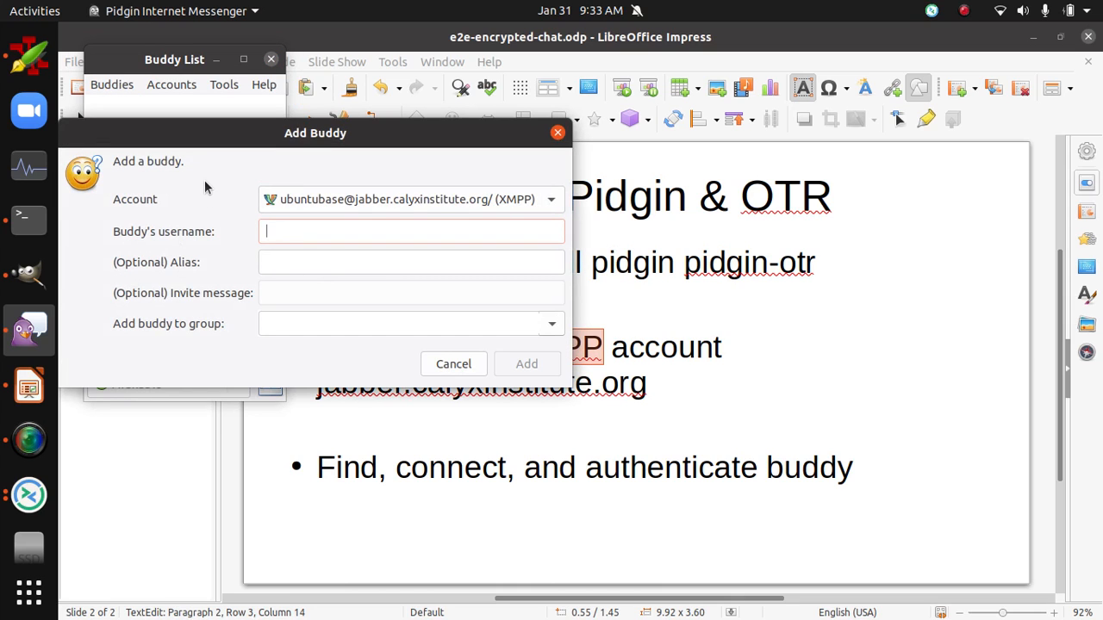
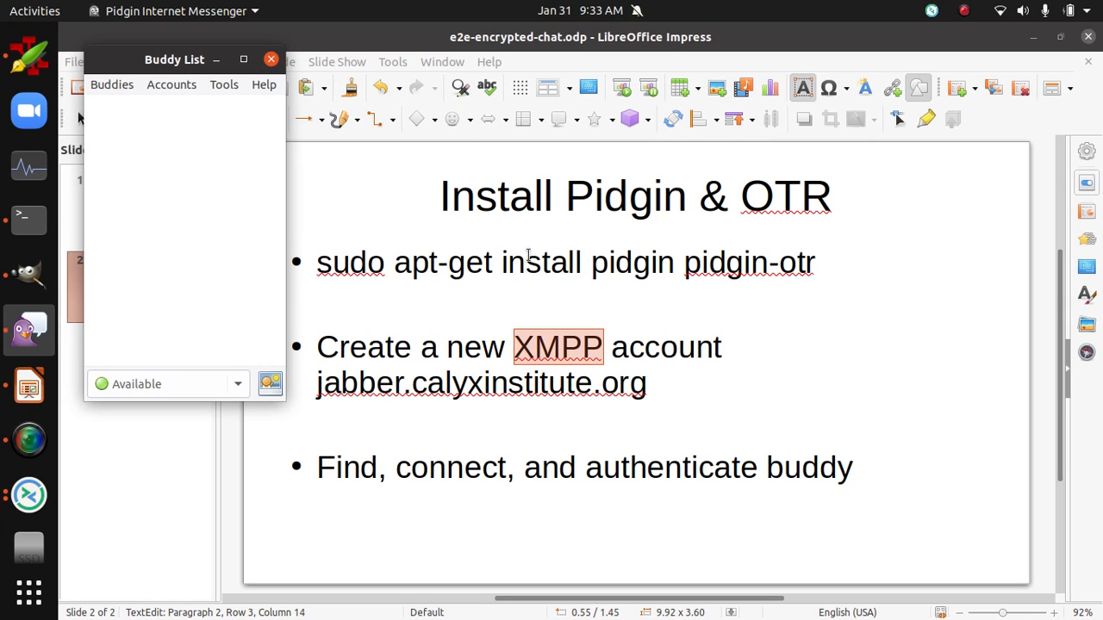
key("alt+Tab")
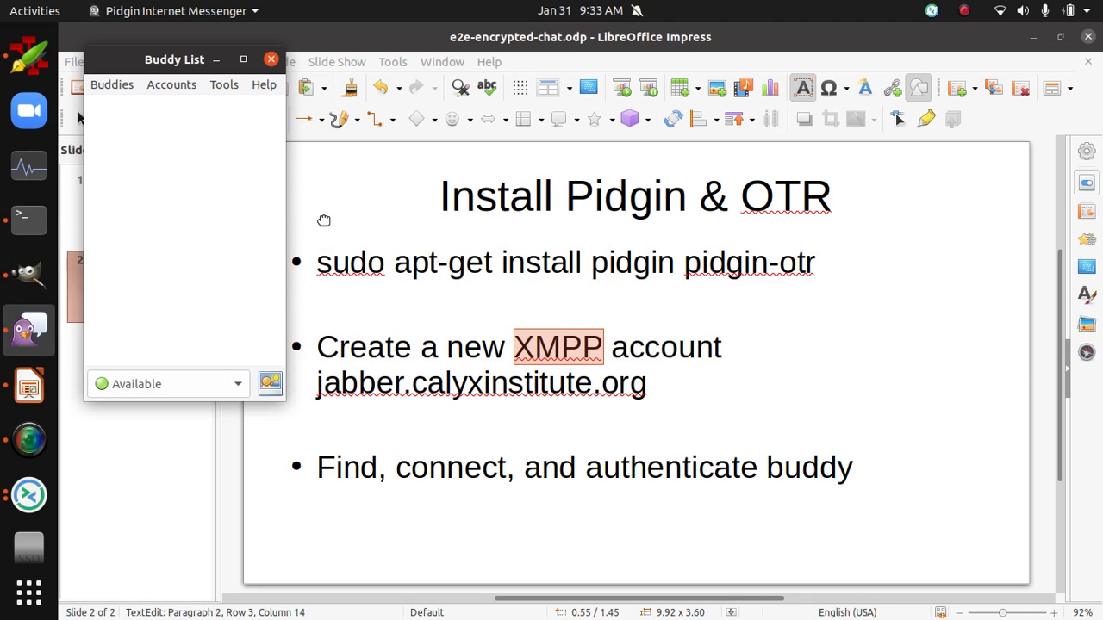
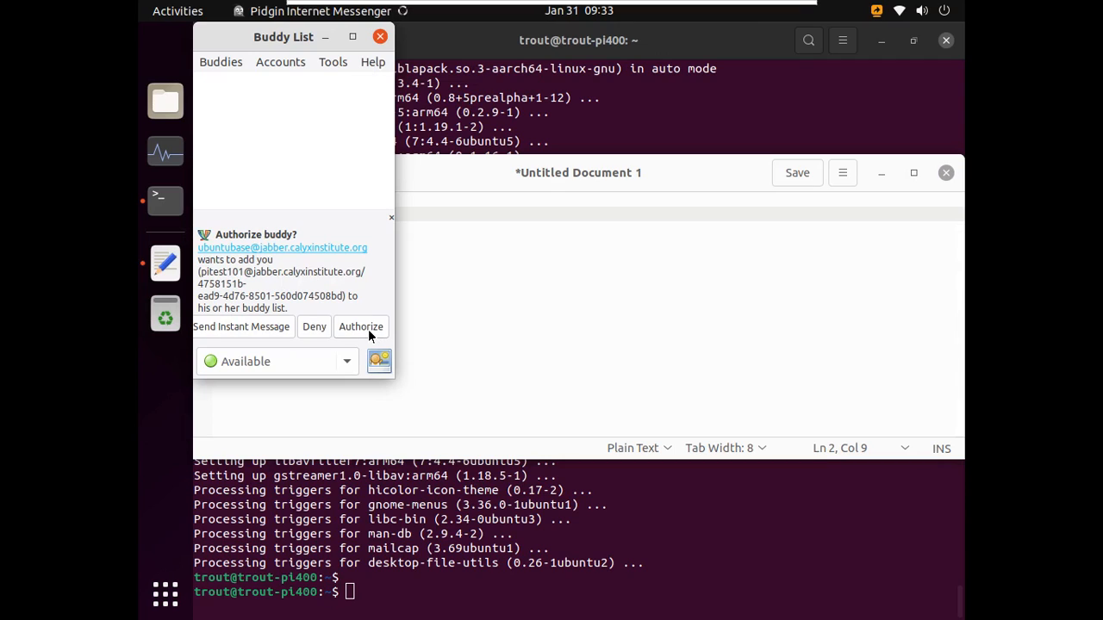
Authorize both incoming buddy requests so ubuntubase and pitest101 list each other
left_click(361, 326)
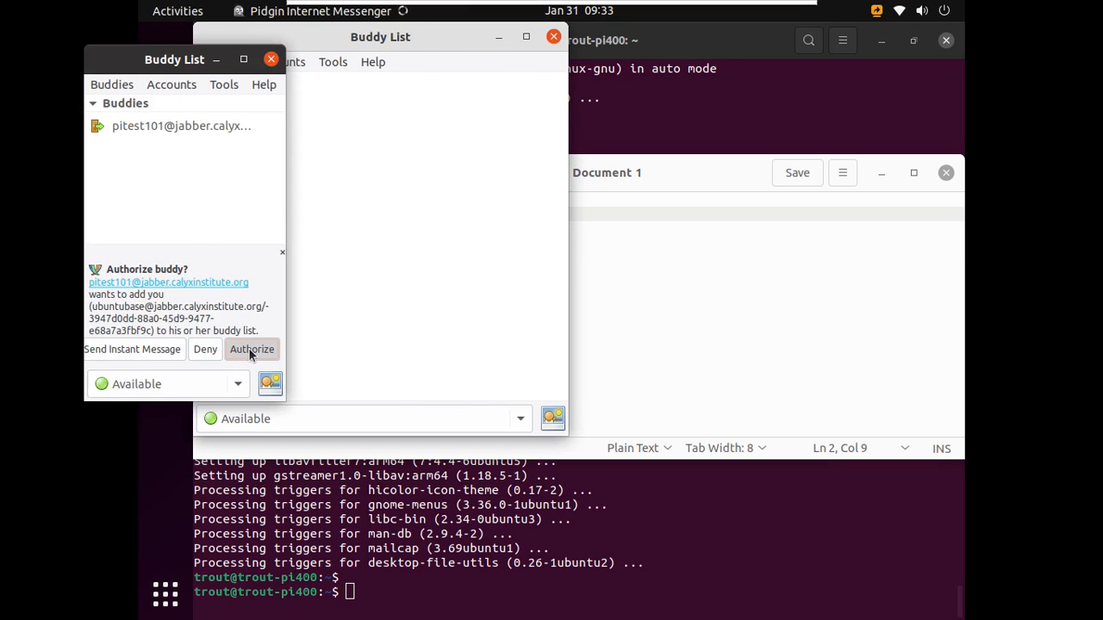
left_click(252, 348)
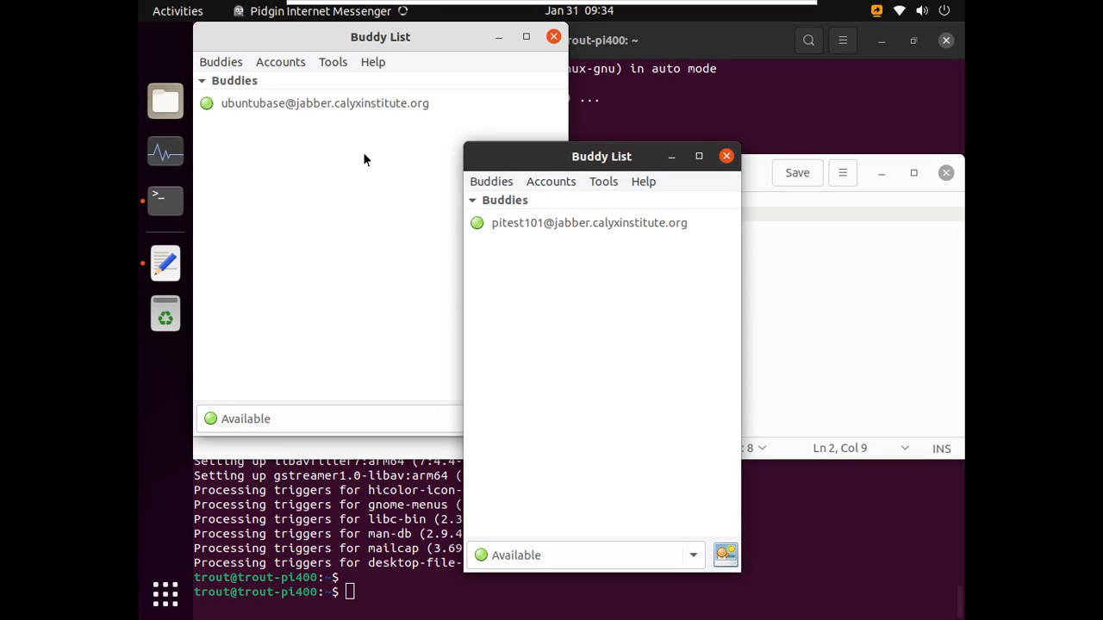
mouse_move(393, 176)
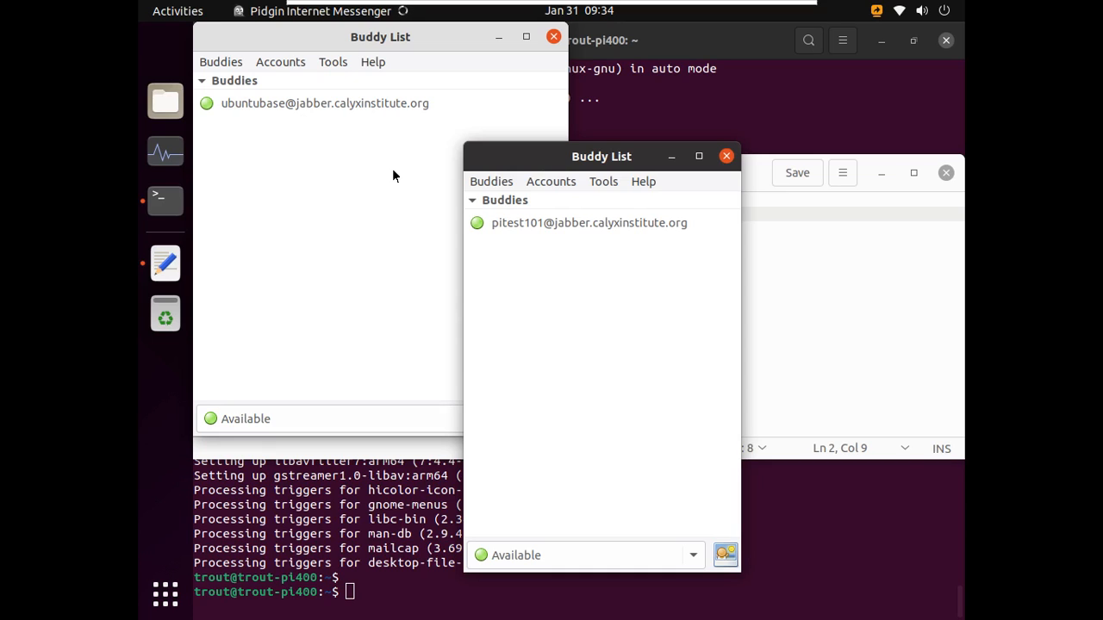
mouse_move(589, 223)
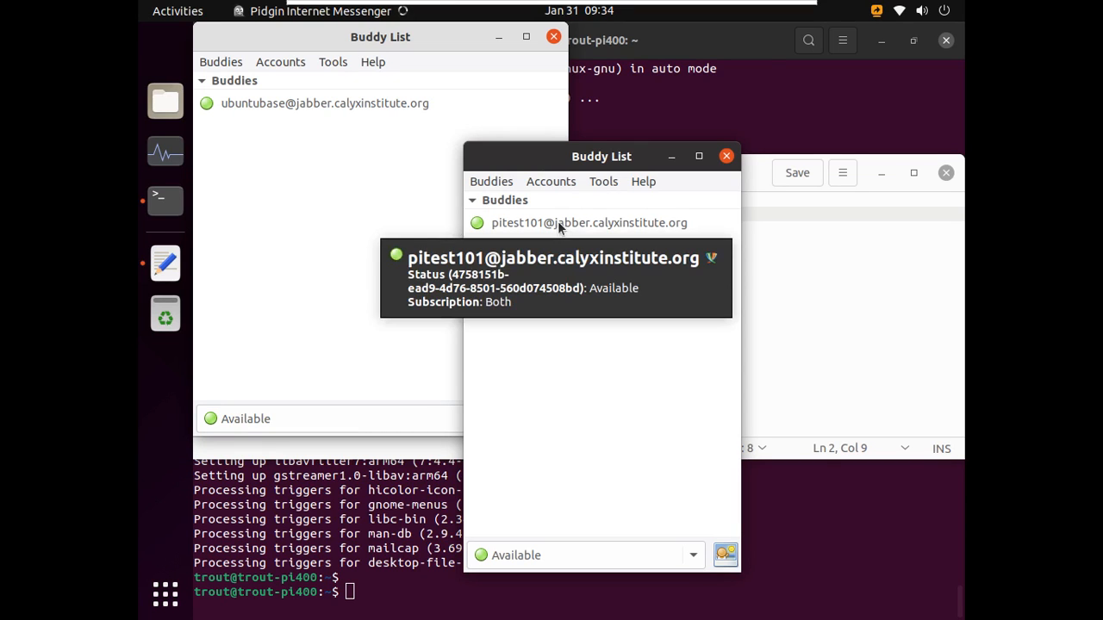
Start a chat between the accounts with pitest101 sending "Hi!" and ubuntubase replying "Hey dude!"
double_click(589, 223)
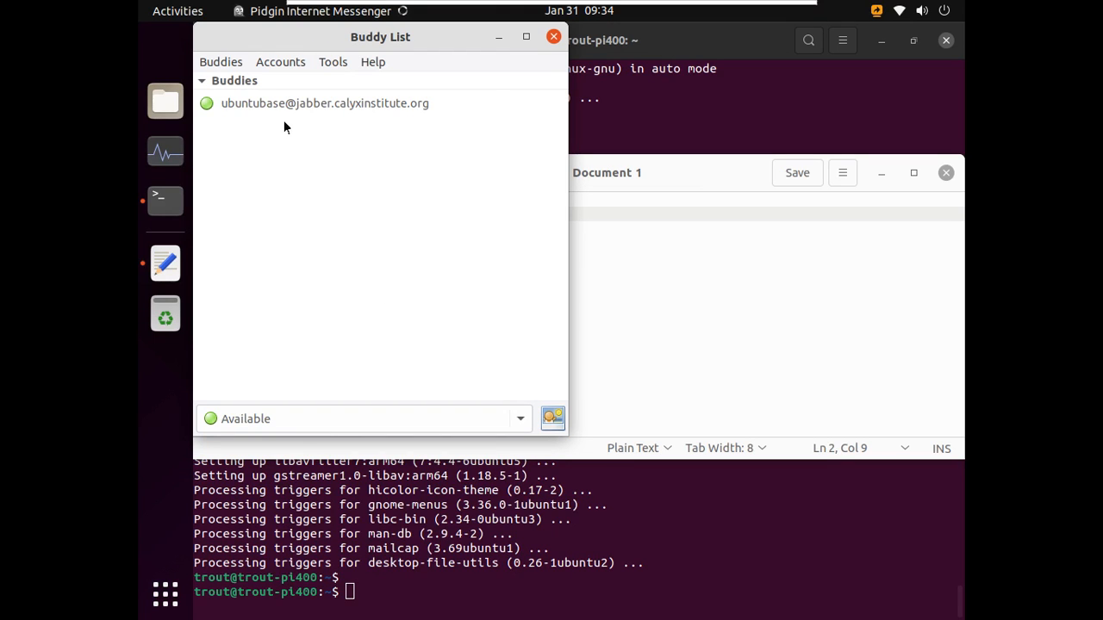
double_click(324, 103)
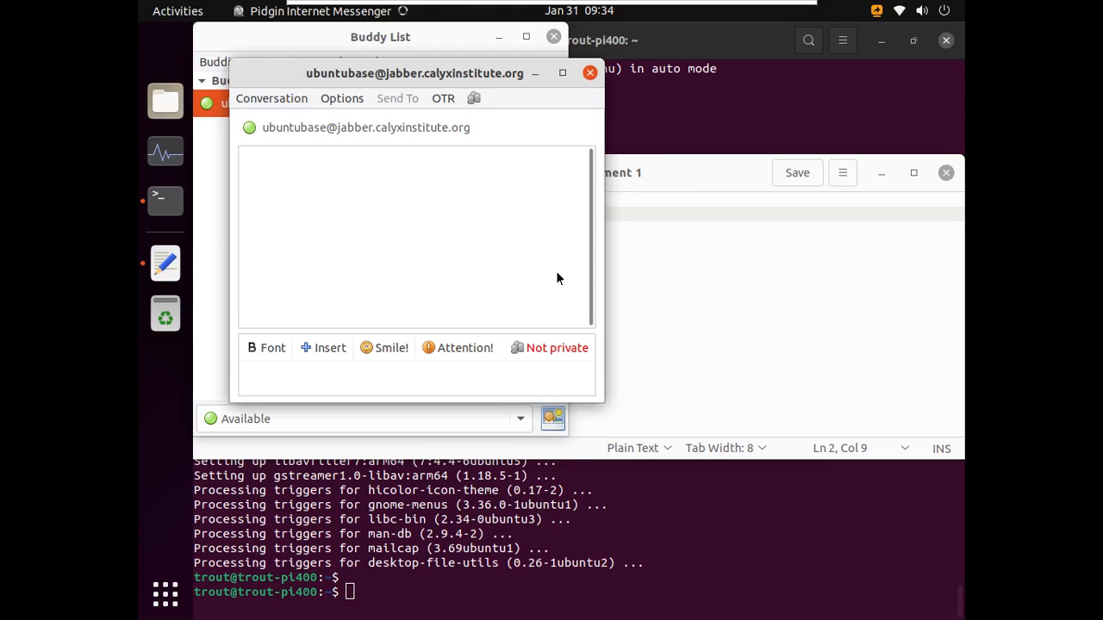
left_click_drag(413, 73, 660, 134)
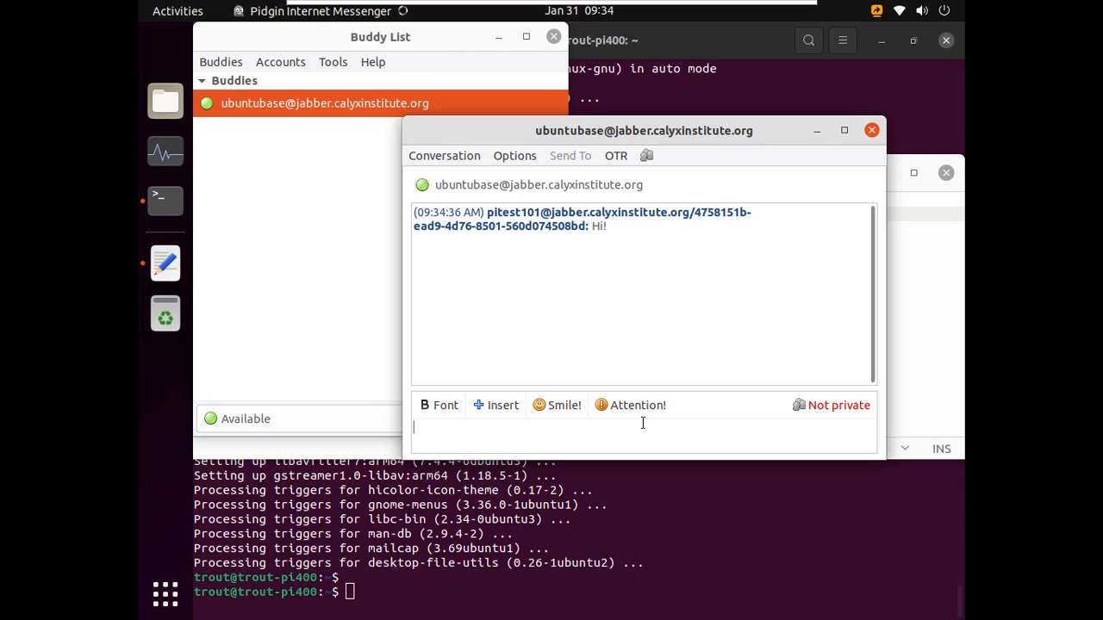
key("alt+Tab")
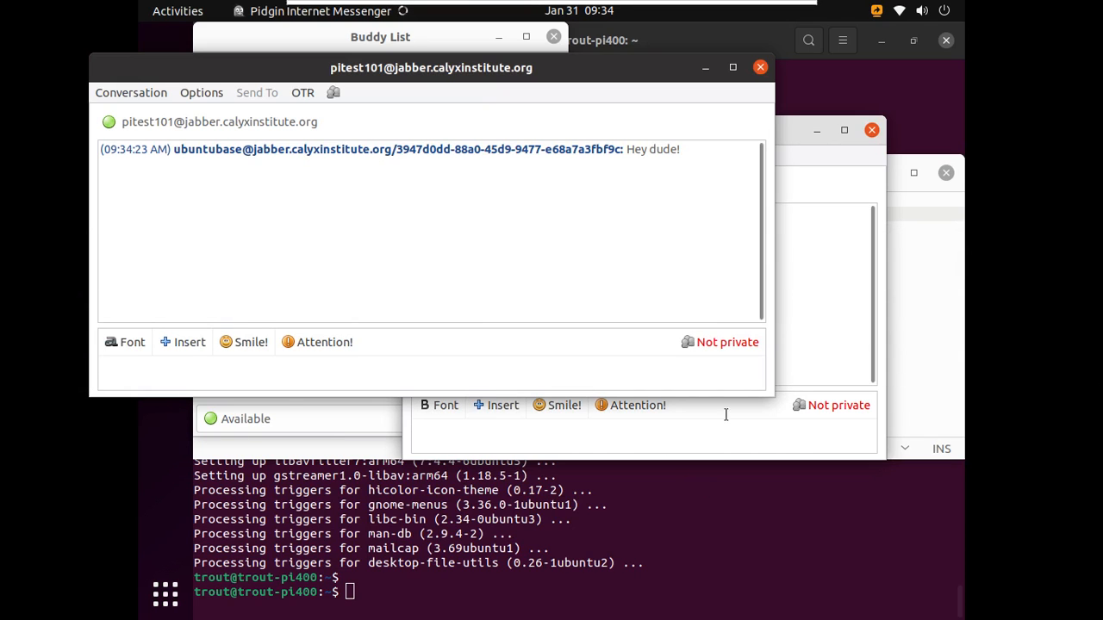
Start an unverified OTR conversation and exchange "Test01" and "I got the test!"
left_click(728, 341)
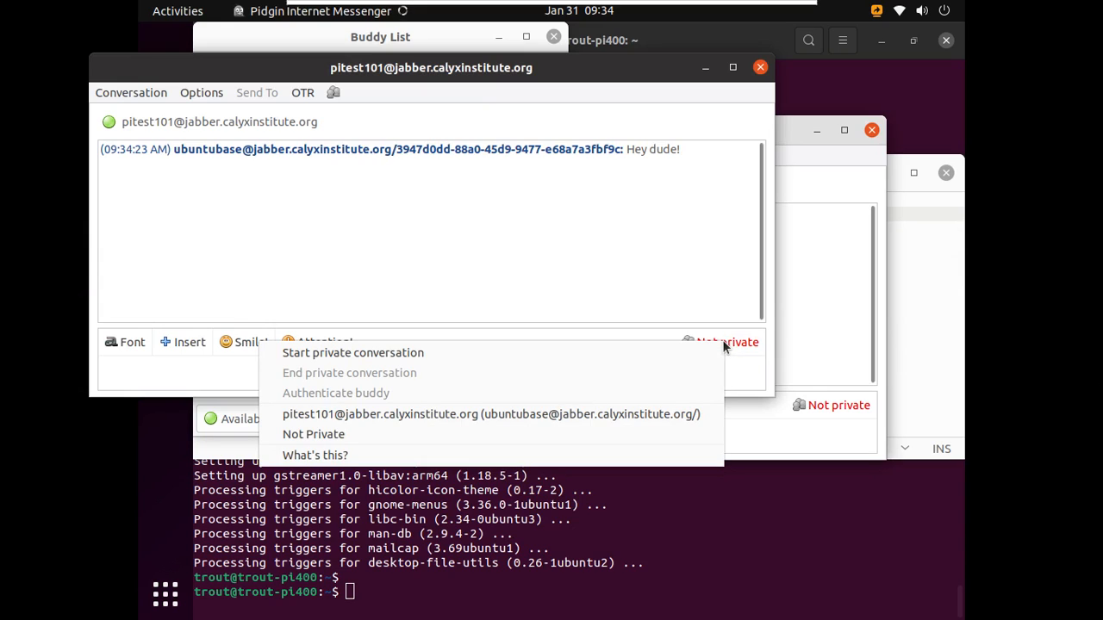
mouse_move(623, 331)
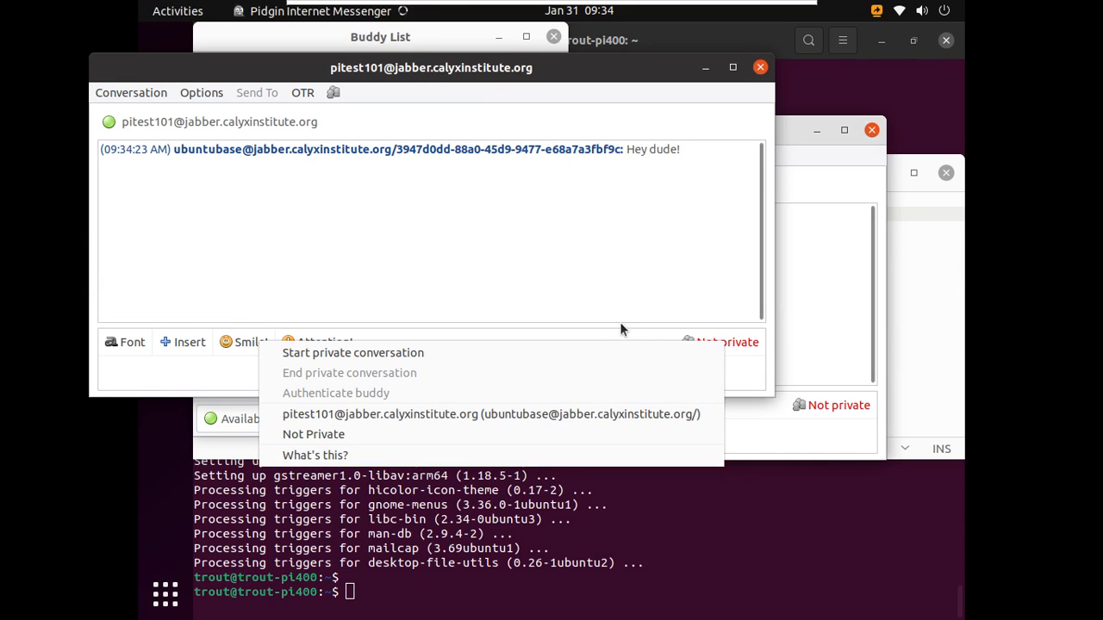
mouse_move(618, 335)
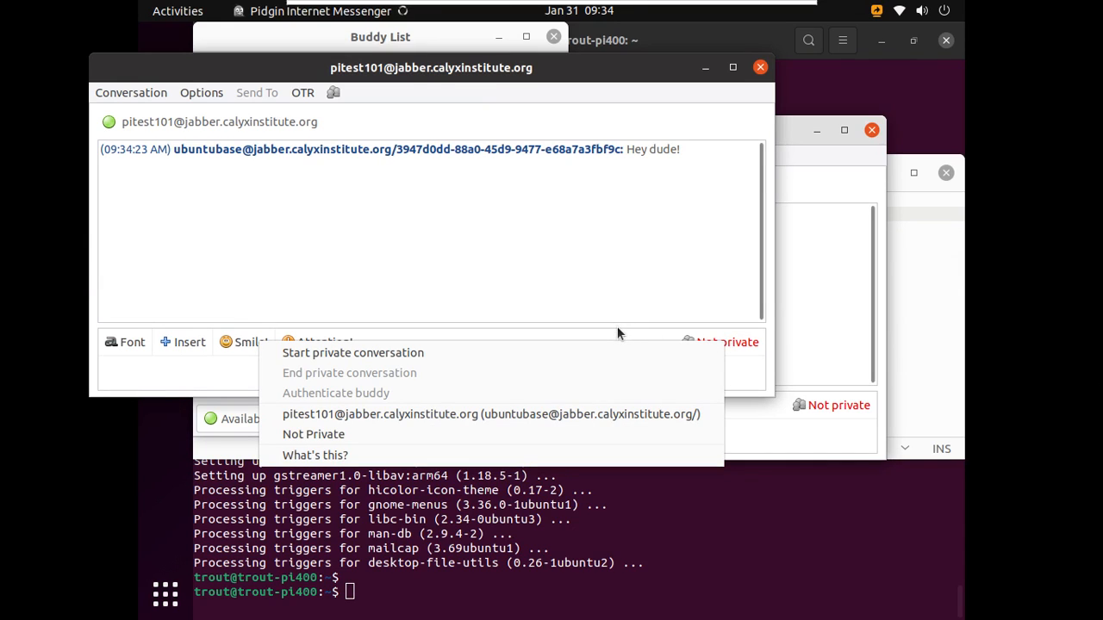
mouse_move(483, 358)
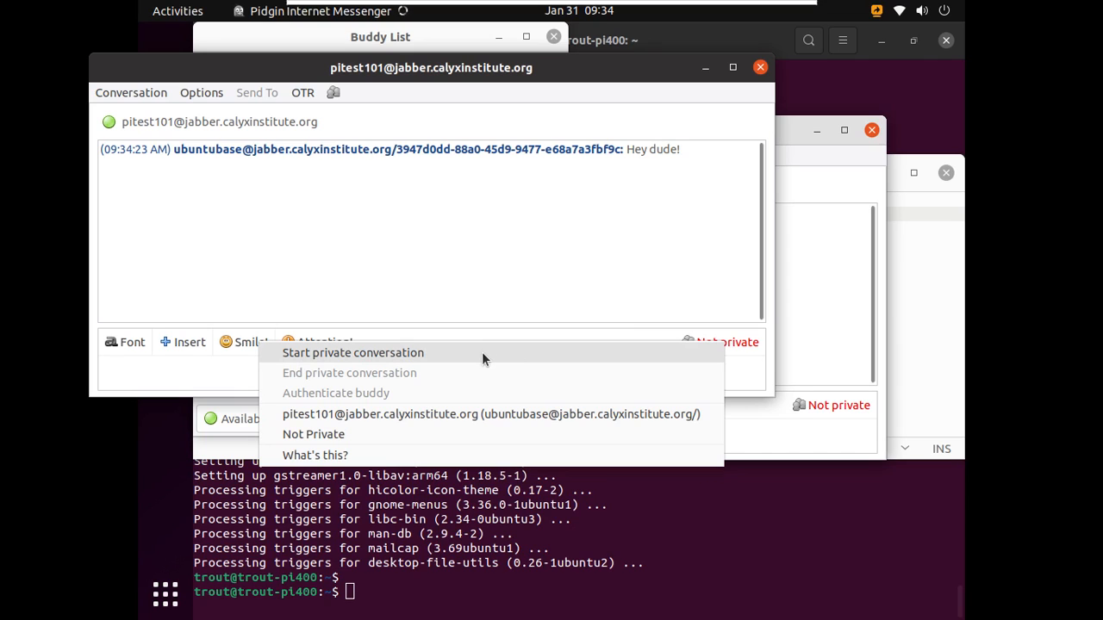
left_click(351, 352)
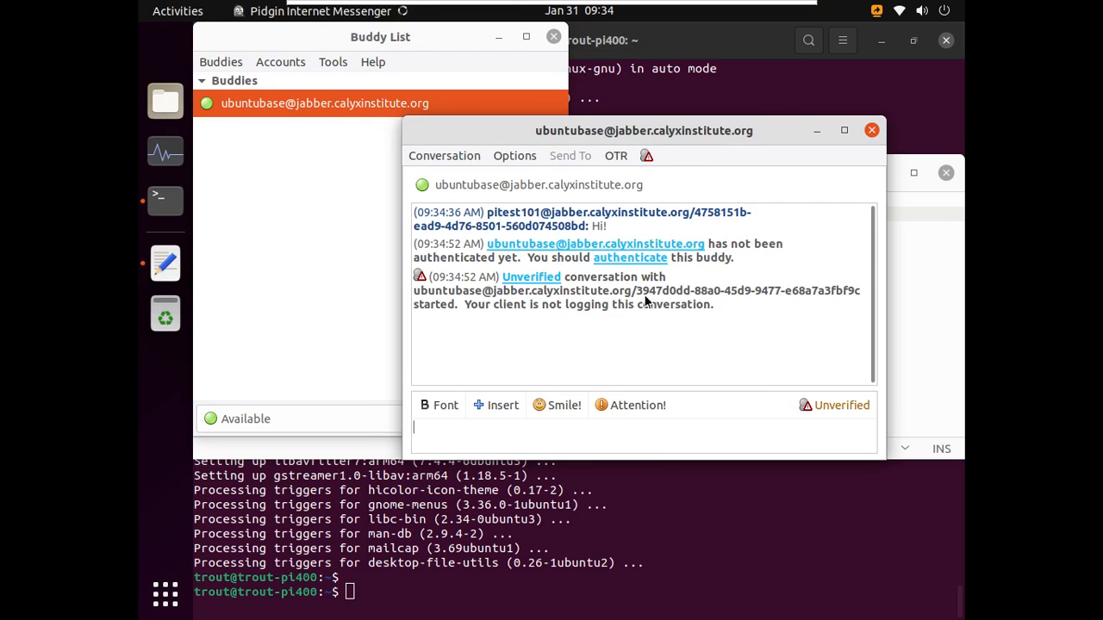
mouse_move(700, 343)
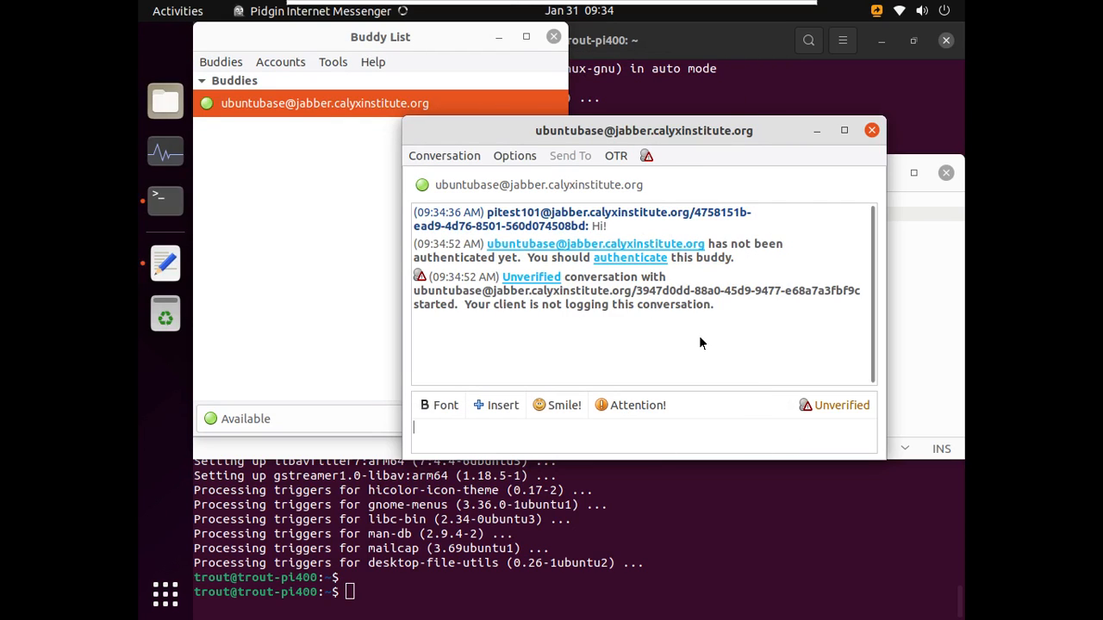
mouse_move(796, 317)
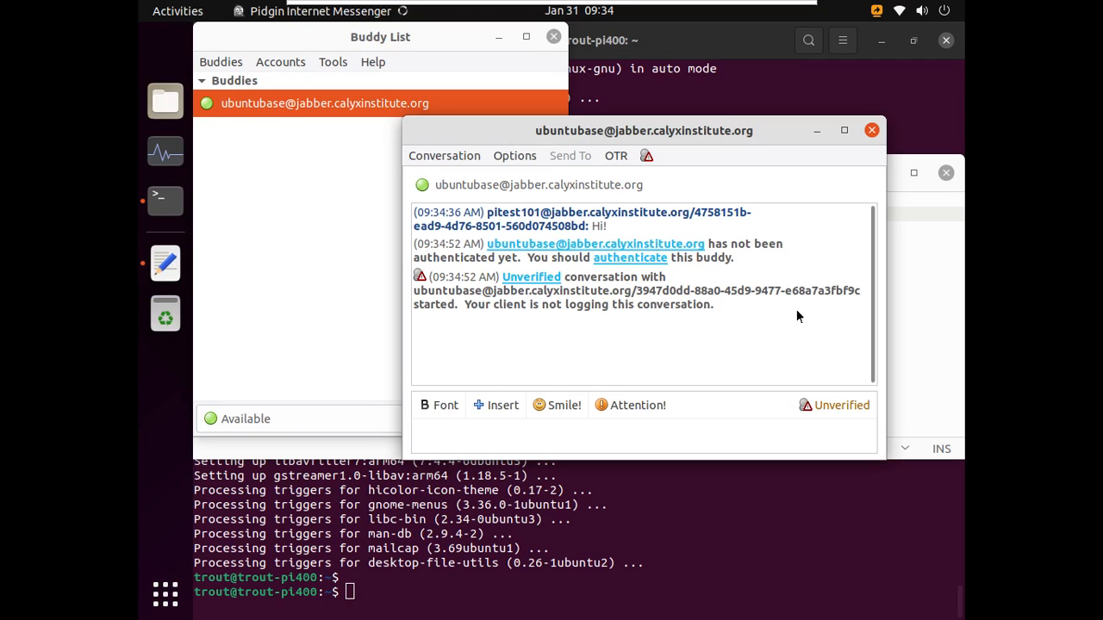
type("Test01")
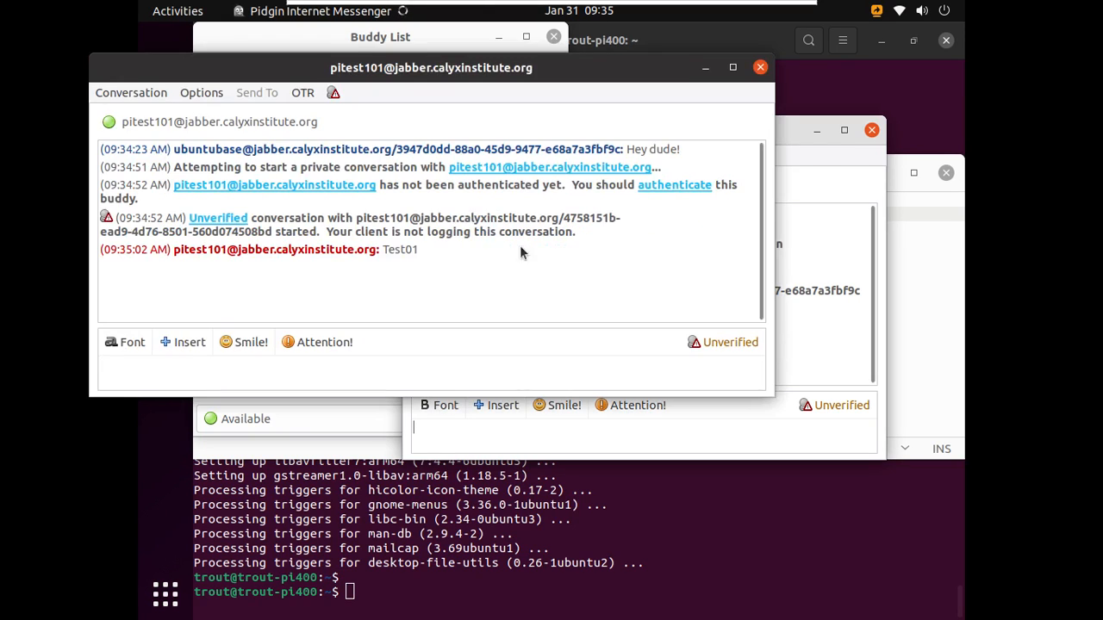
type("I go")
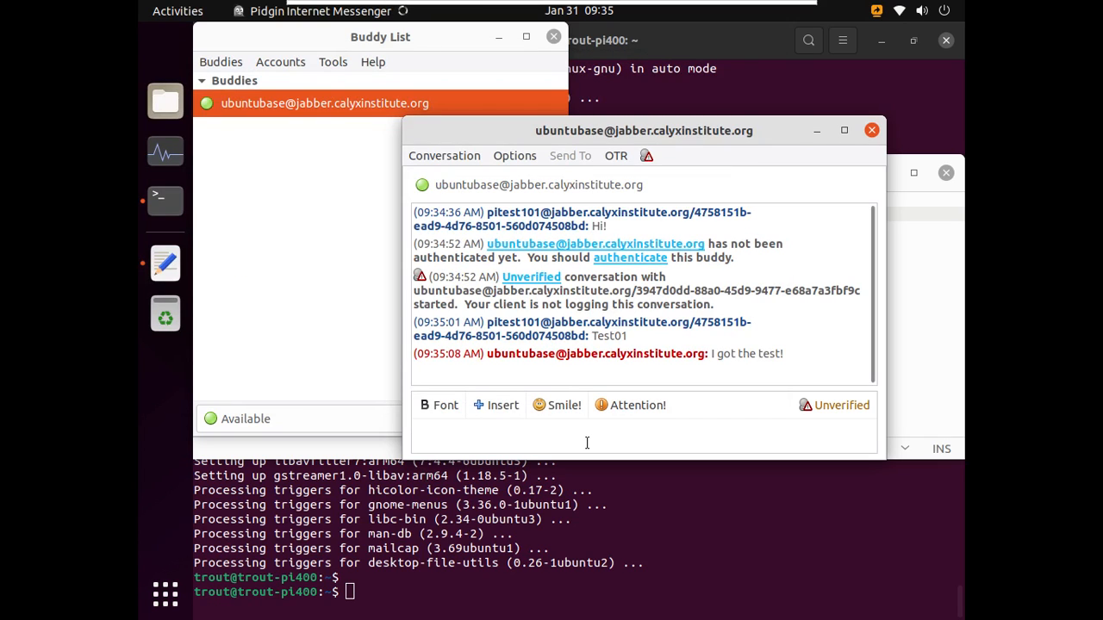
left_click(586, 428)
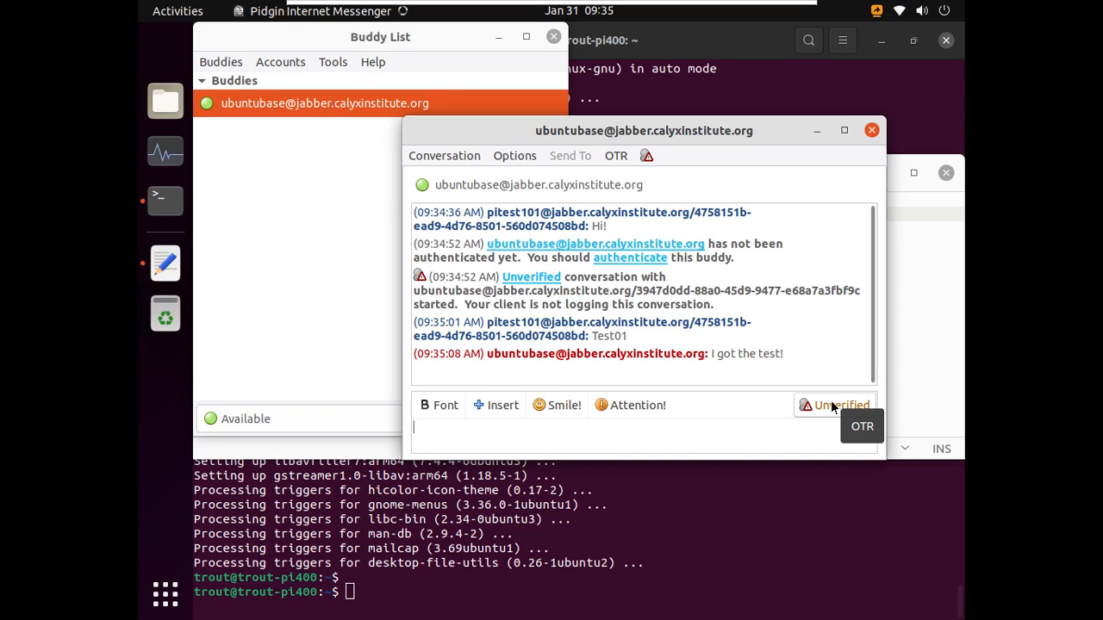
mouse_move(827, 428)
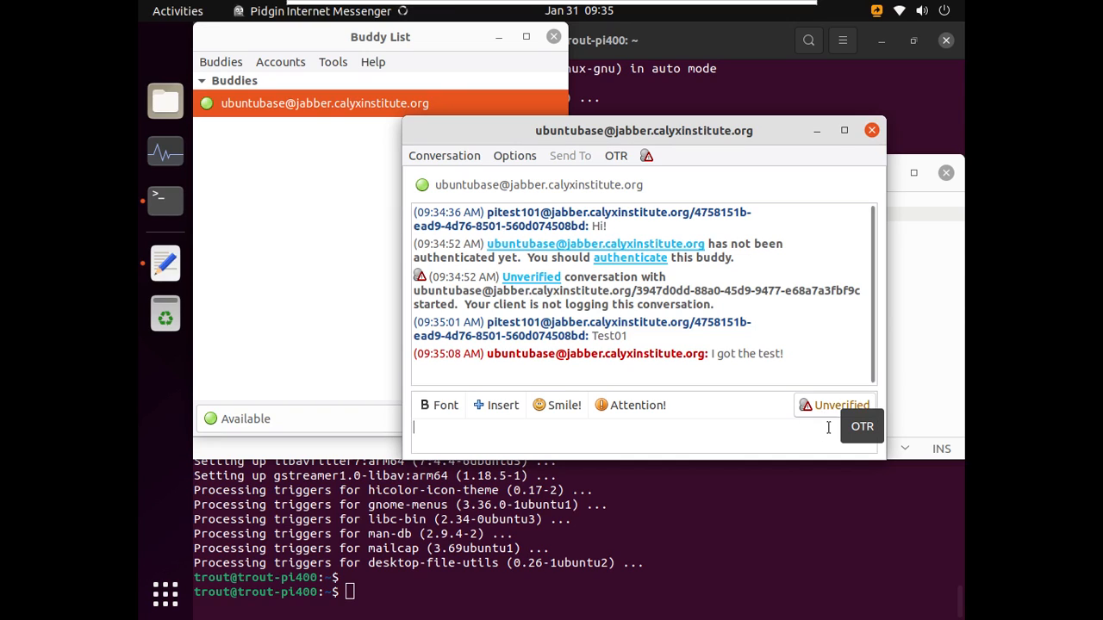
left_click(841, 405)
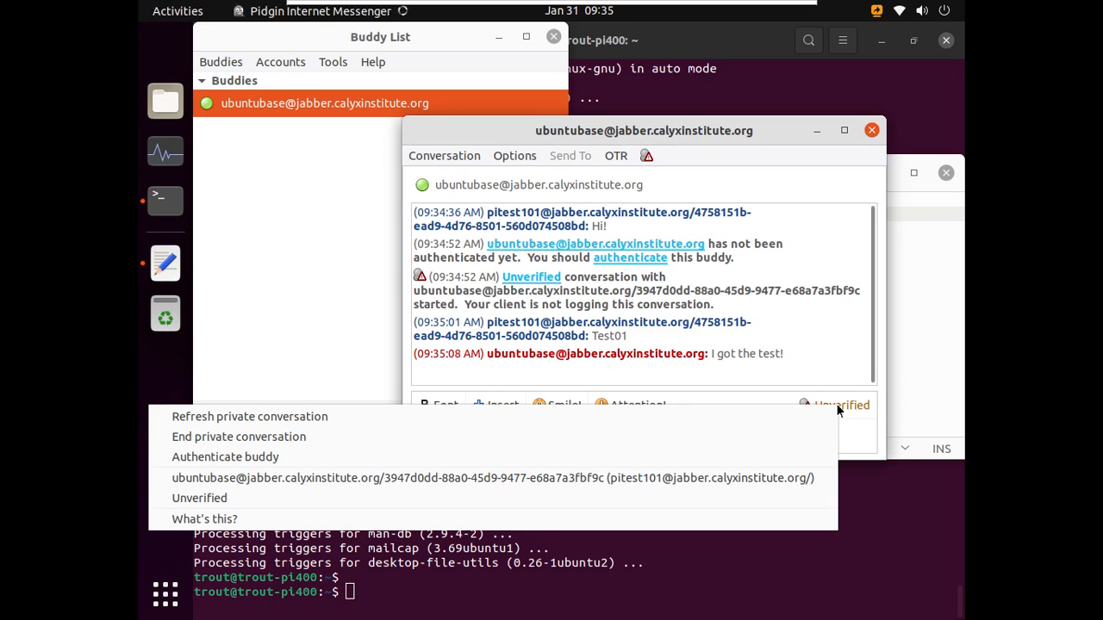
mouse_move(224, 457)
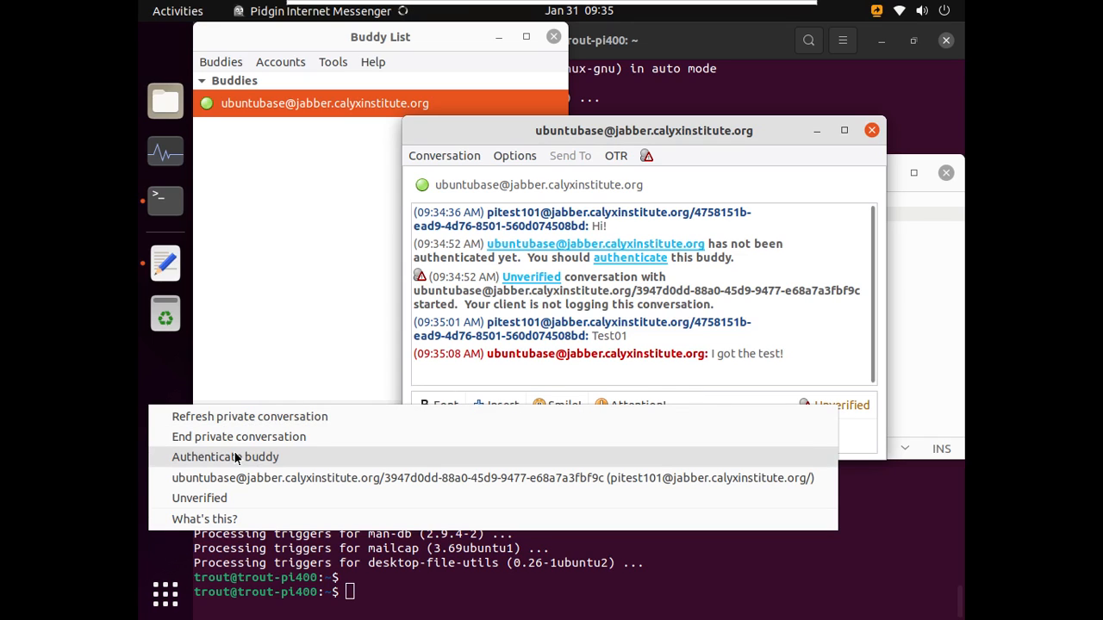
left_click(224, 457)
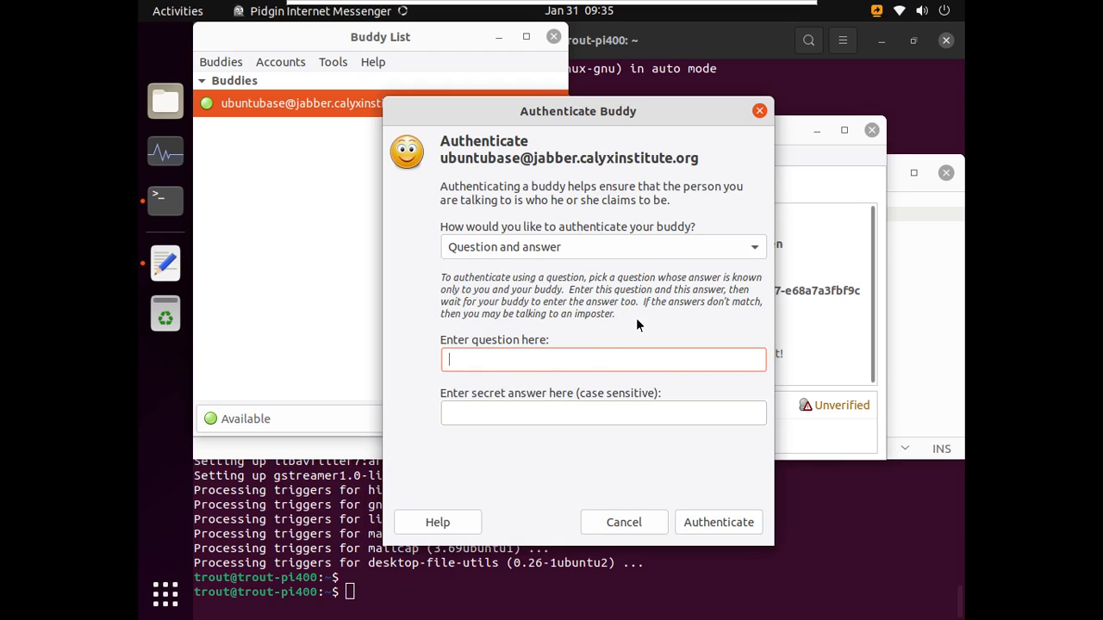
type("the questo")
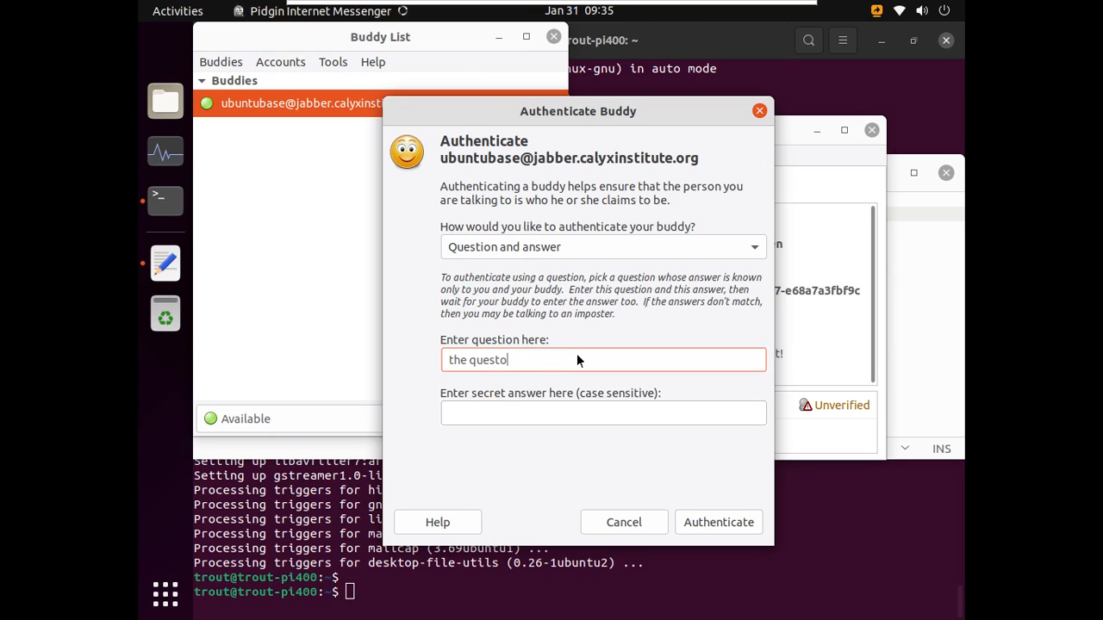
key("BackSpace")
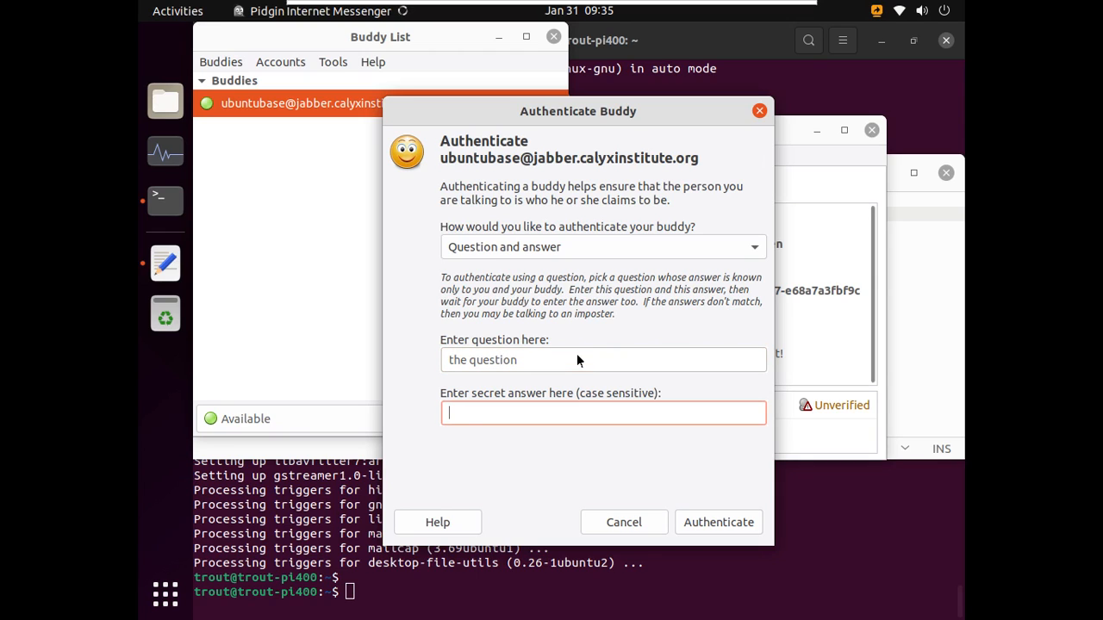
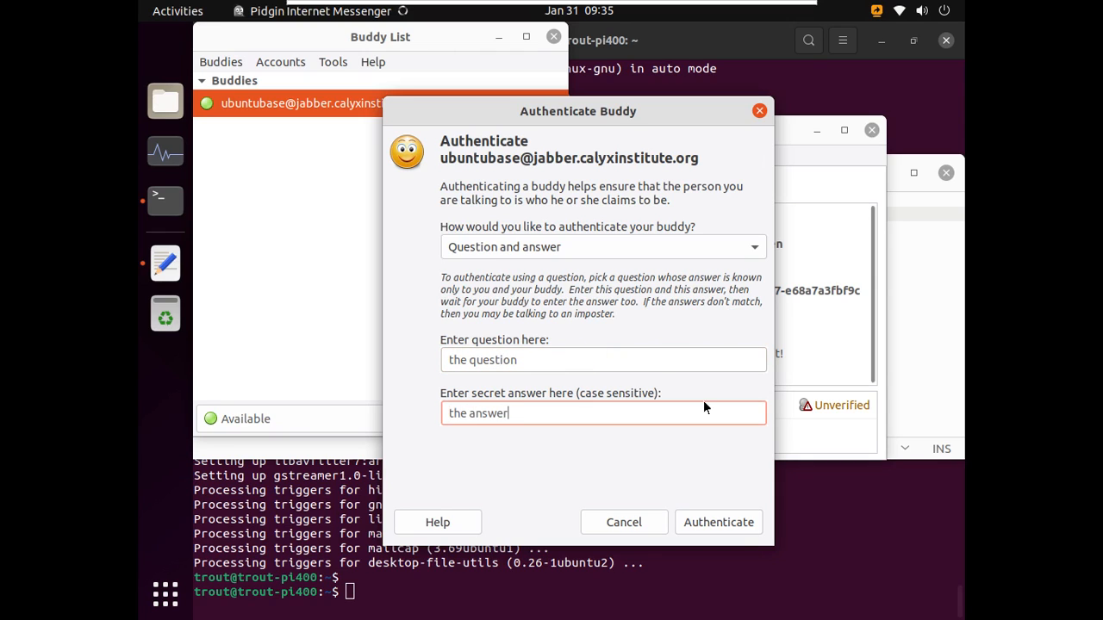
left_click(717, 522)
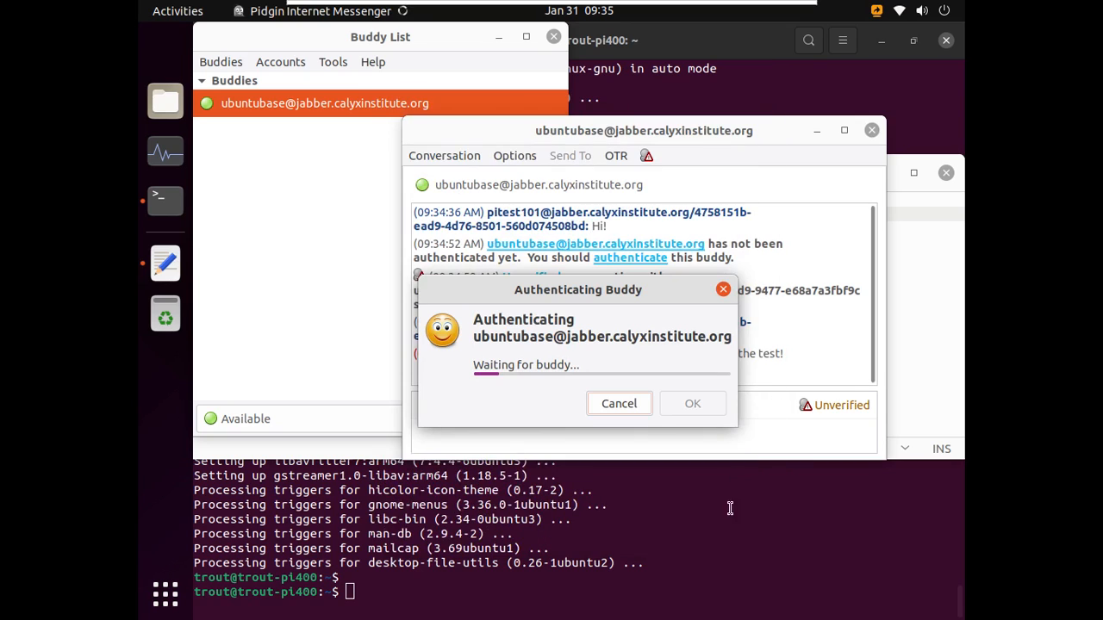
mouse_move(732, 522)
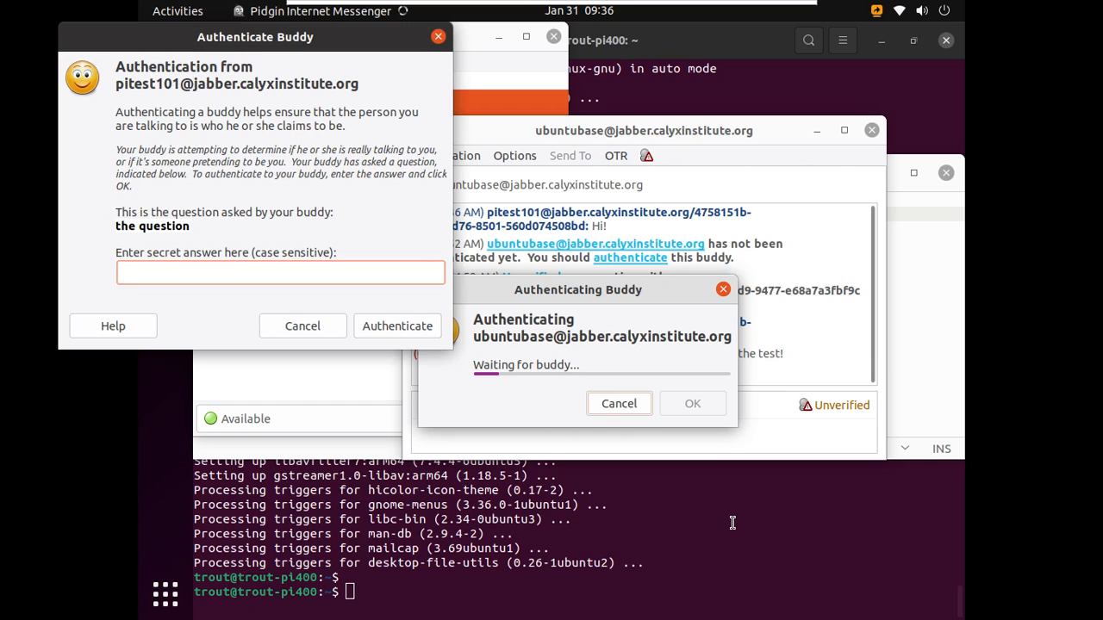
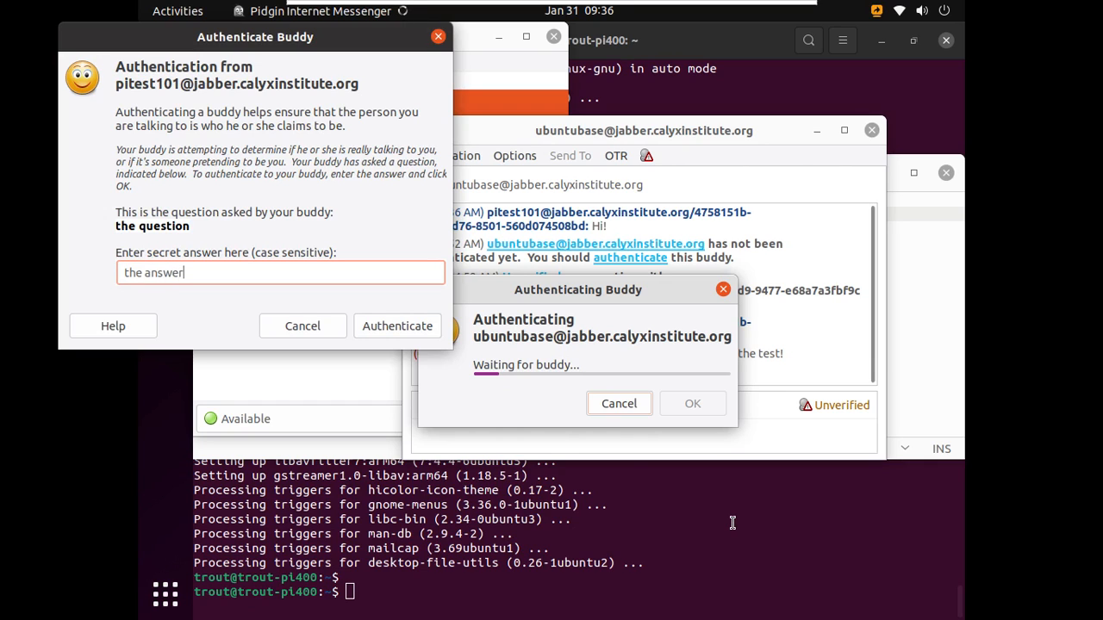
left_click(396, 325)
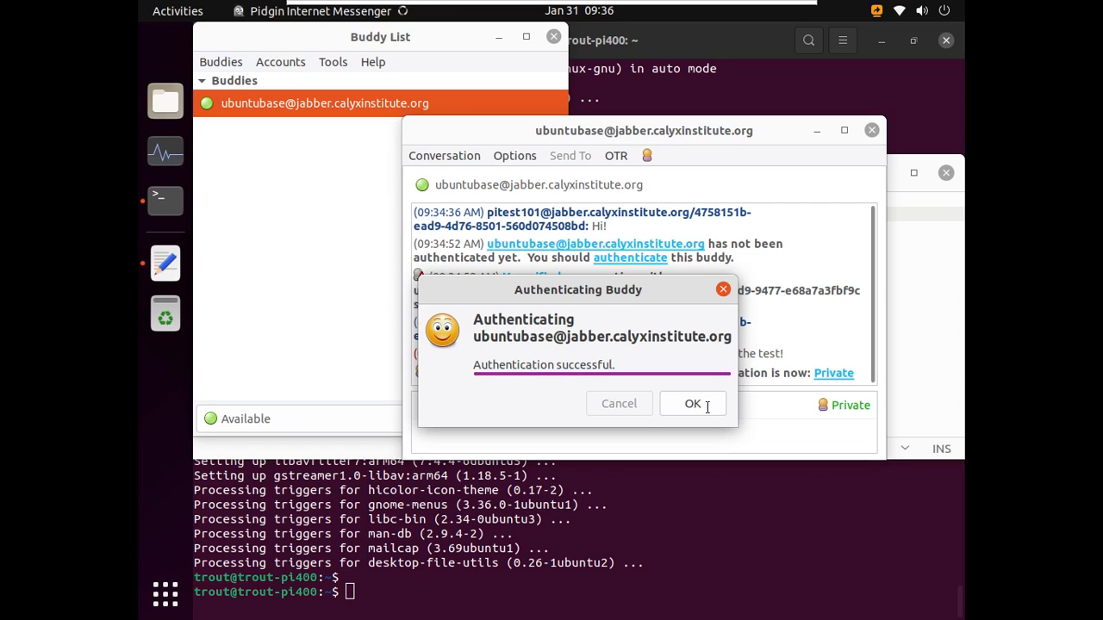
left_click(692, 403)
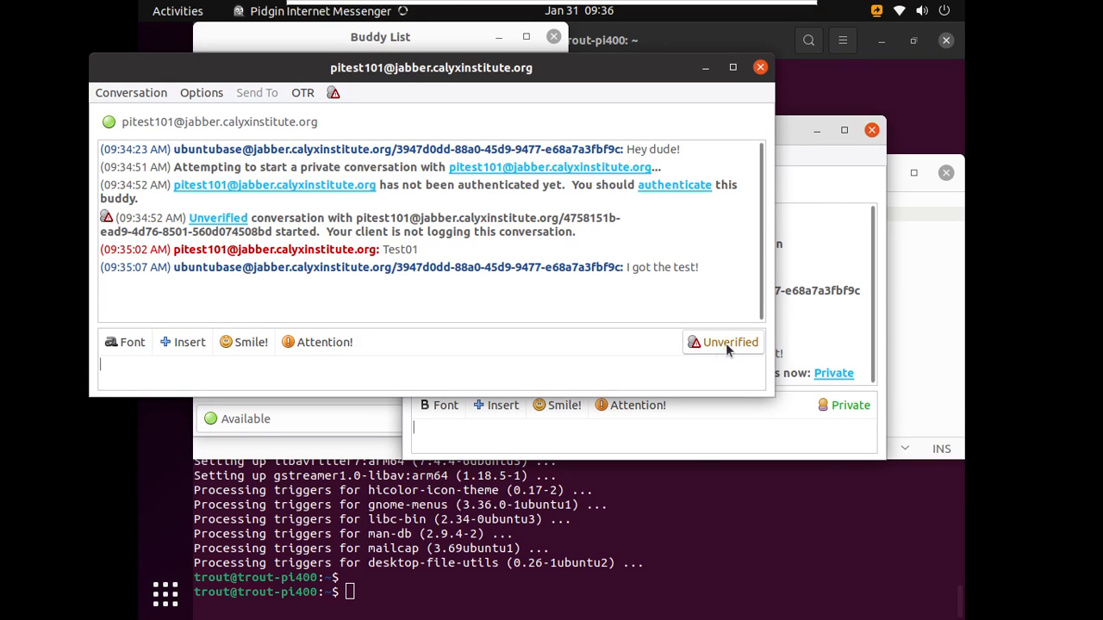
left_click(727, 341)
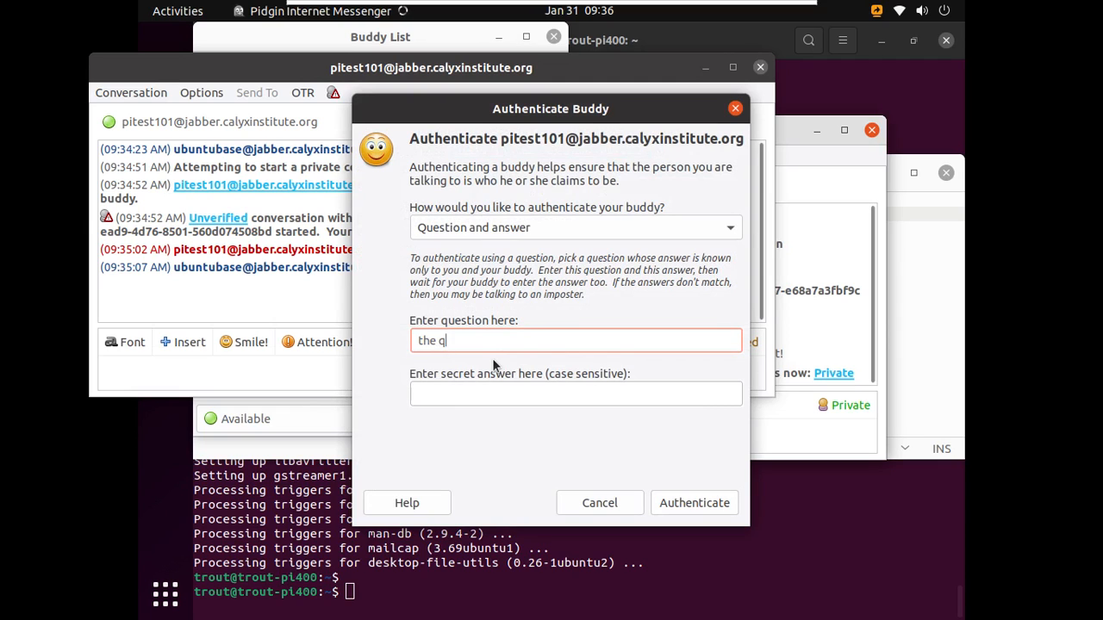
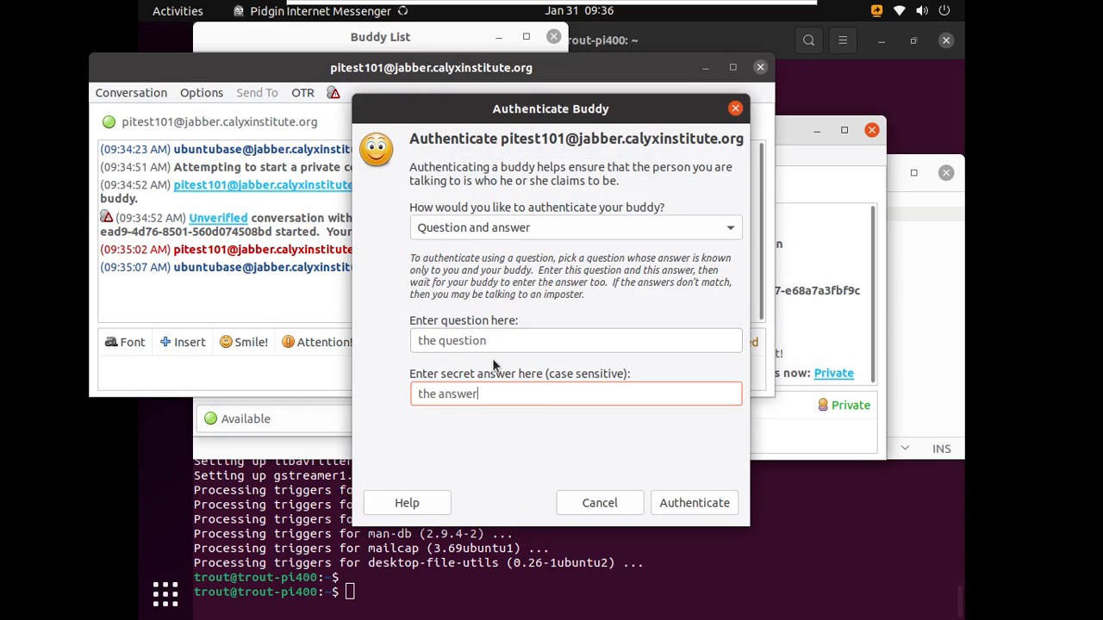
left_click(693, 503)
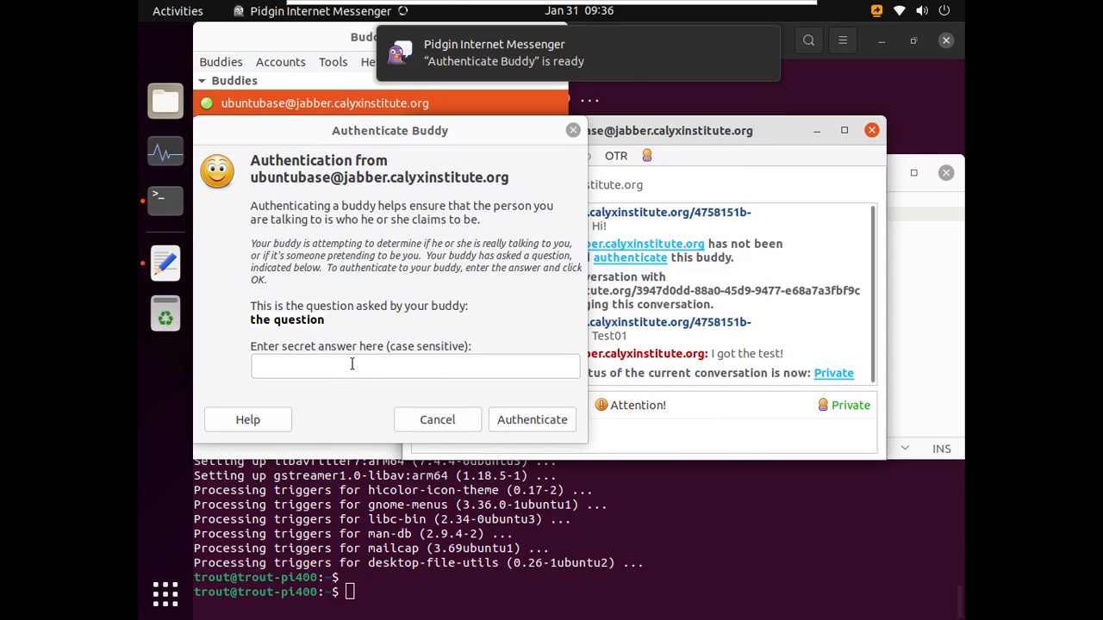
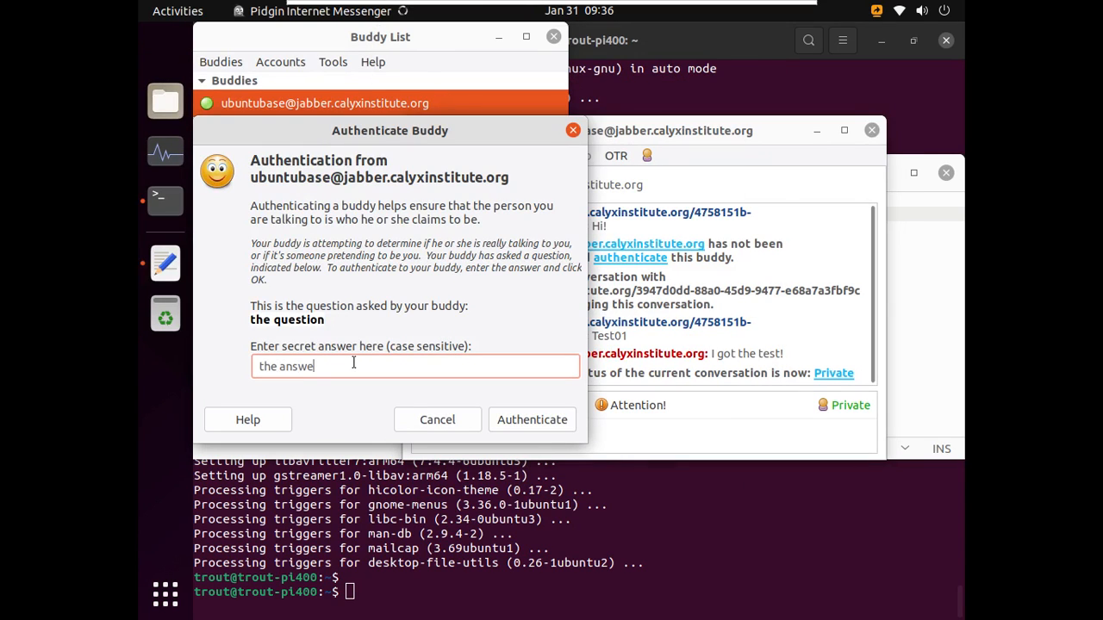
left_click(530, 420)
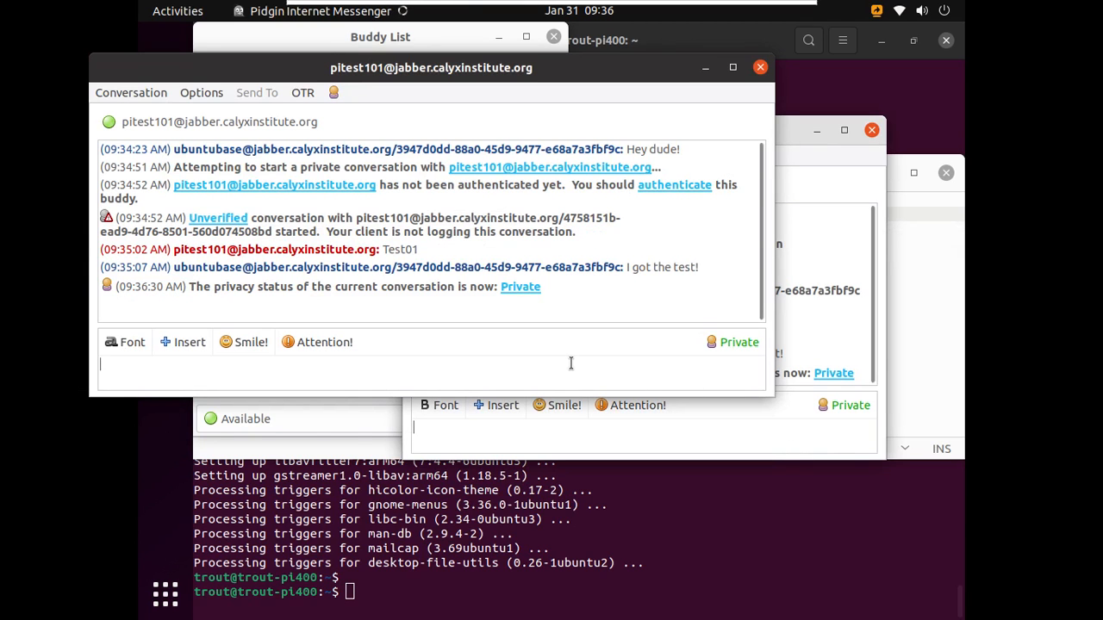
Send the chat message "Yay! Auth is done!"
type("Yay! Auth")
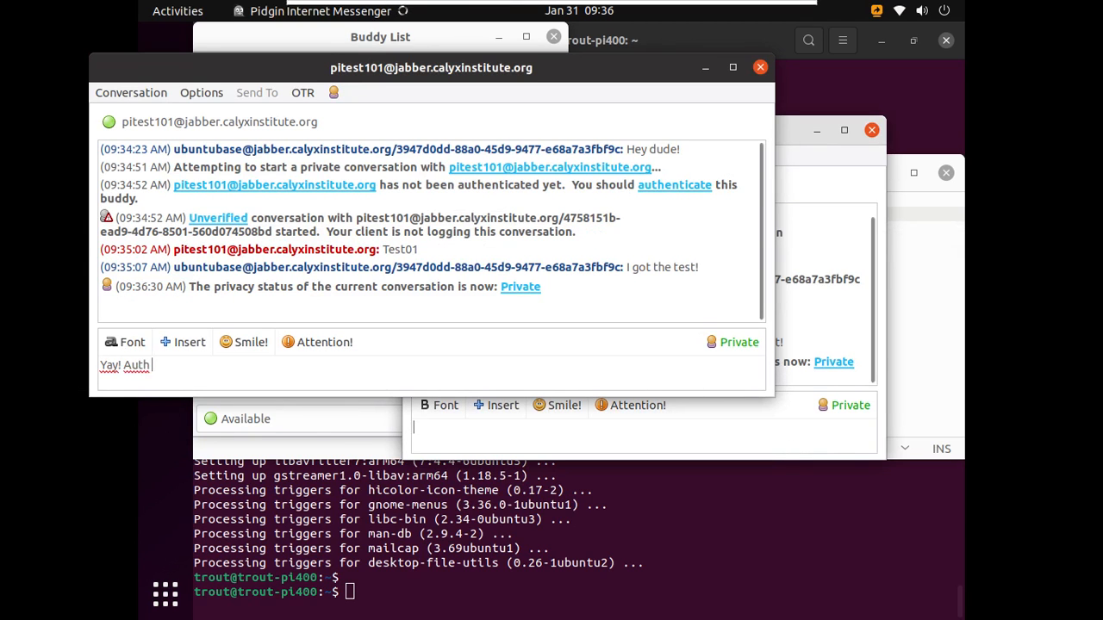
key("Return")
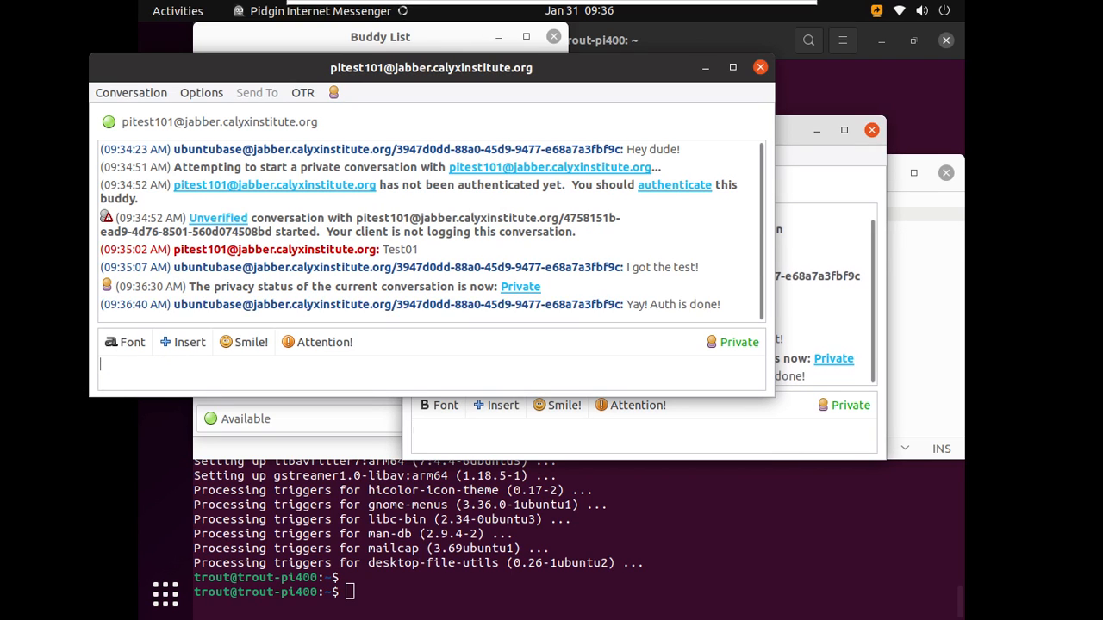